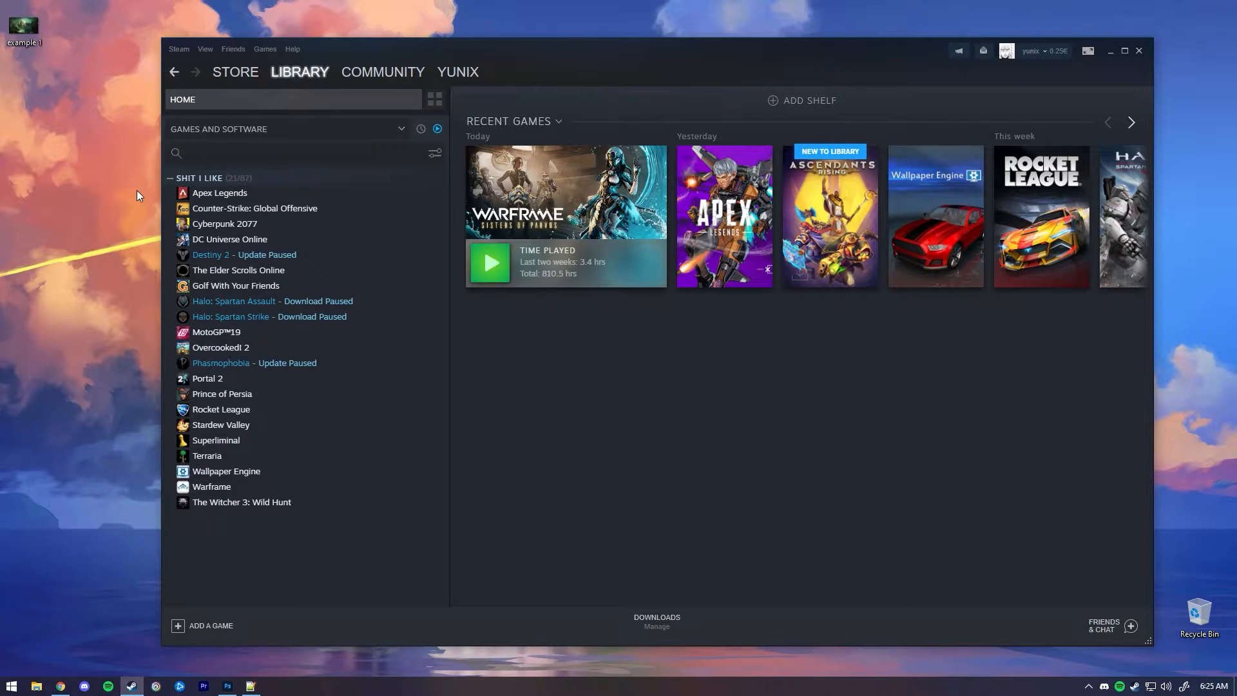
{"action": "mouse_move", "coordinate": [133, 186]}
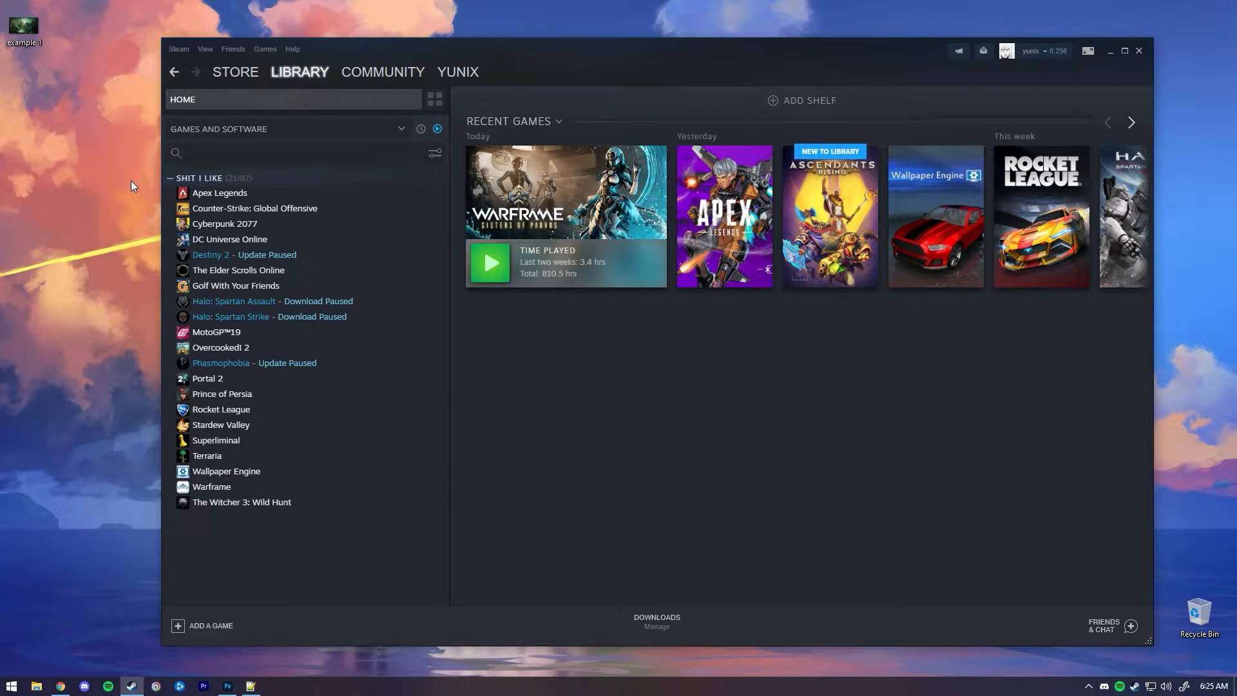
Reach the Prince of Persia community Screenshots hub via its library and store pages.
{"action": "left_click", "coordinate": [222, 393]}
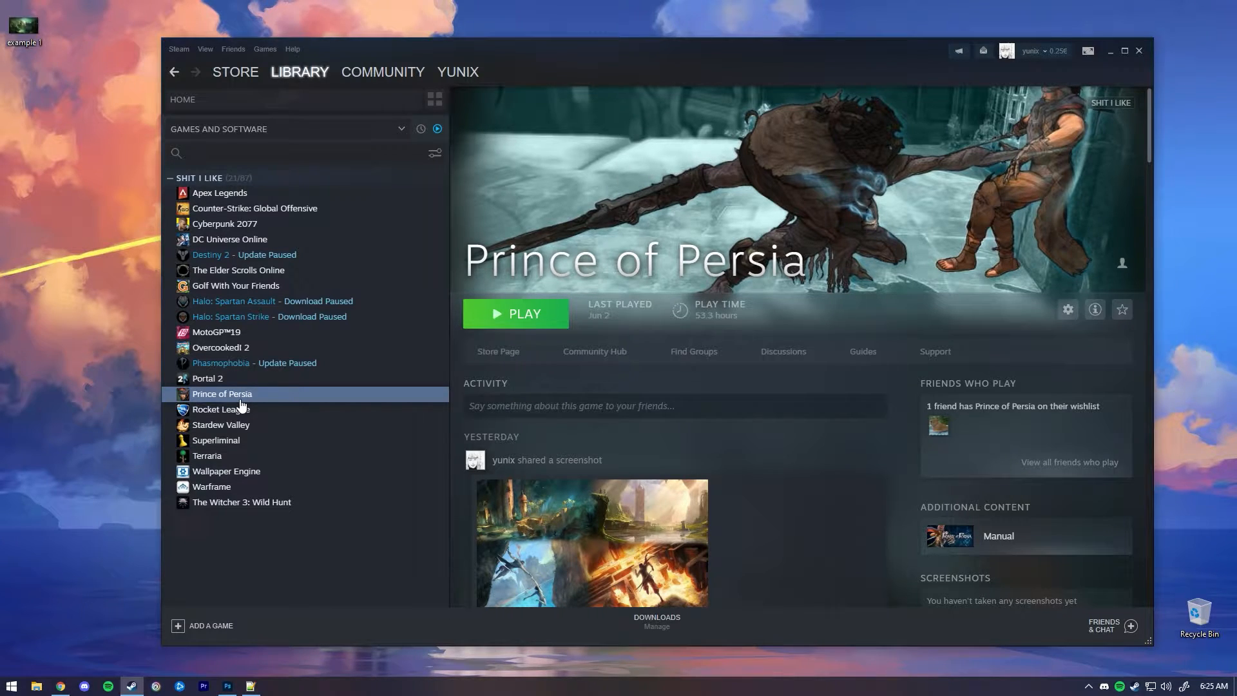
{"action": "left_click", "coordinate": [497, 351]}
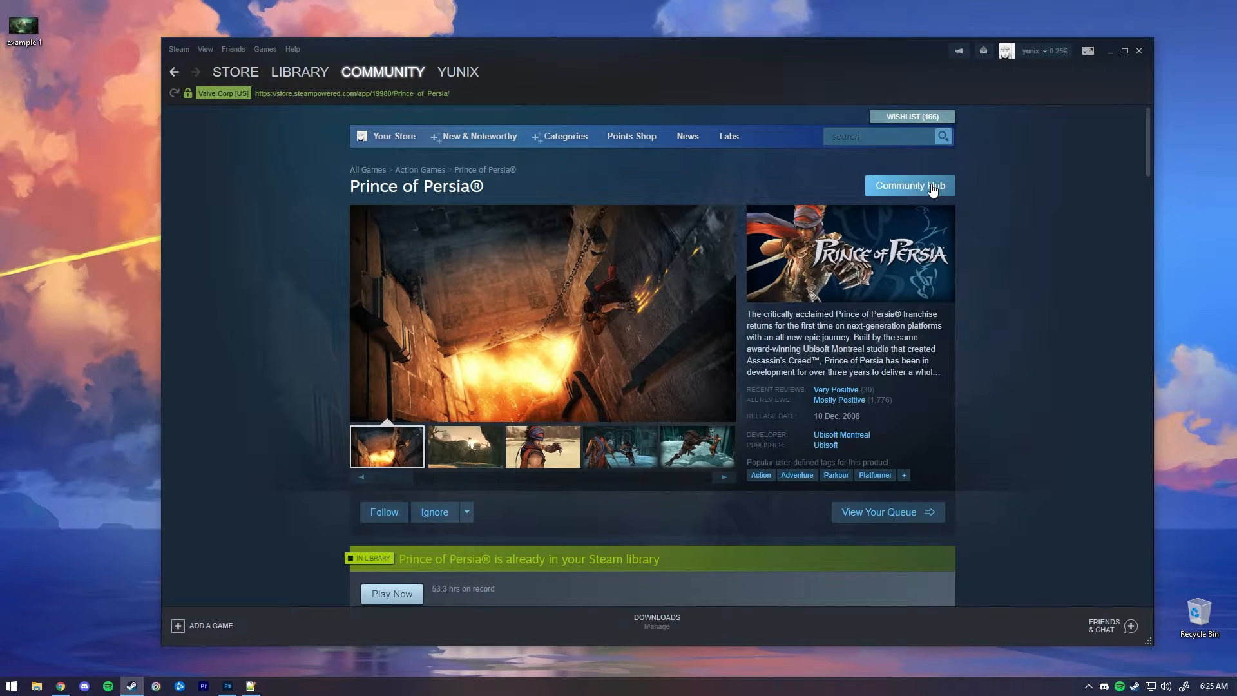
{"action": "left_click", "coordinate": [909, 185]}
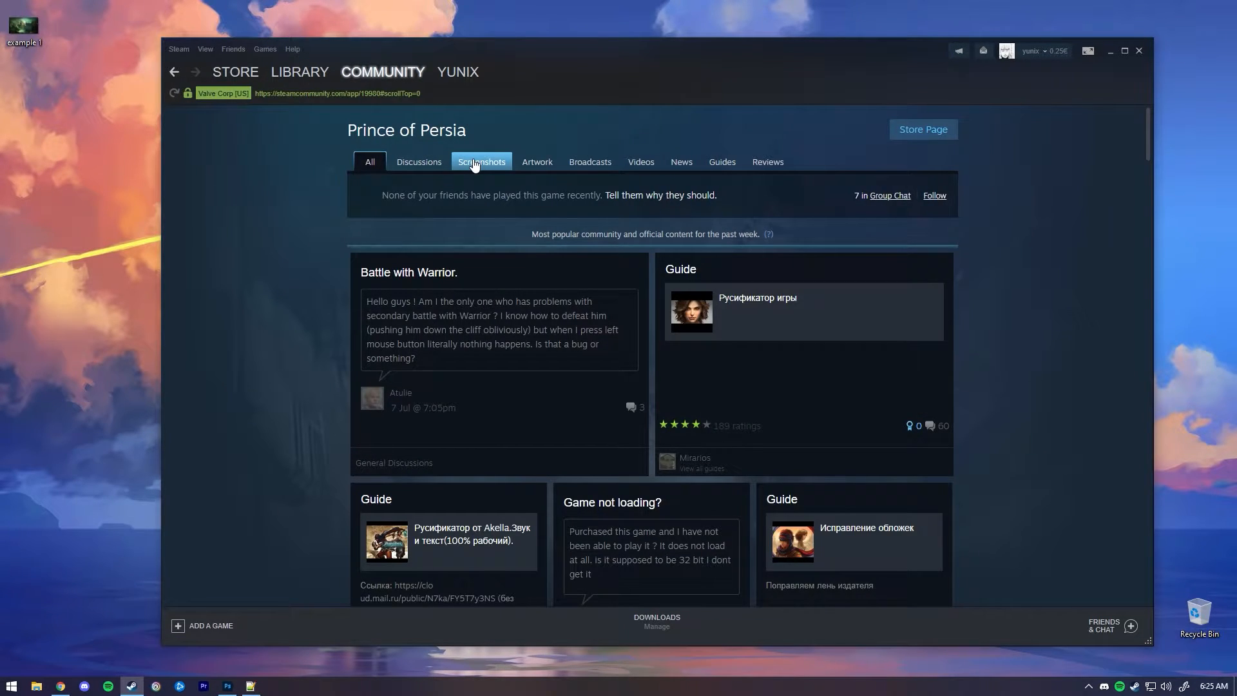
{"action": "left_click", "coordinate": [481, 162]}
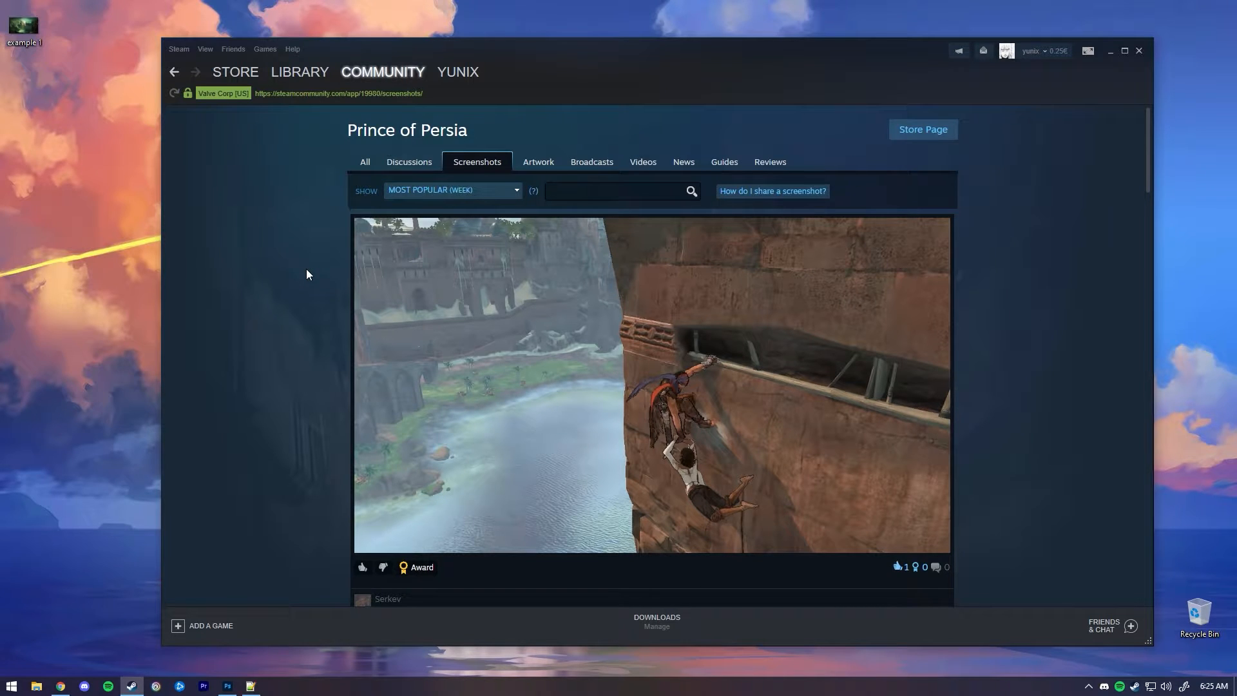
Scroll down through the player screenshot gallery to browse the shared shots.
{"action": "scroll", "scroll_direction": "down", "scroll_amount": 3}
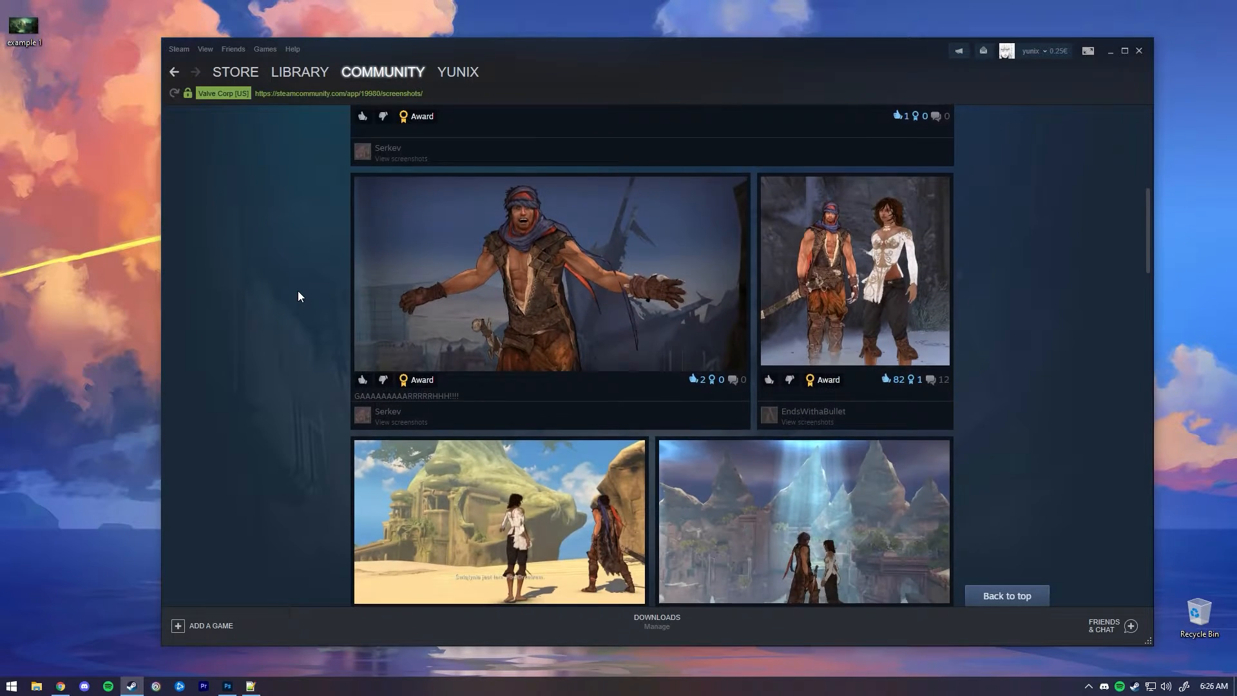
{"action": "scroll", "scroll_direction": "down", "scroll_amount": 3}
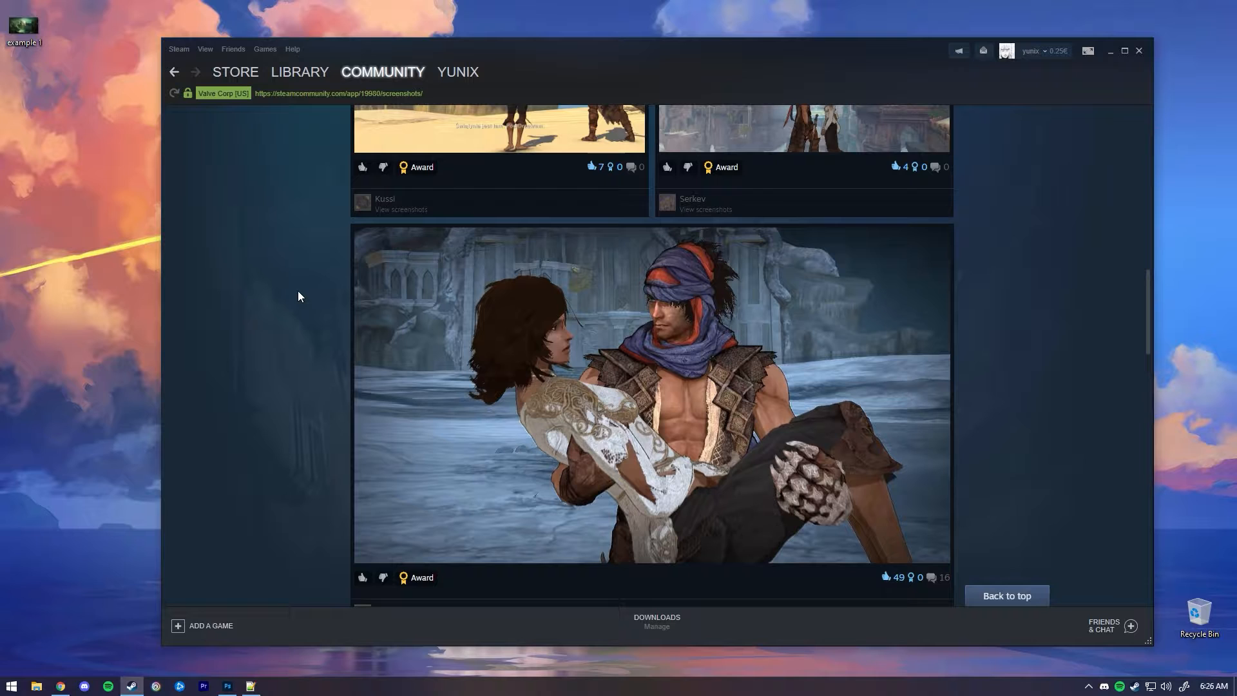
{"action": "scroll", "scroll_direction": "down", "scroll_amount": 3}
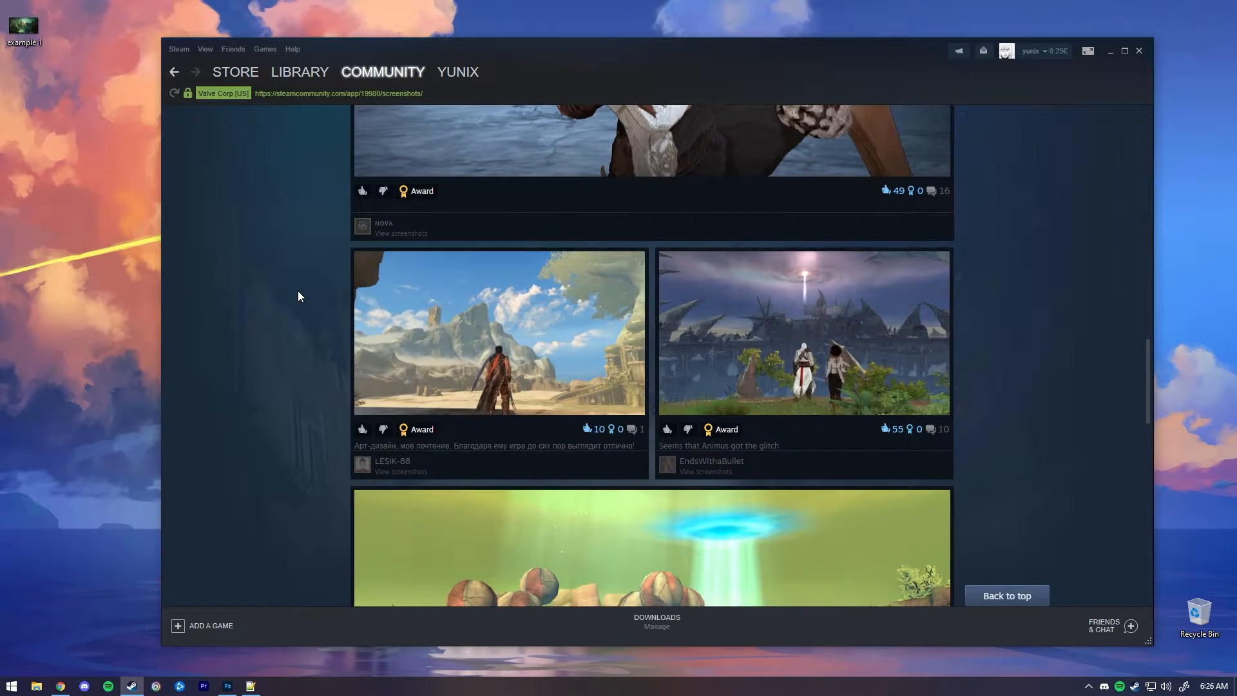
{"action": "scroll", "scroll_direction": "down", "scroll_amount": 3}
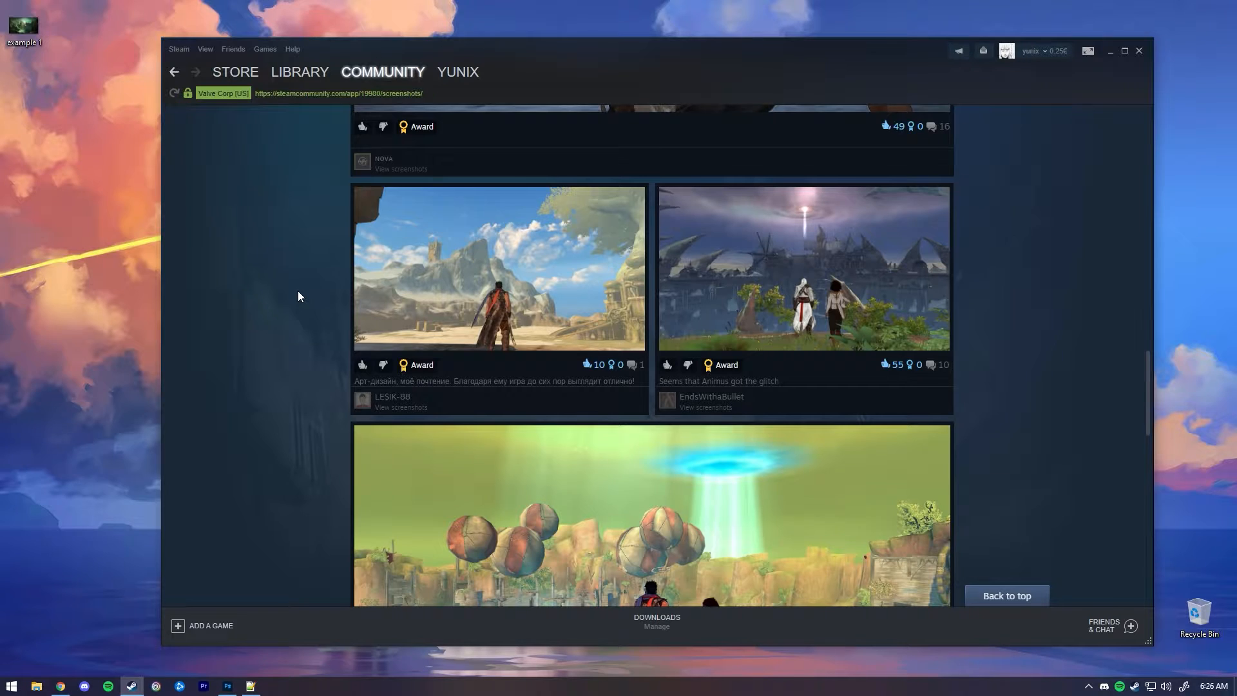
{"action": "scroll", "scroll_direction": "down", "scroll_amount": 3}
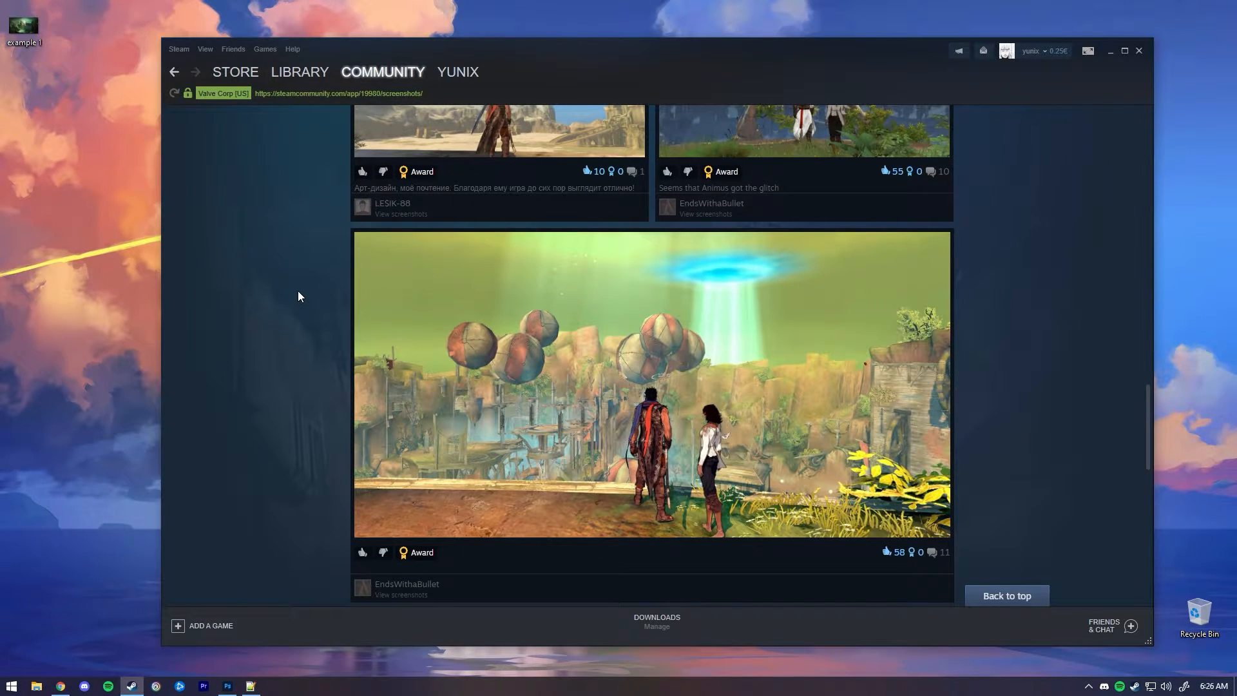
{"action": "scroll", "scroll_direction": "down", "scroll_amount": 3}
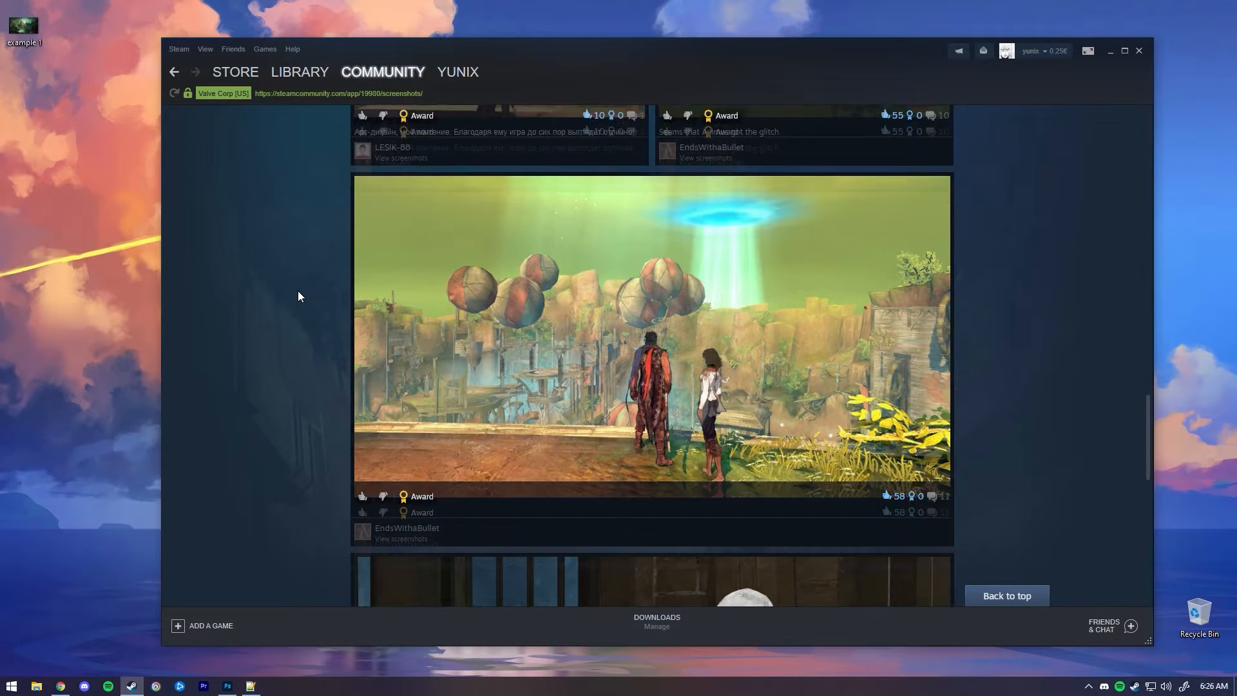
{"action": "scroll", "scroll_direction": "down", "scroll_amount": 3}
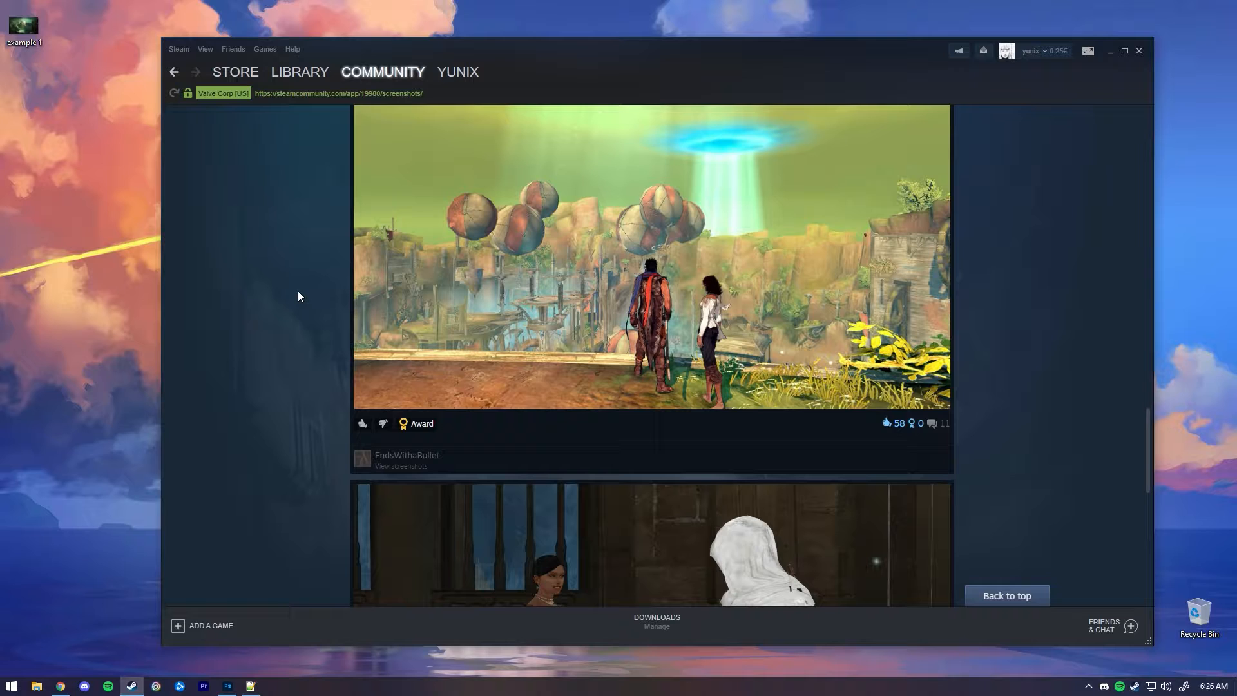
{"action": "scroll", "scroll_direction": "down", "scroll_amount": 3}
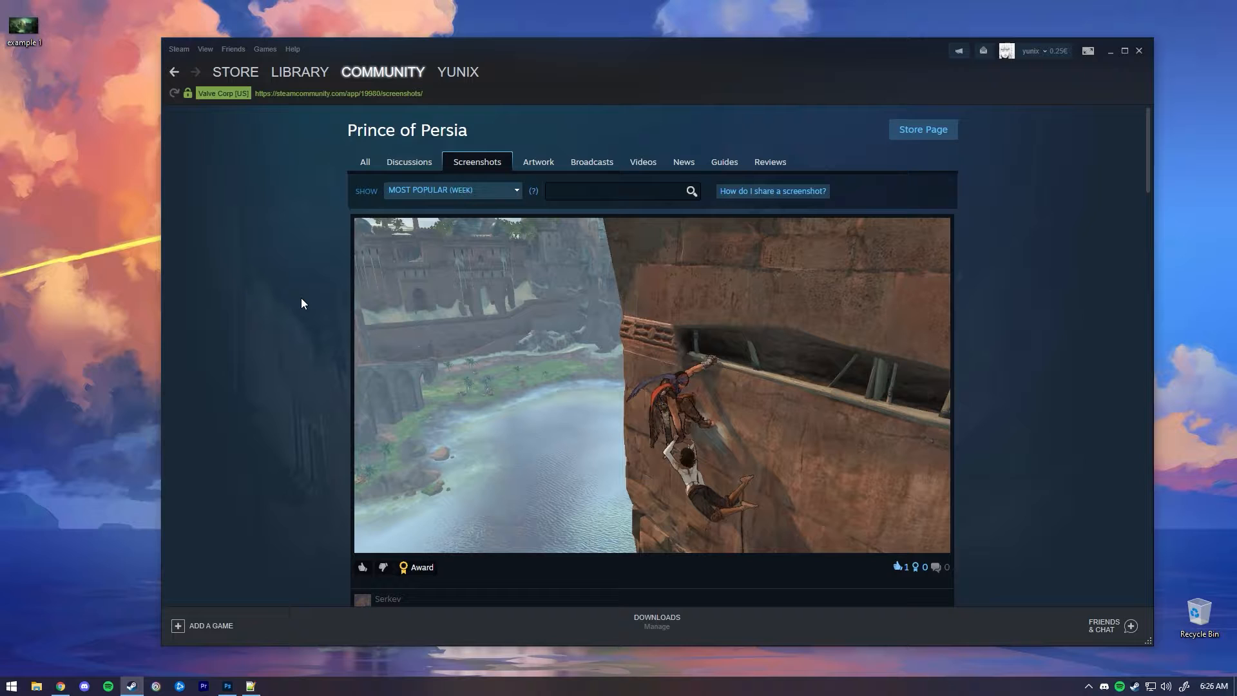
{"action": "mouse_move", "coordinate": [923, 120]}
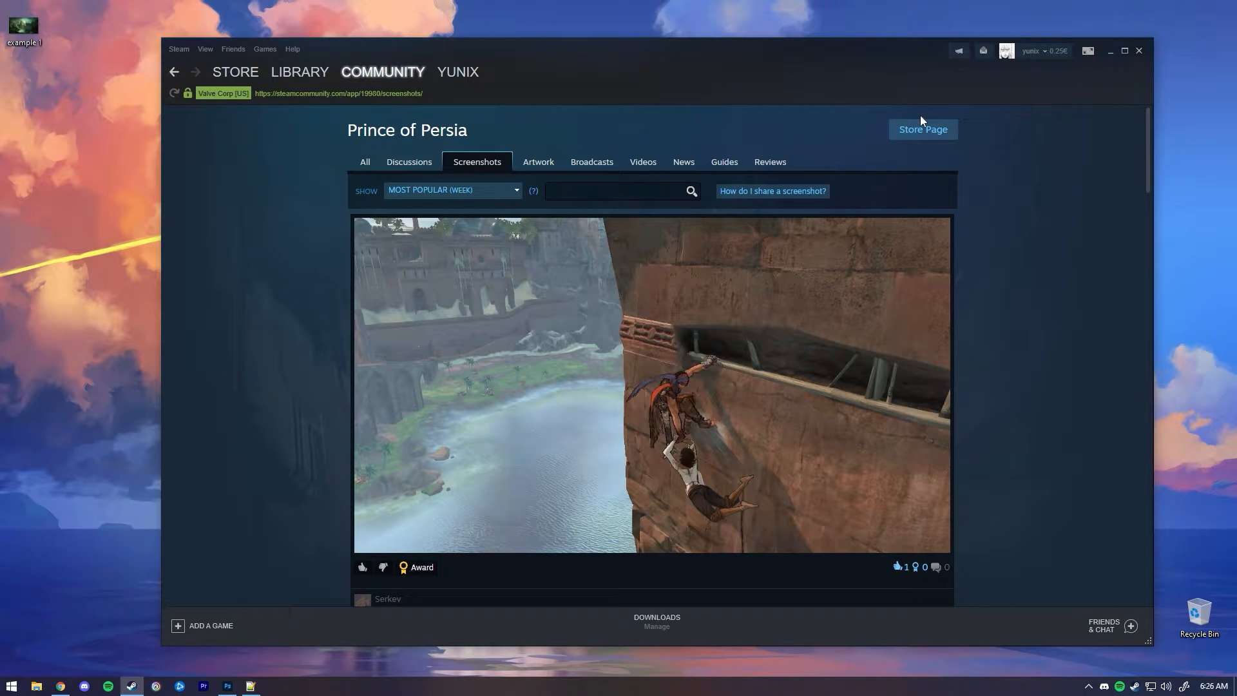
Return to the store page and highlight app ID 19980 in its address.
{"action": "left_click", "coordinate": [921, 128]}
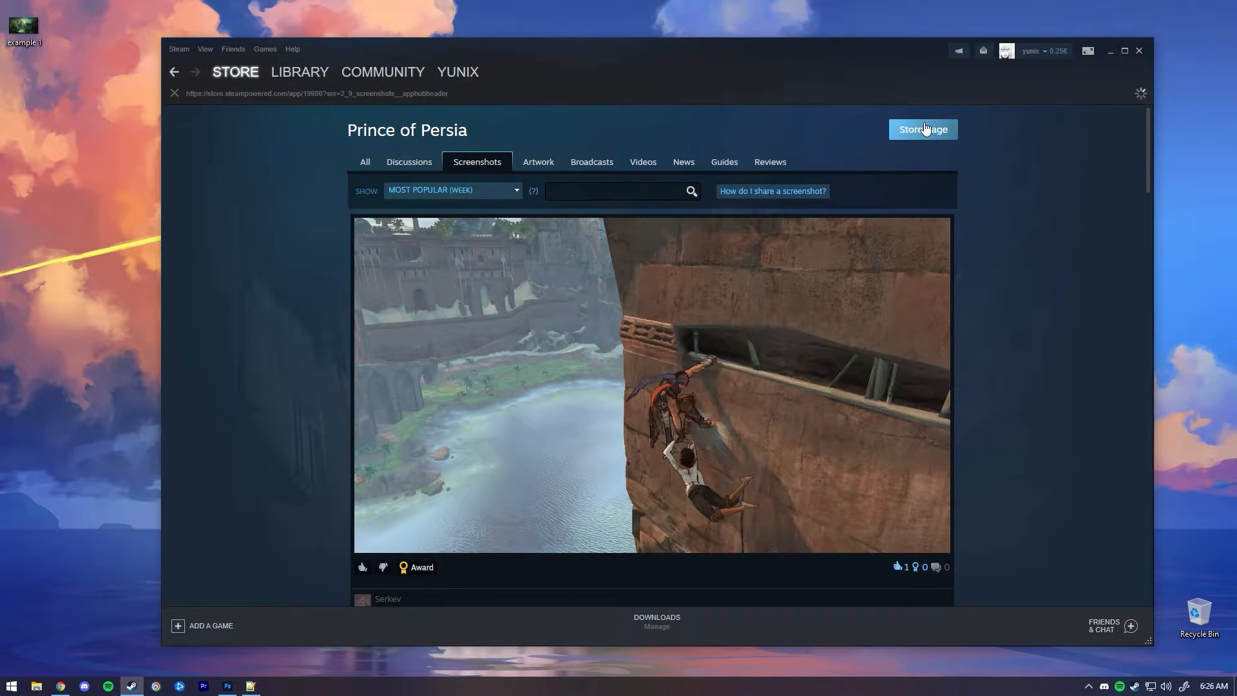
{"action": "left_click", "coordinate": [921, 129]}
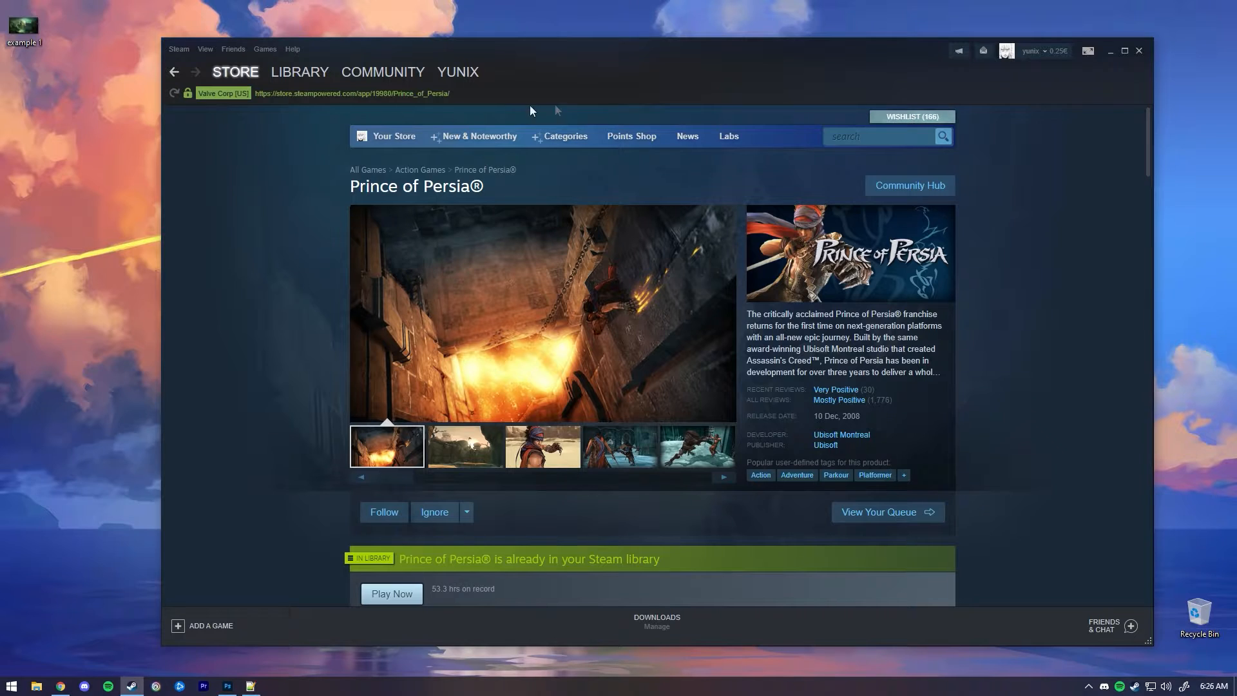
{"action": "mouse_move", "coordinate": [468, 103]}
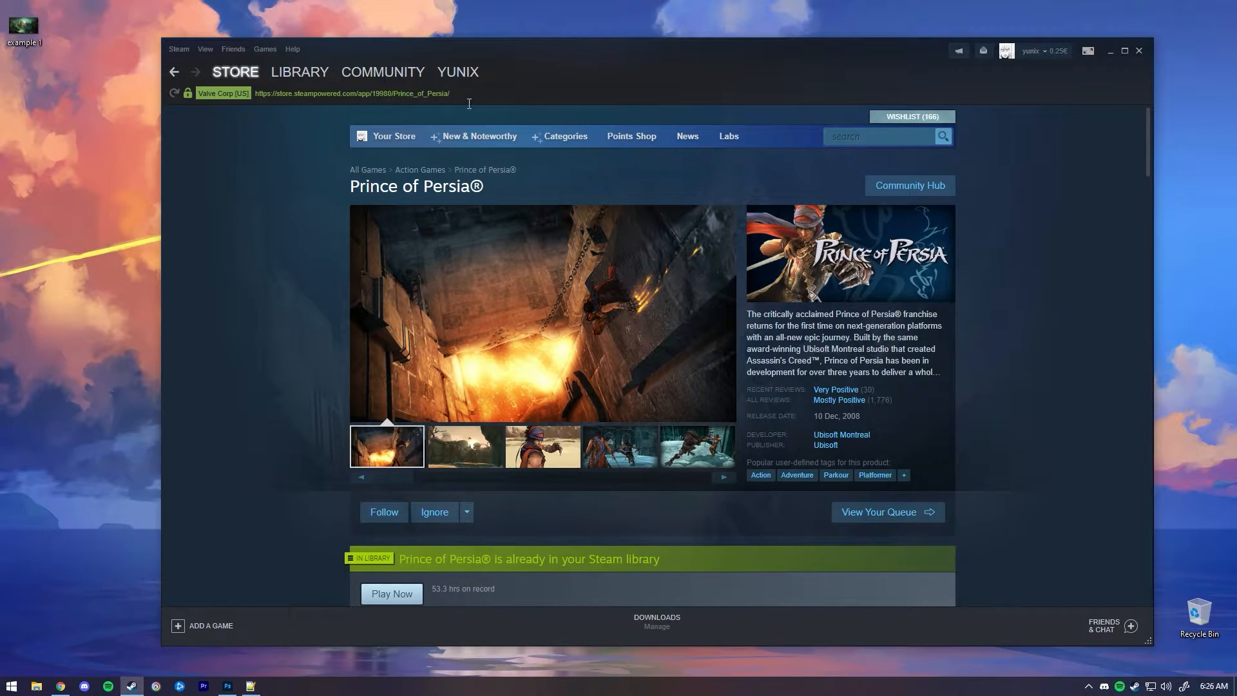
{"action": "left_click", "coordinate": [463, 446]}
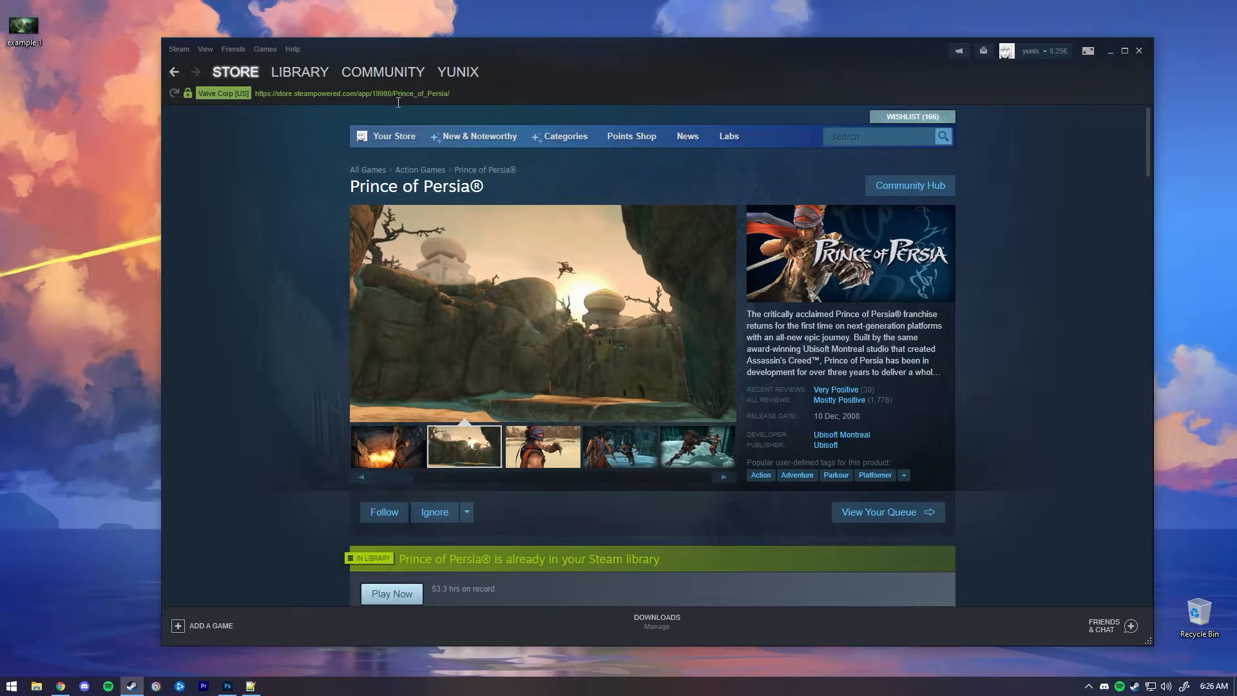
{"action": "left_click", "coordinate": [542, 446]}
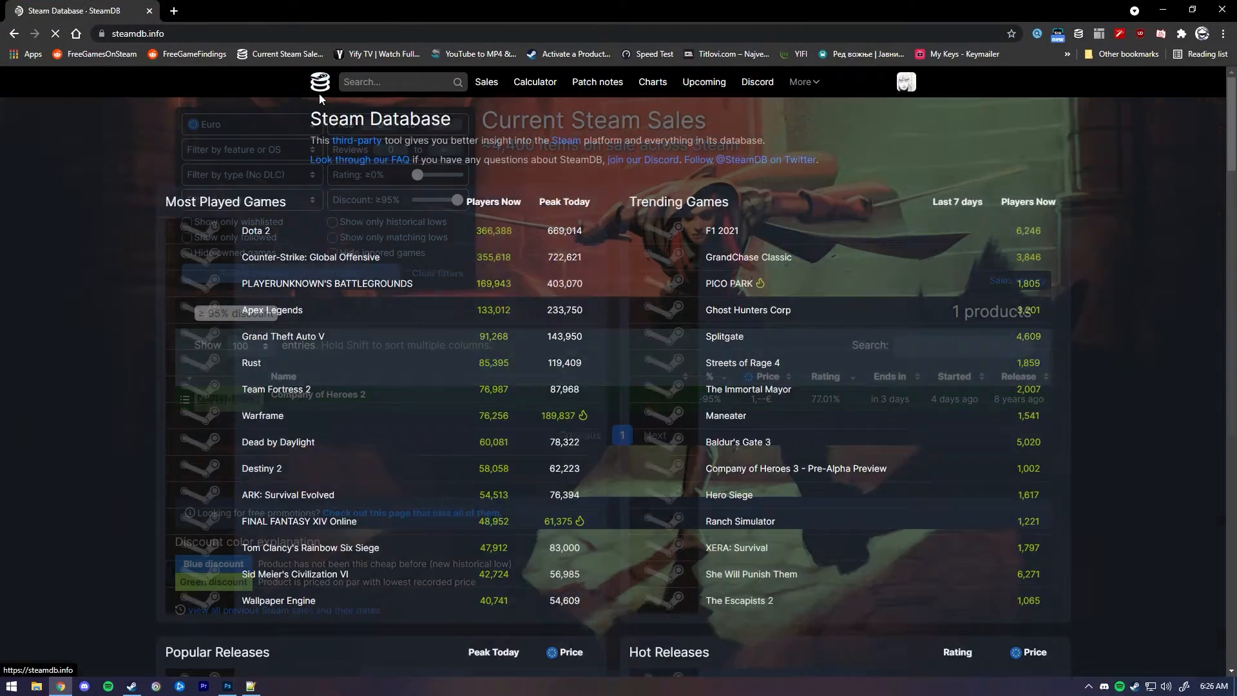
Search SteamDB for 'princ', open Prince of Persia and select its App ID 19980.
{"action": "left_click", "coordinate": [398, 82]}
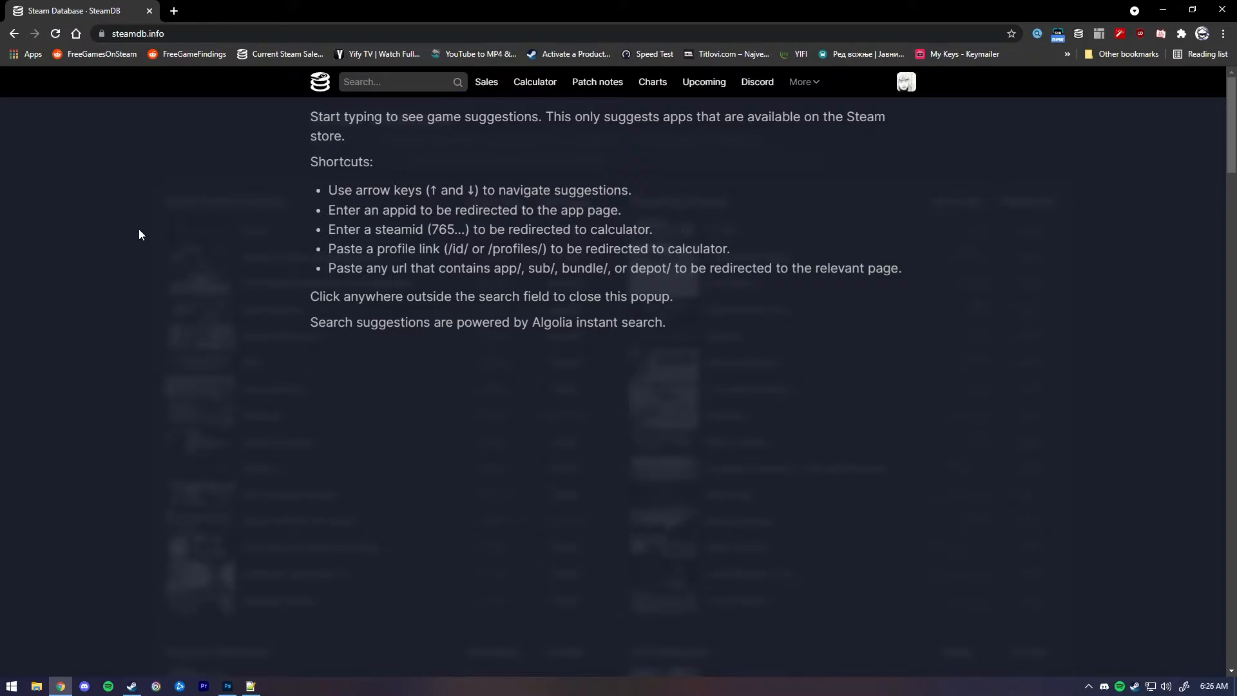
{"action": "left_click", "coordinate": [138, 235]}
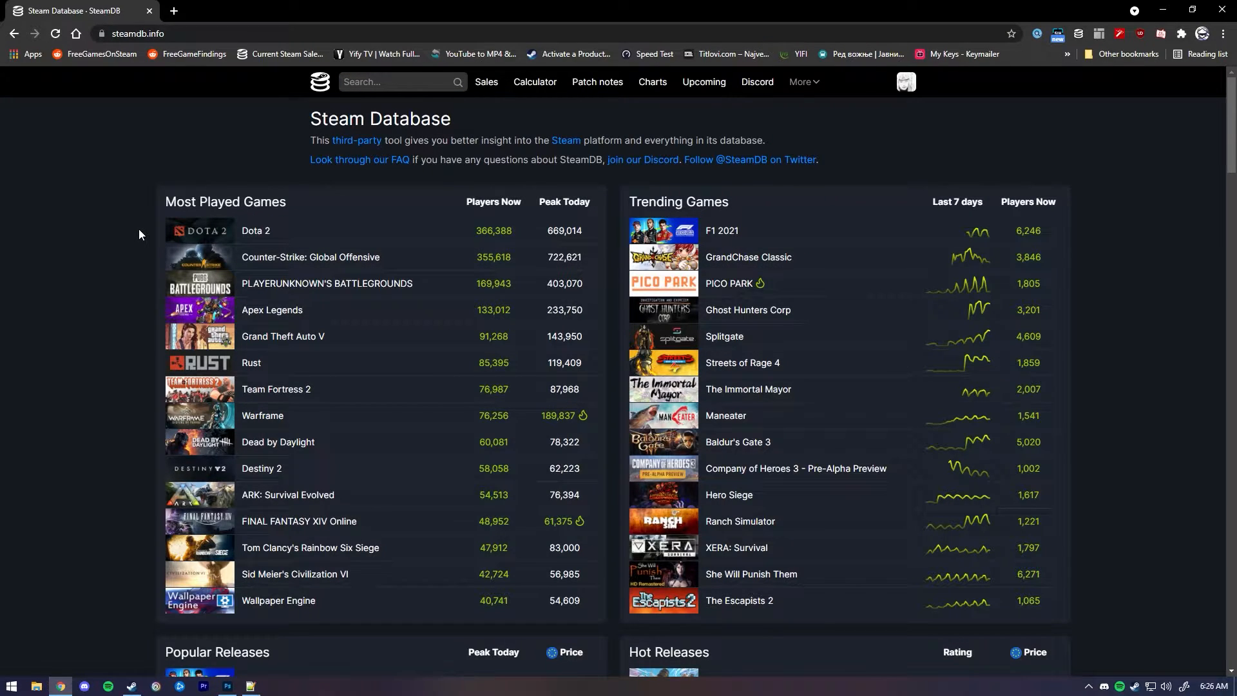
{"action": "mouse_move", "coordinate": [412, 166]}
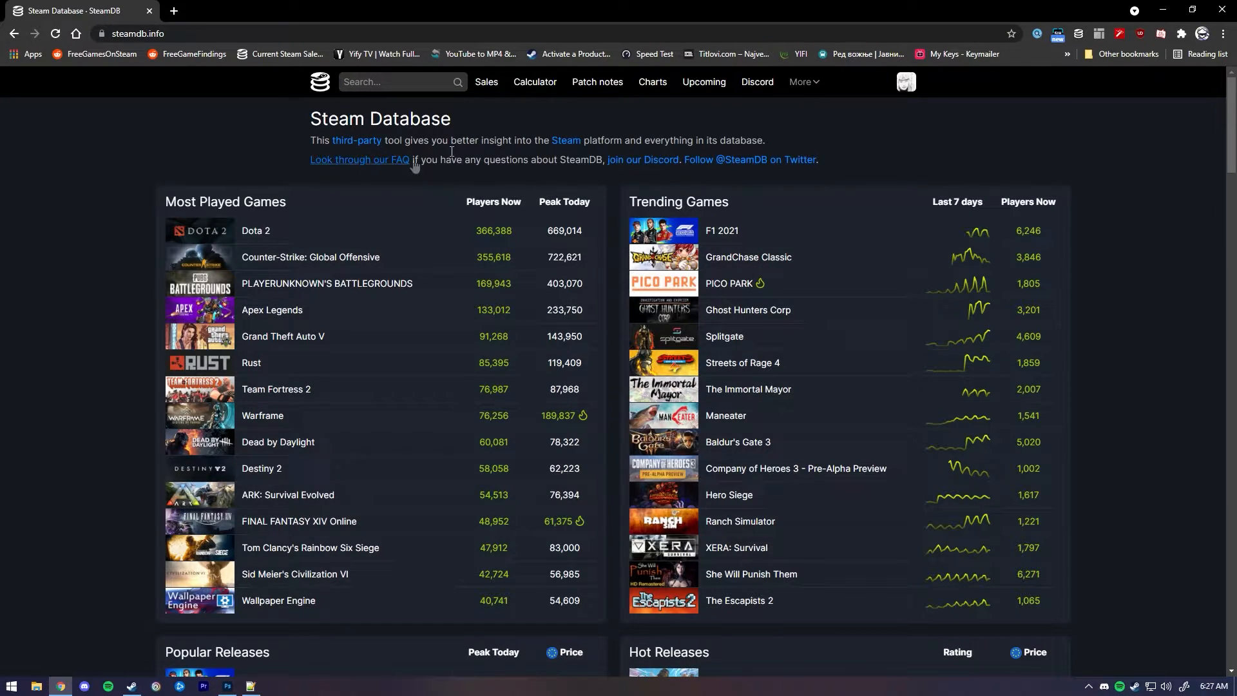
{"action": "type", "text": "princ"}
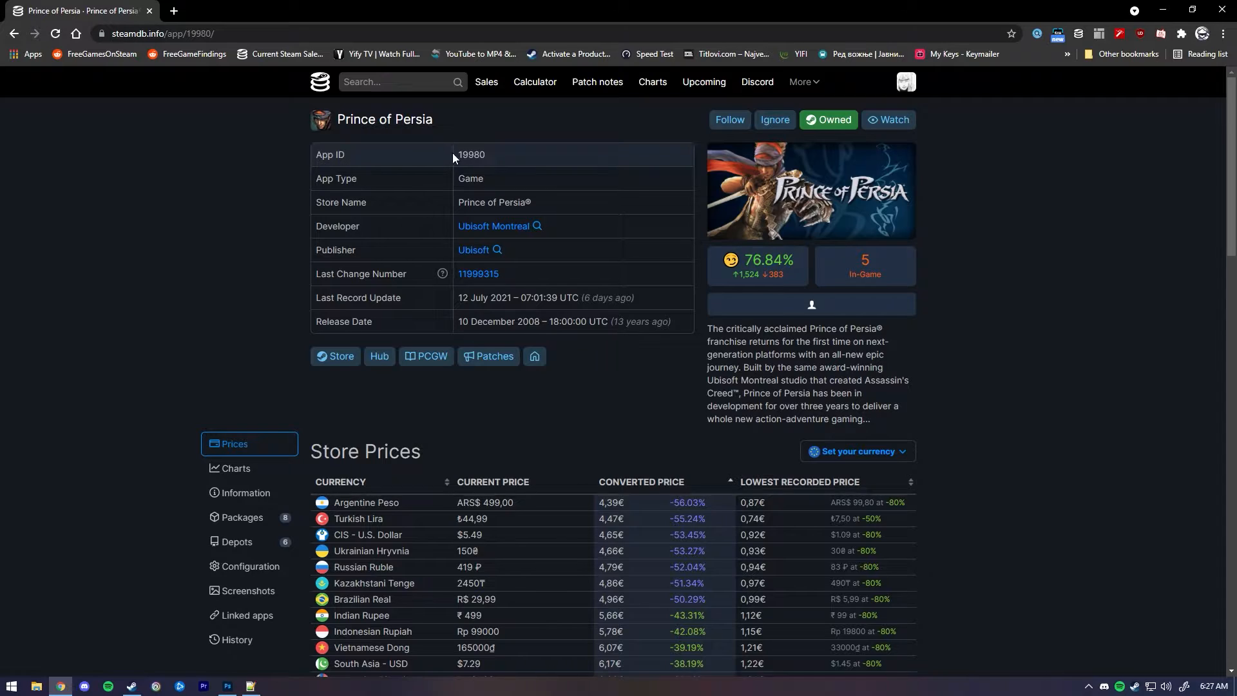
{"action": "mouse_move", "coordinate": [491, 161]}
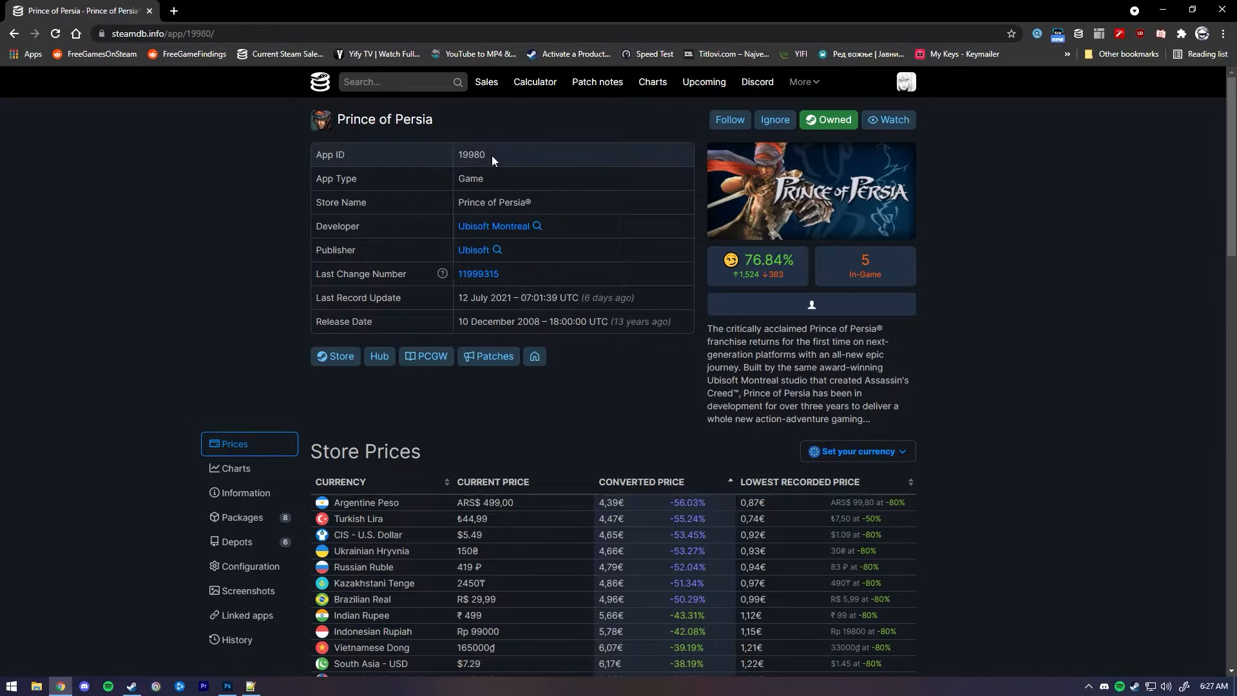
{"action": "double_click", "coordinate": [472, 155]}
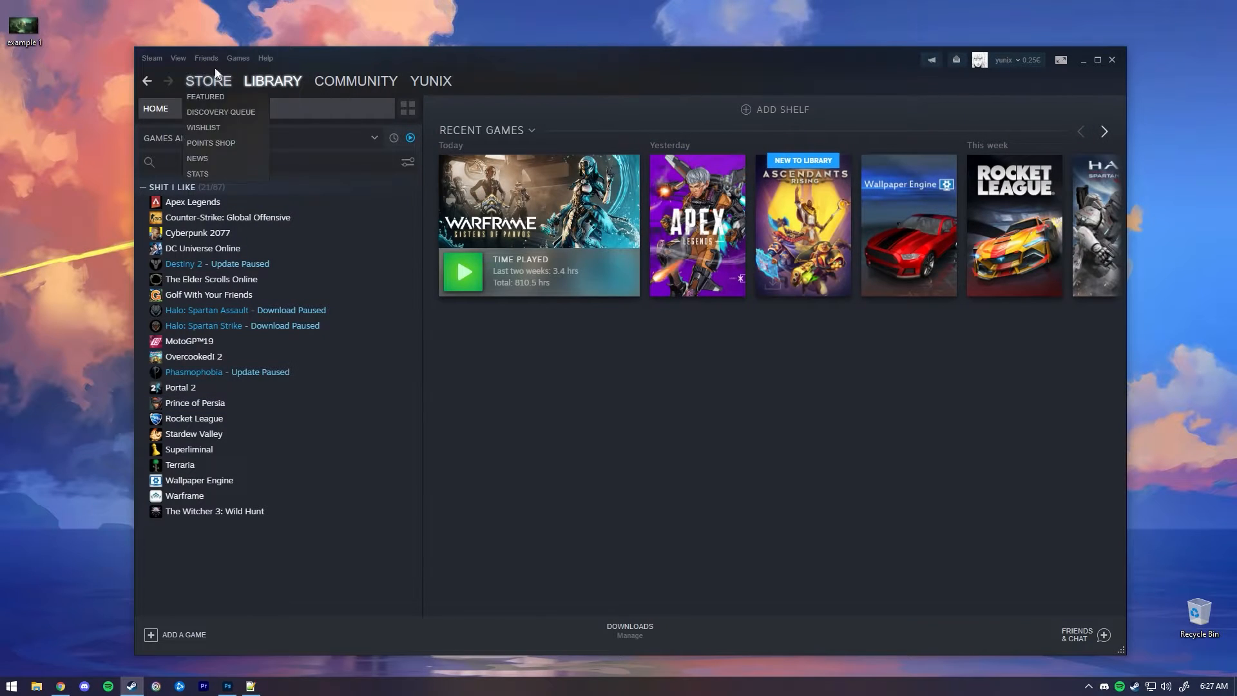
{"action": "left_click", "coordinate": [206, 58]}
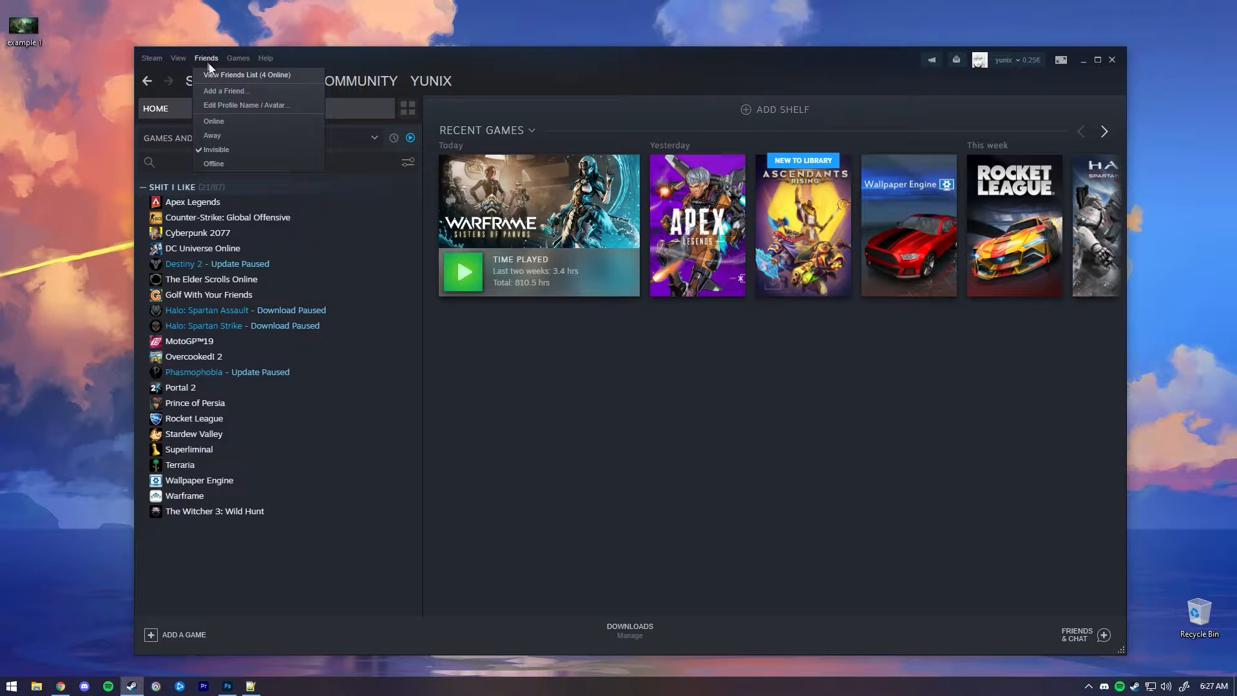
{"action": "left_click", "coordinate": [224, 90]}
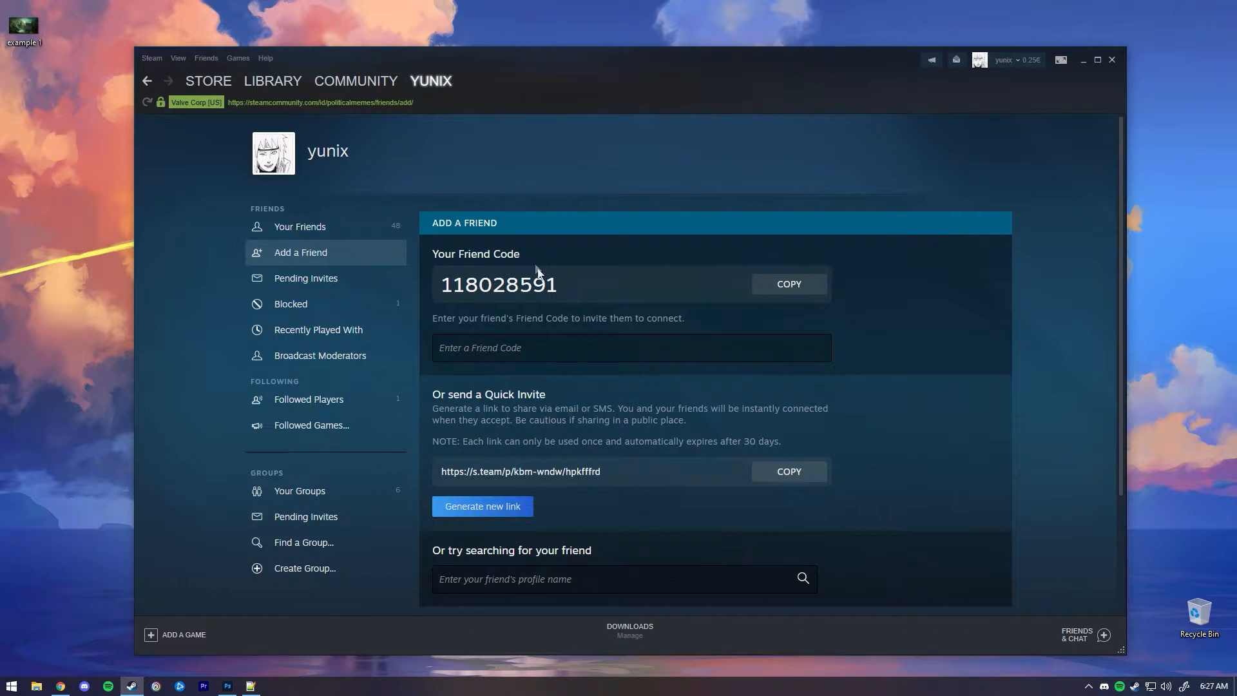
{"action": "left_click", "coordinate": [786, 284]}
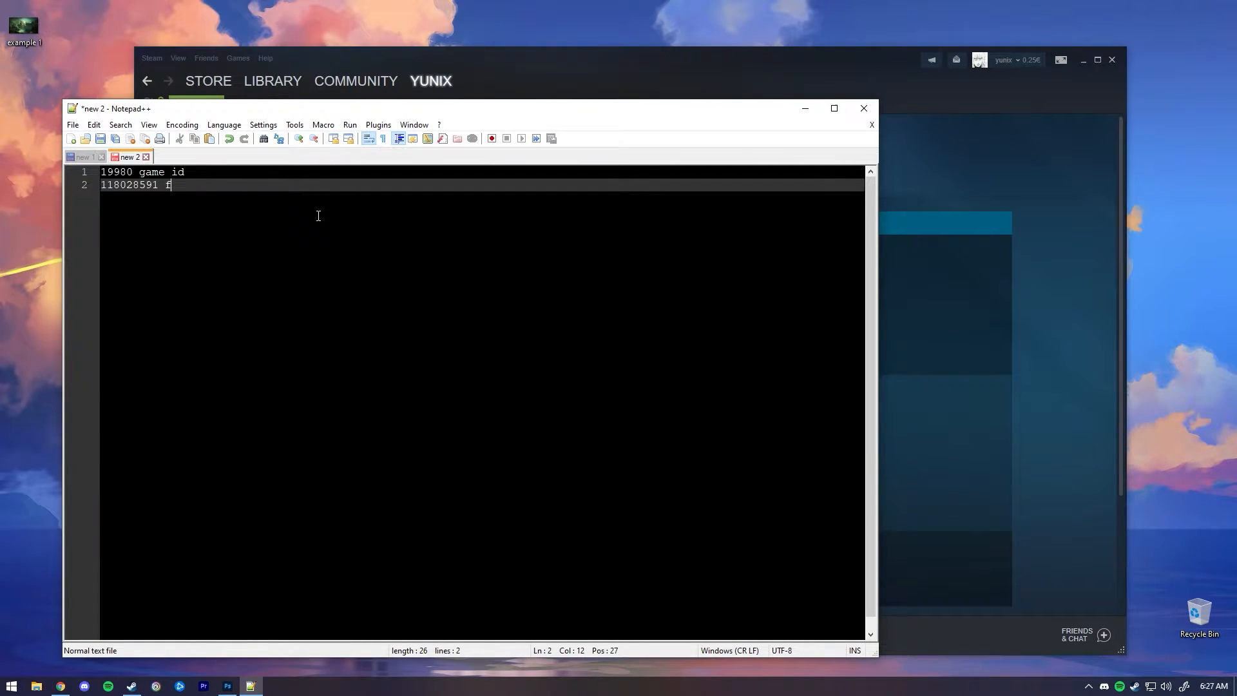
{"action": "type", "text": "riend code"}
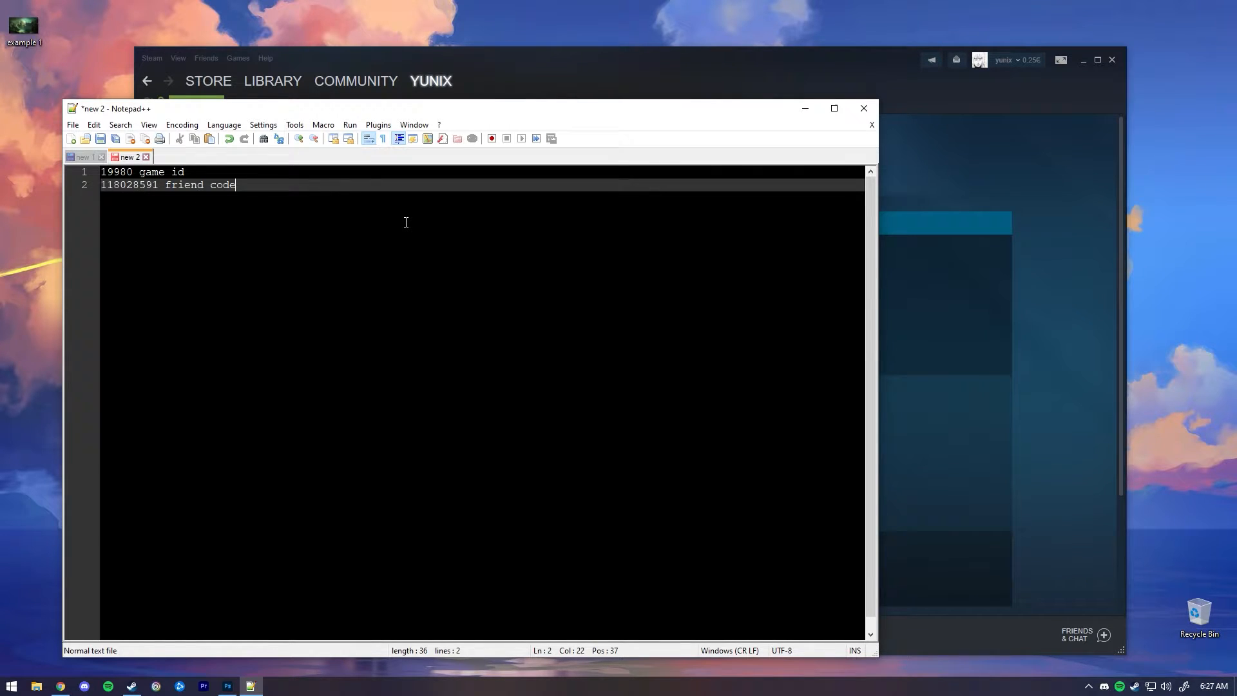
{"action": "mouse_move", "coordinate": [685, 22]}
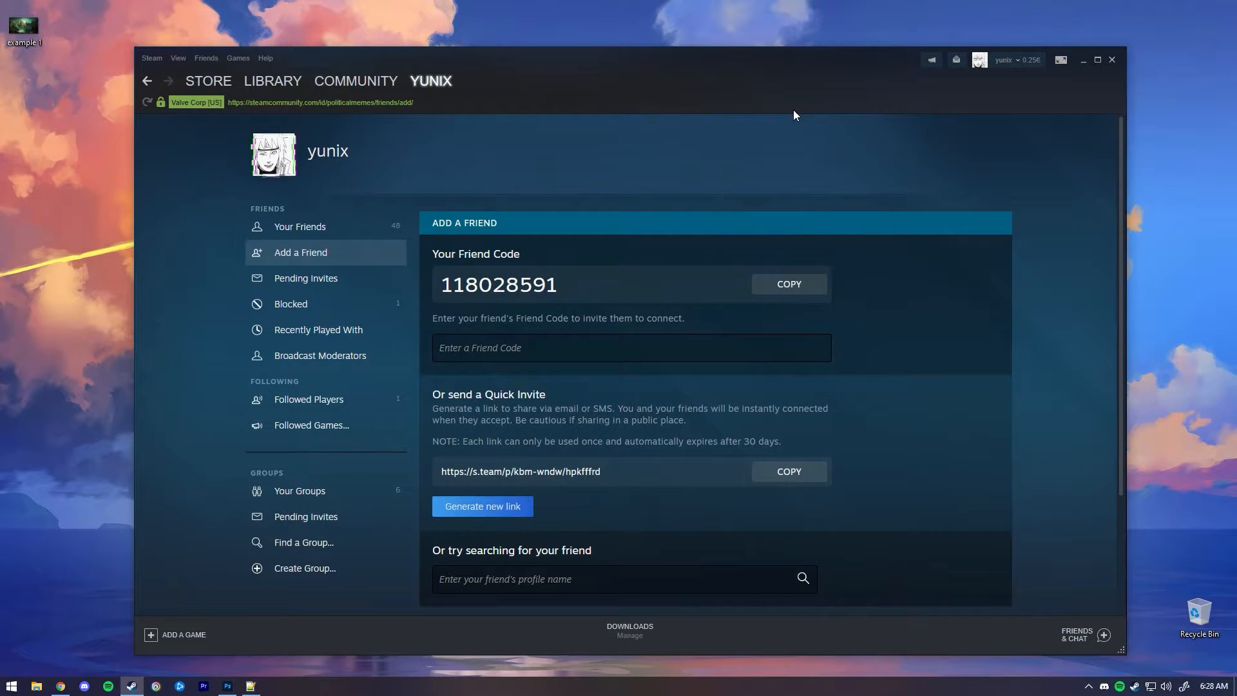
From the library, open CS:GO's screenshots folder on disk.
{"action": "left_click", "coordinate": [272, 80]}
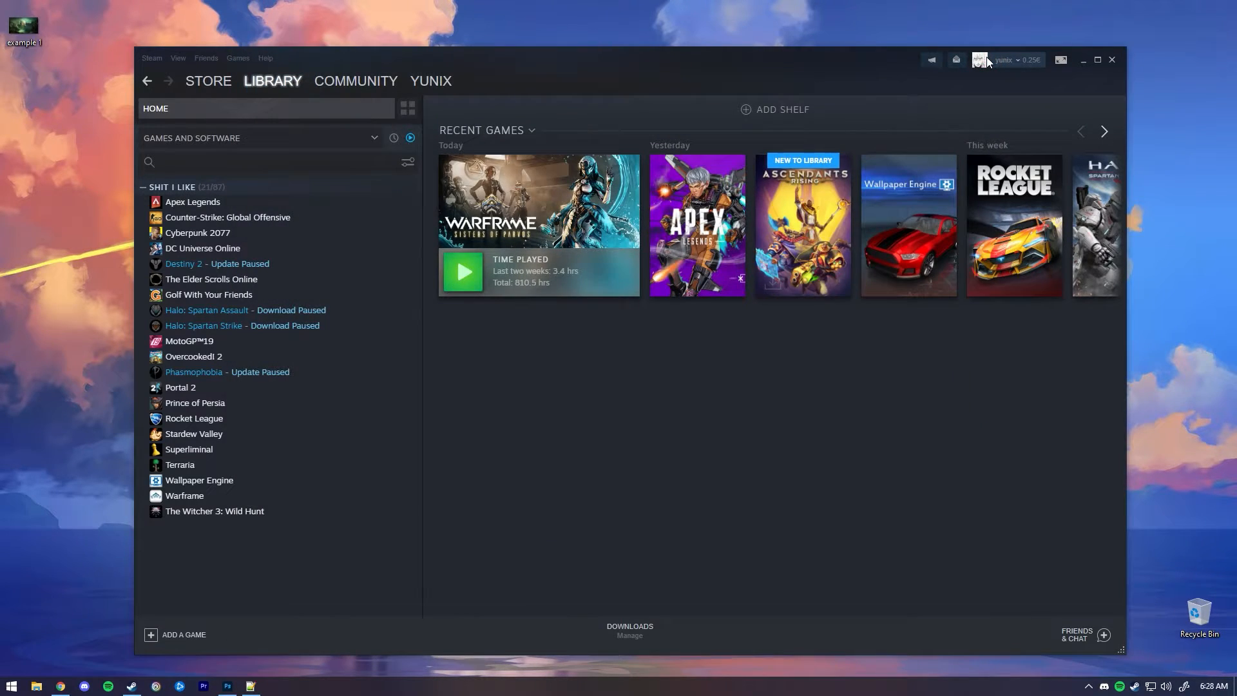
{"action": "mouse_move", "coordinate": [300, 268]}
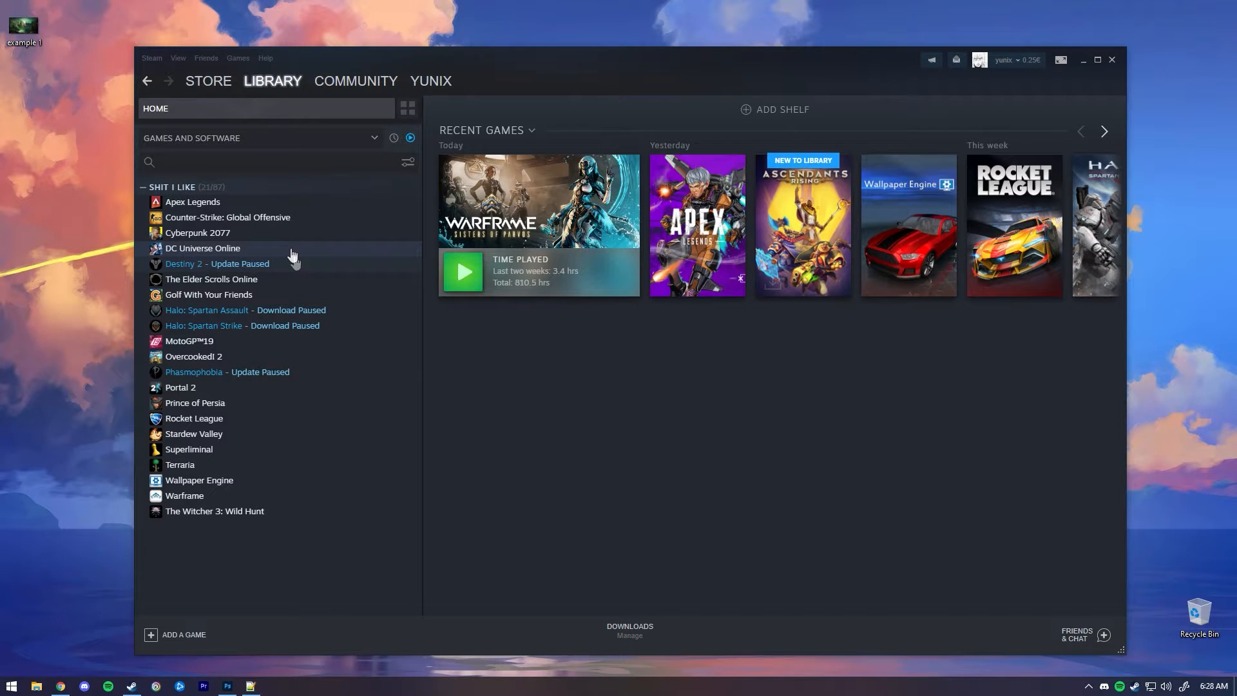
{"action": "left_click", "coordinate": [227, 216]}
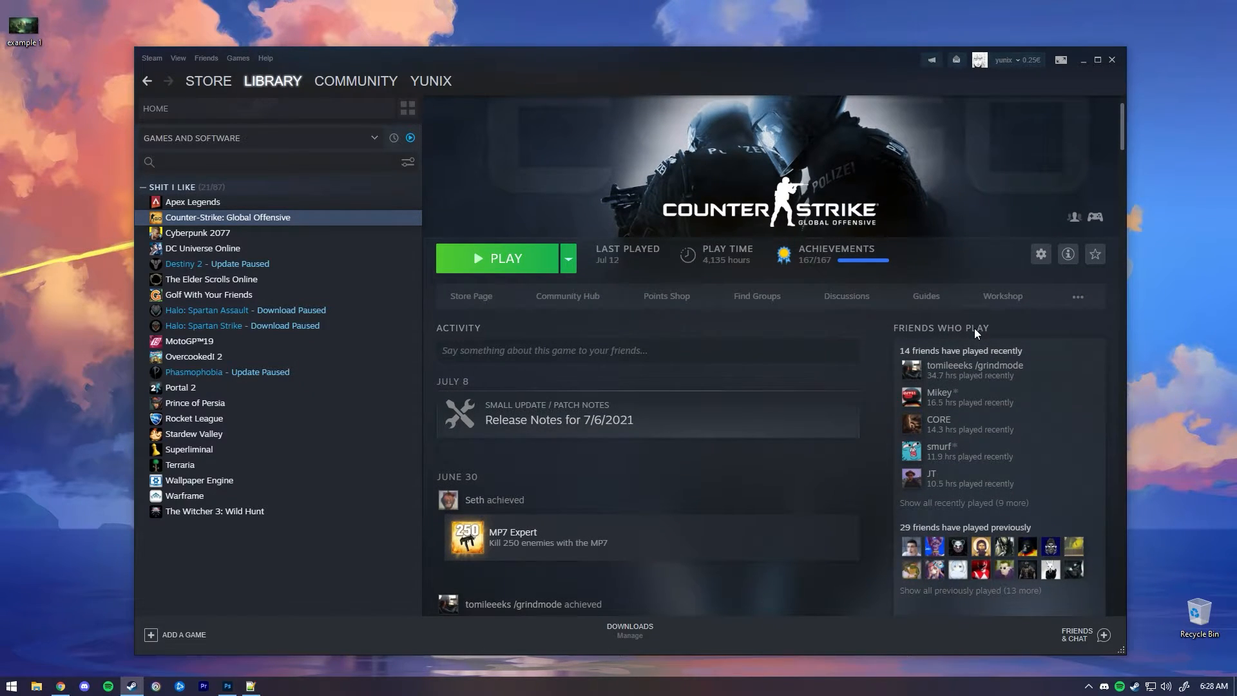
{"action": "scroll", "scroll_direction": "down", "scroll_amount": 3}
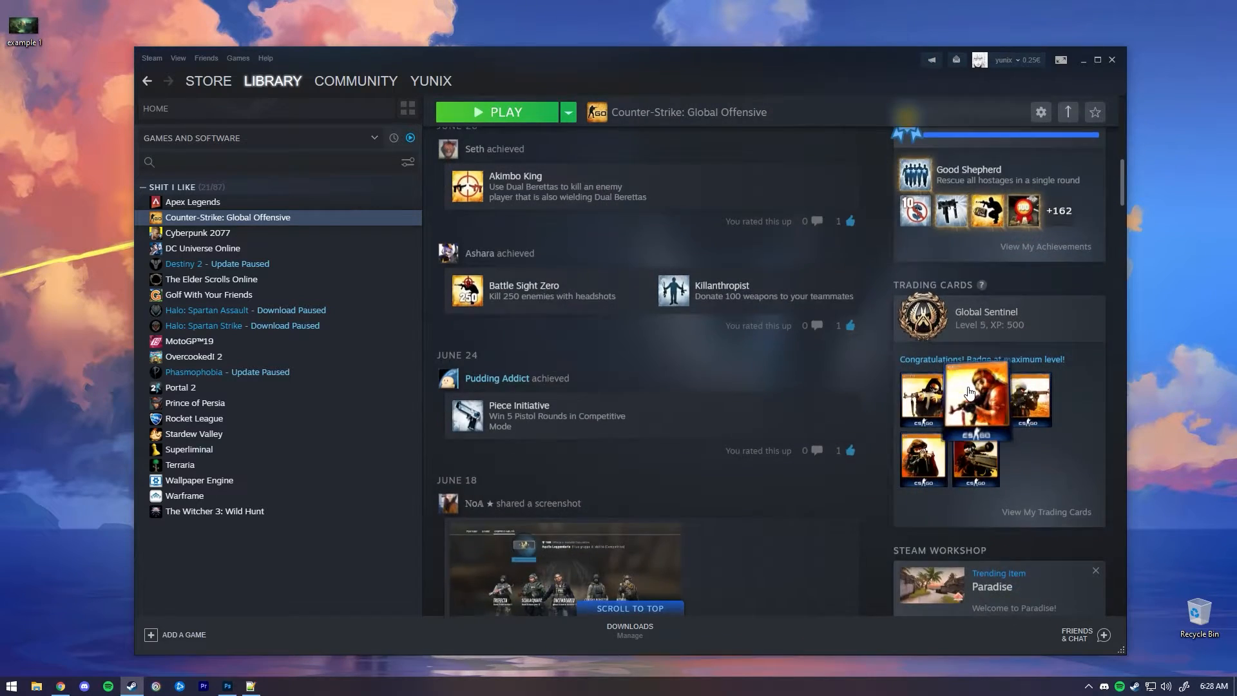
{"action": "scroll", "scroll_direction": "down", "scroll_amount": 3}
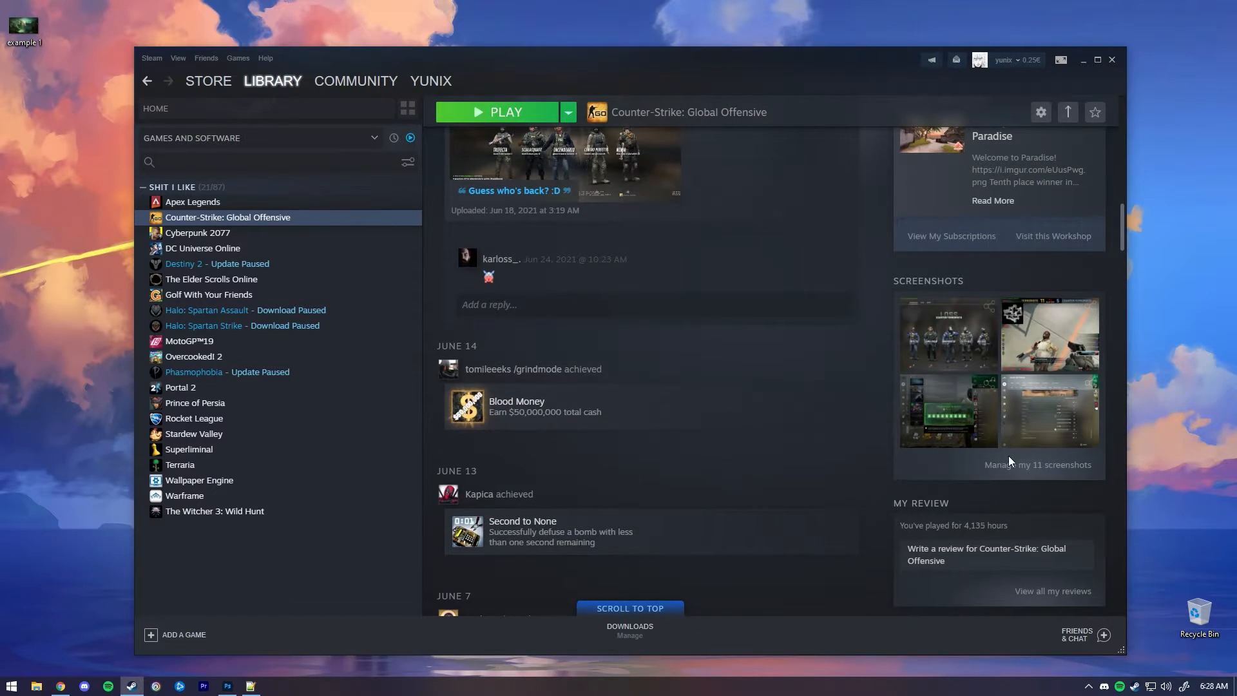
{"action": "left_click", "coordinate": [1037, 464]}
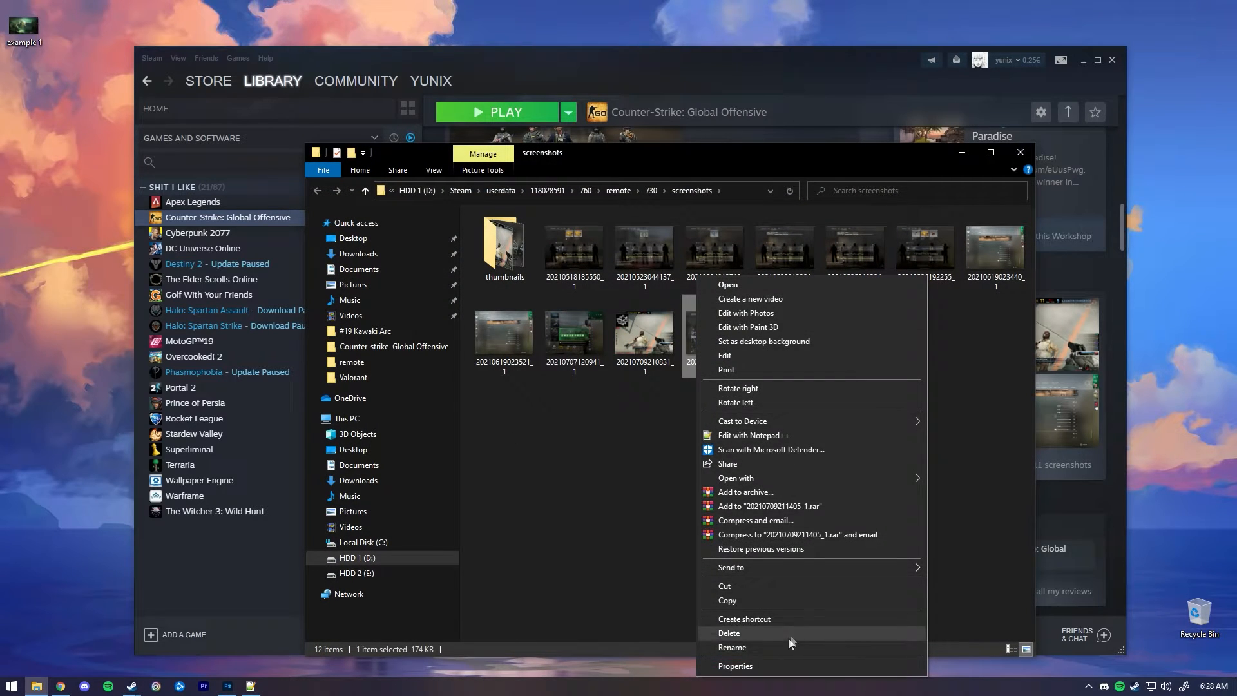
{"action": "left_click", "coordinate": [732, 647]}
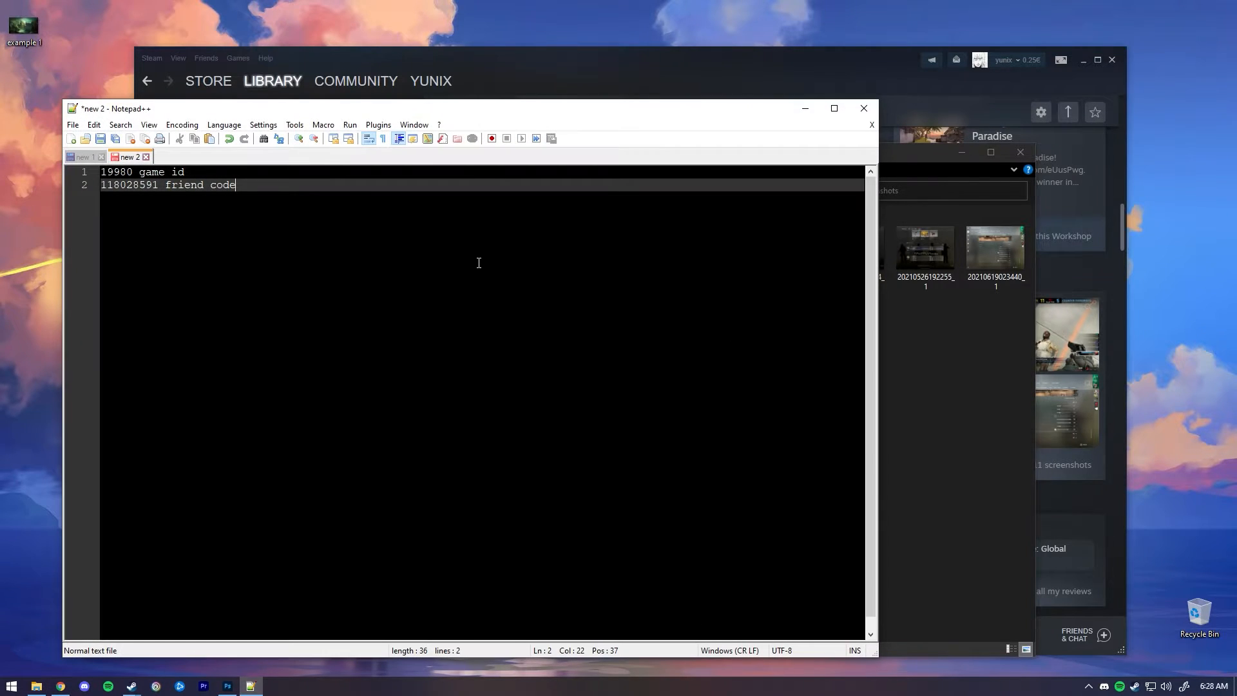
{"action": "type", "text": "20210709211405_1"}
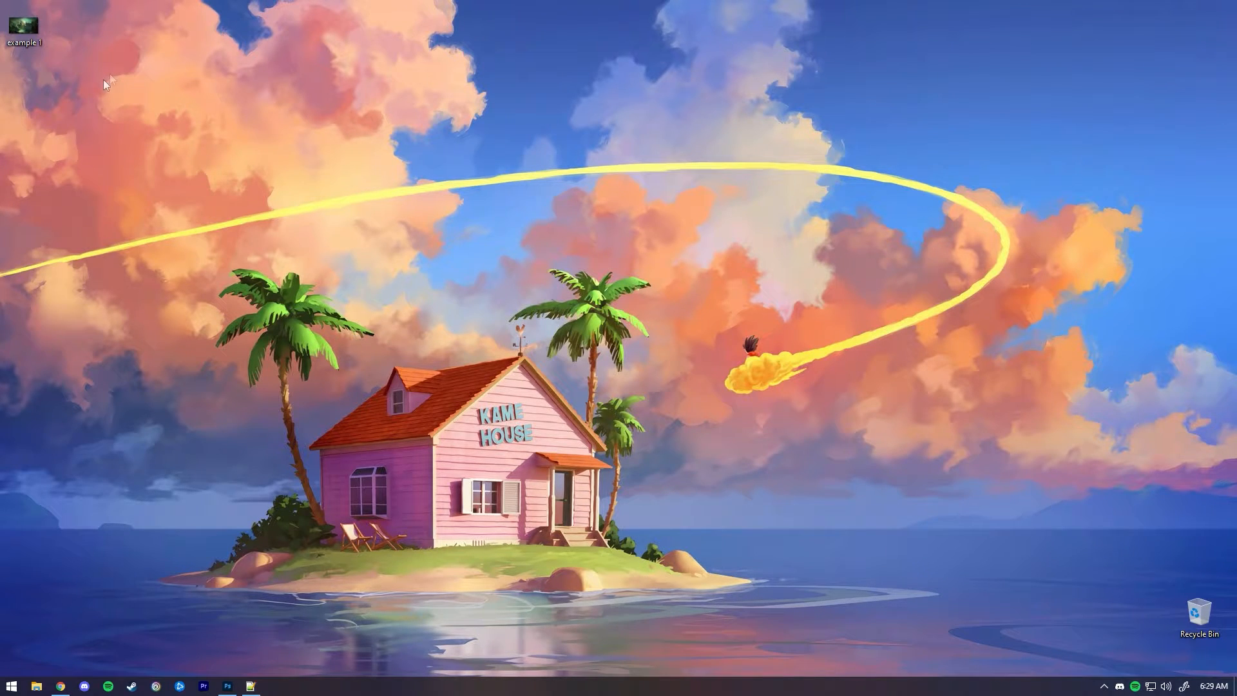
{"action": "mouse_move", "coordinate": [45, 75]}
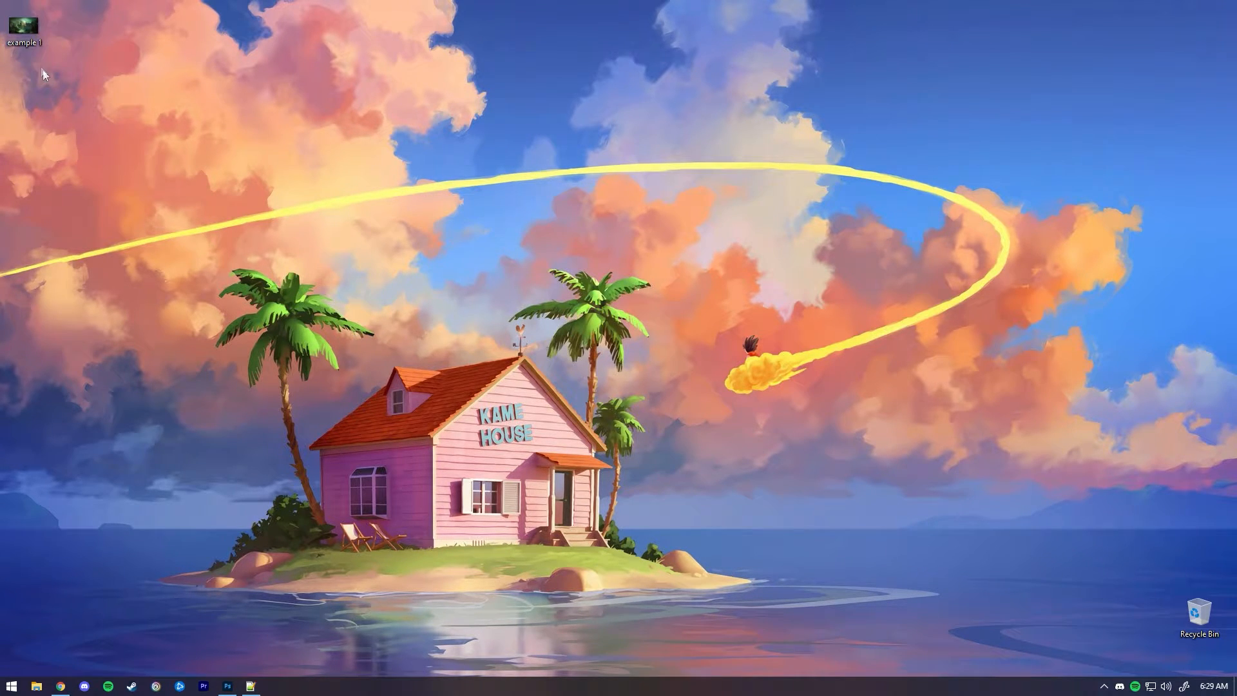
Check example 1's Properties details show 1920 x 1080, then close them unchanged.
{"action": "left_click", "coordinate": [23, 25]}
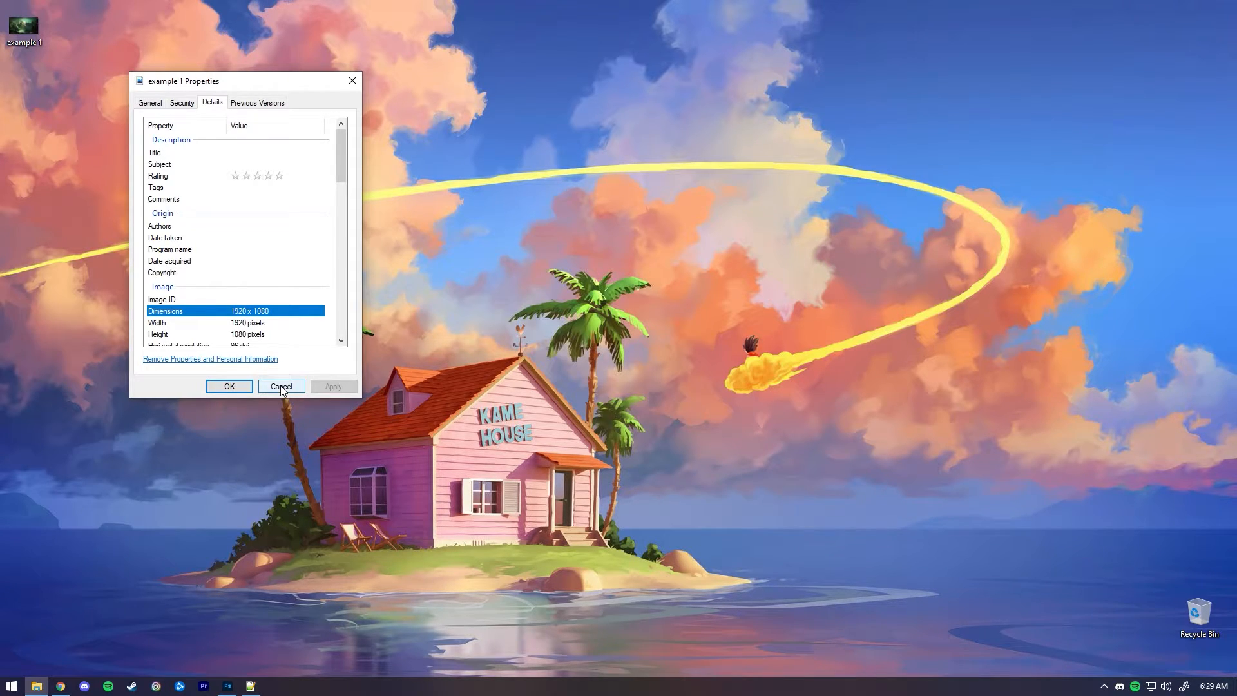
{"action": "left_click", "coordinate": [281, 385]}
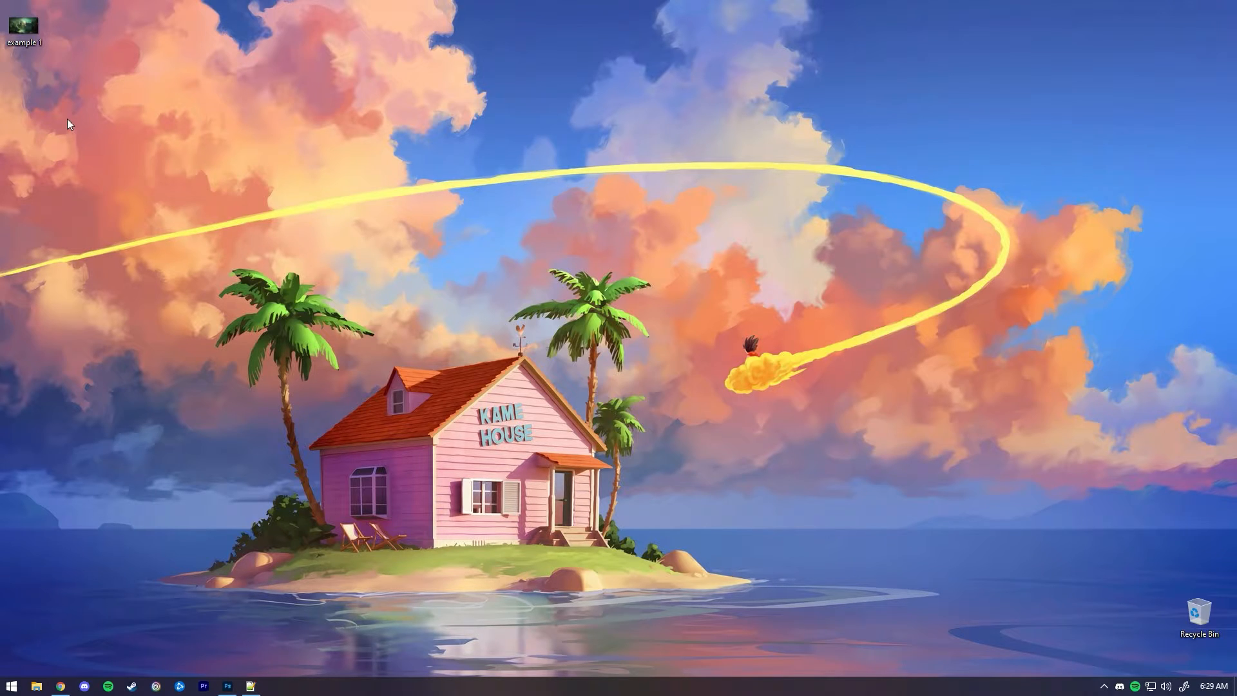
{"action": "mouse_move", "coordinate": [129, 376]}
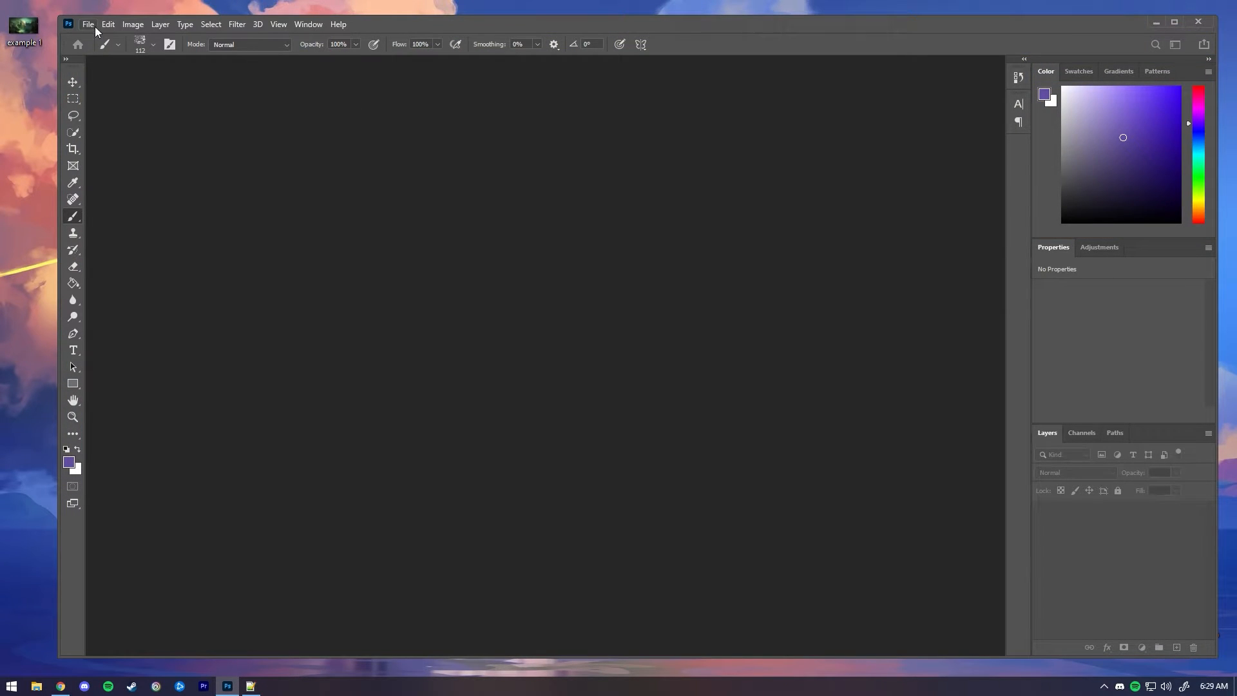
Create a new 200 x 112 pixel document holding the example 1 image.
{"action": "left_click", "coordinate": [87, 23]}
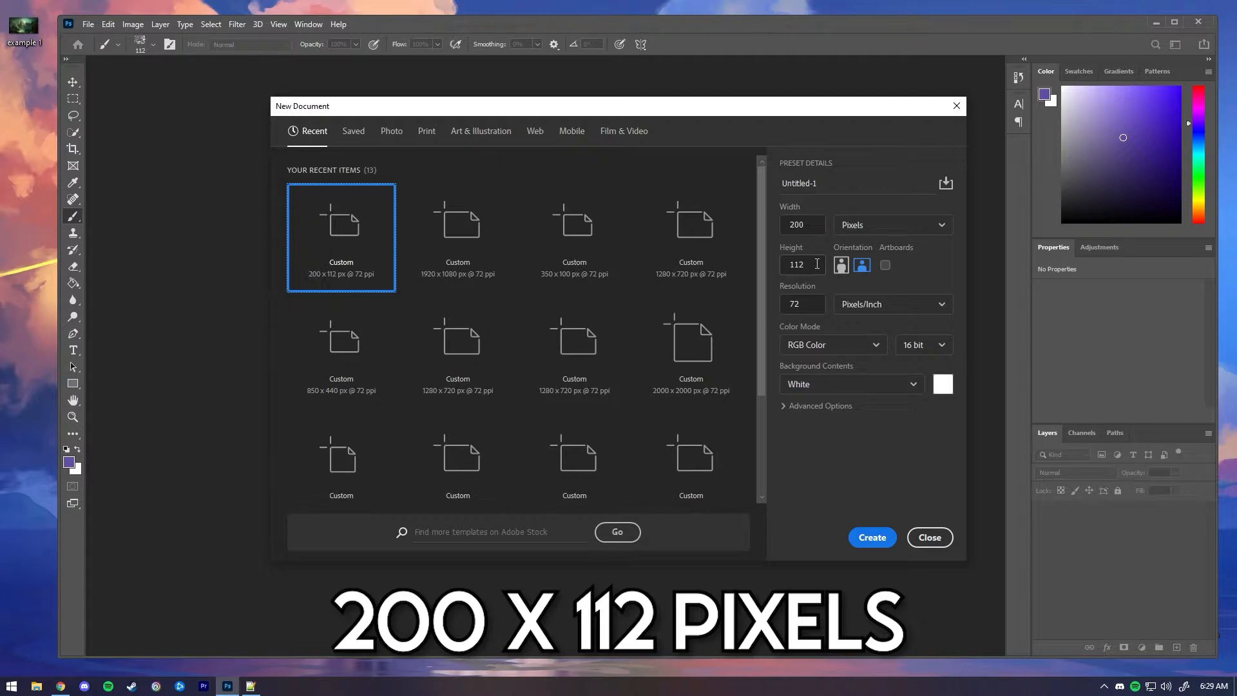
{"action": "left_click", "coordinate": [871, 537]}
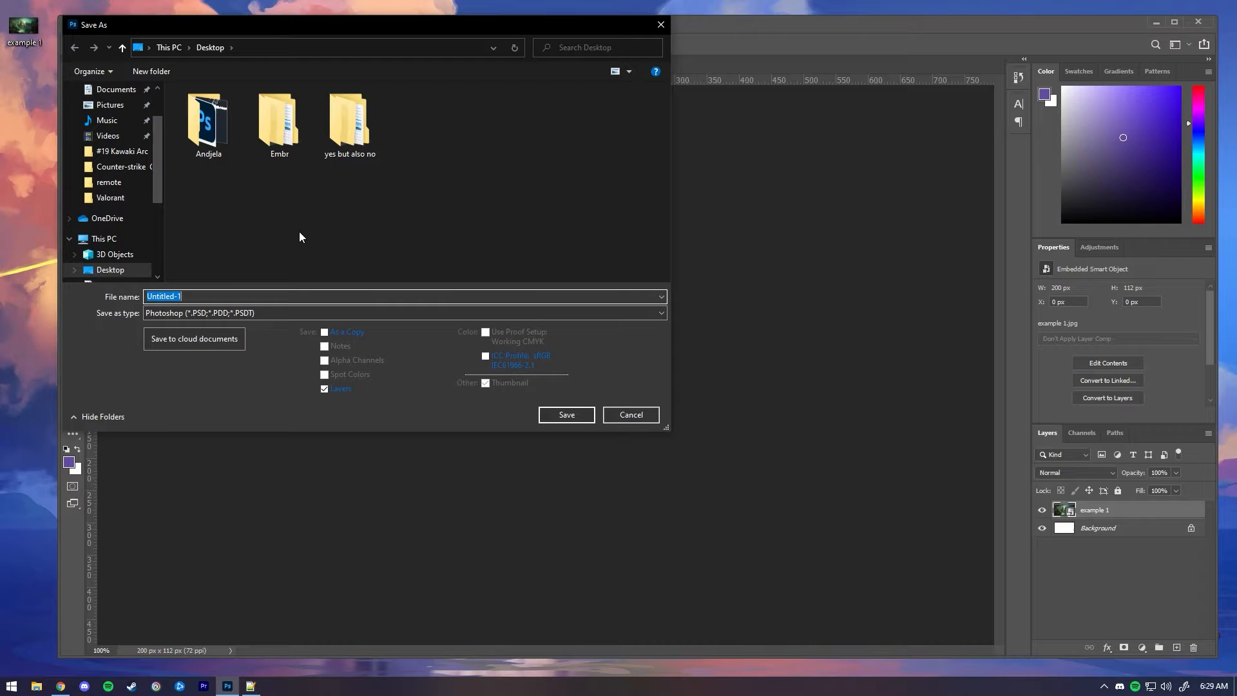
{"action": "type", "text": "em"}
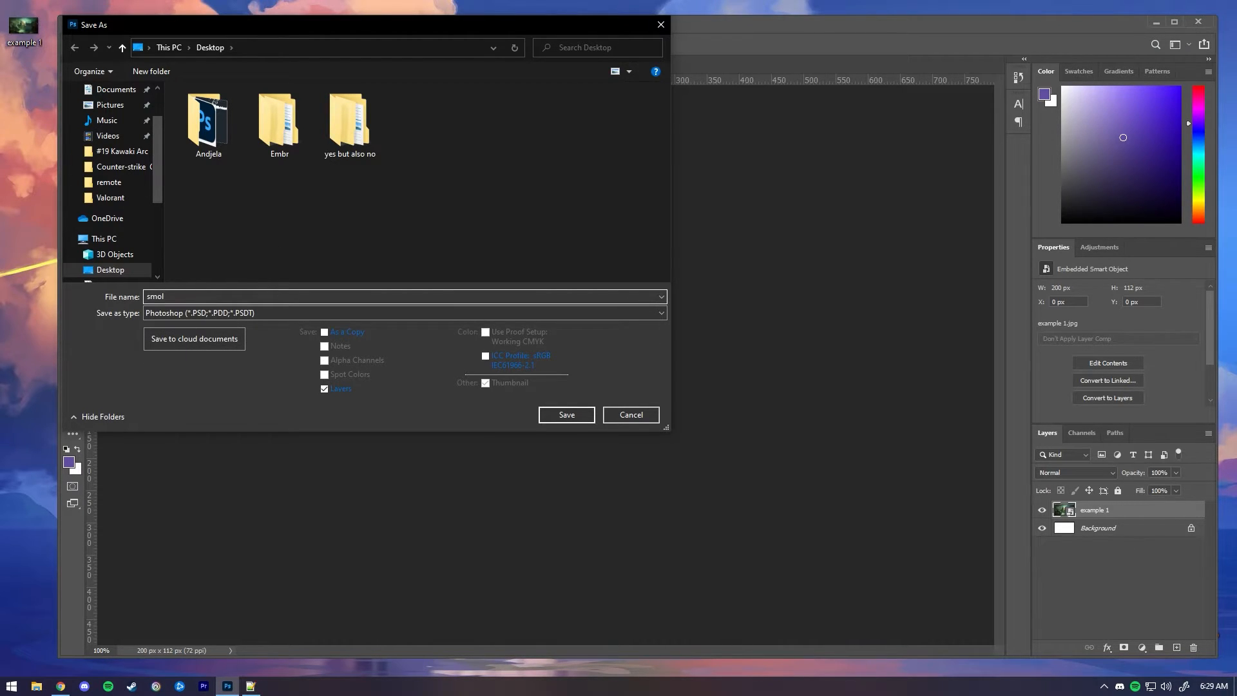
Save it to the desktop as a JPEG named smol with default quality.
{"action": "left_click", "coordinate": [402, 312]}
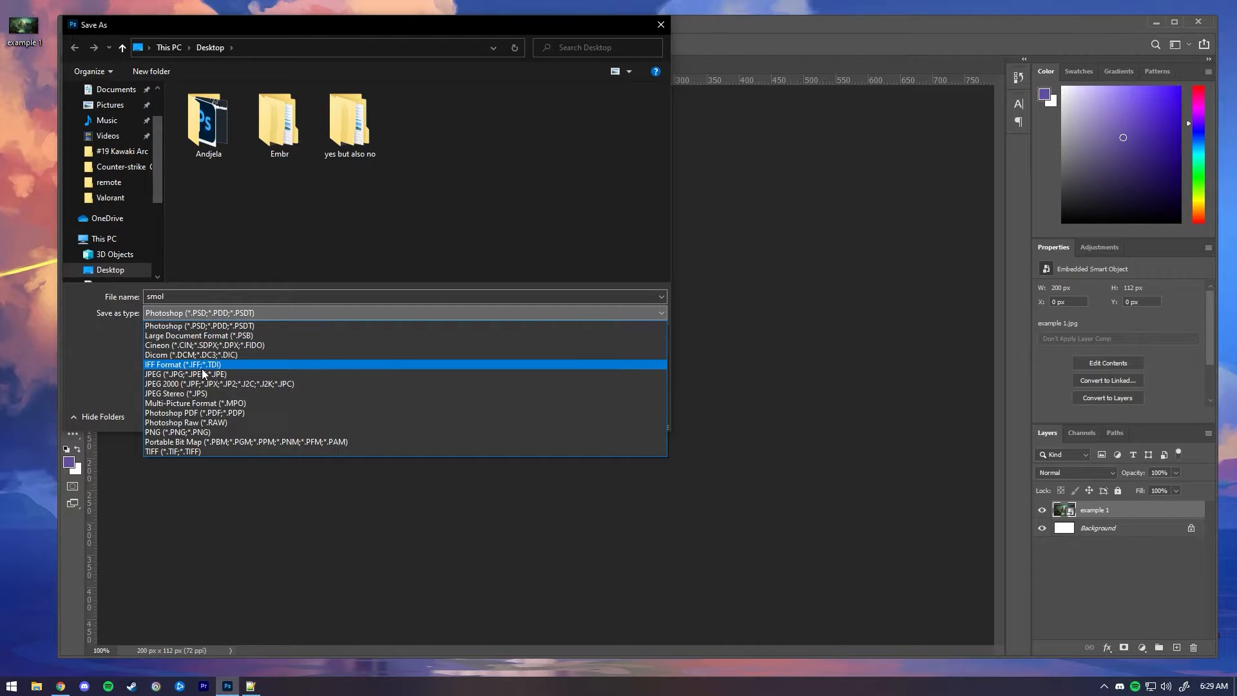
{"action": "left_click", "coordinate": [183, 373]}
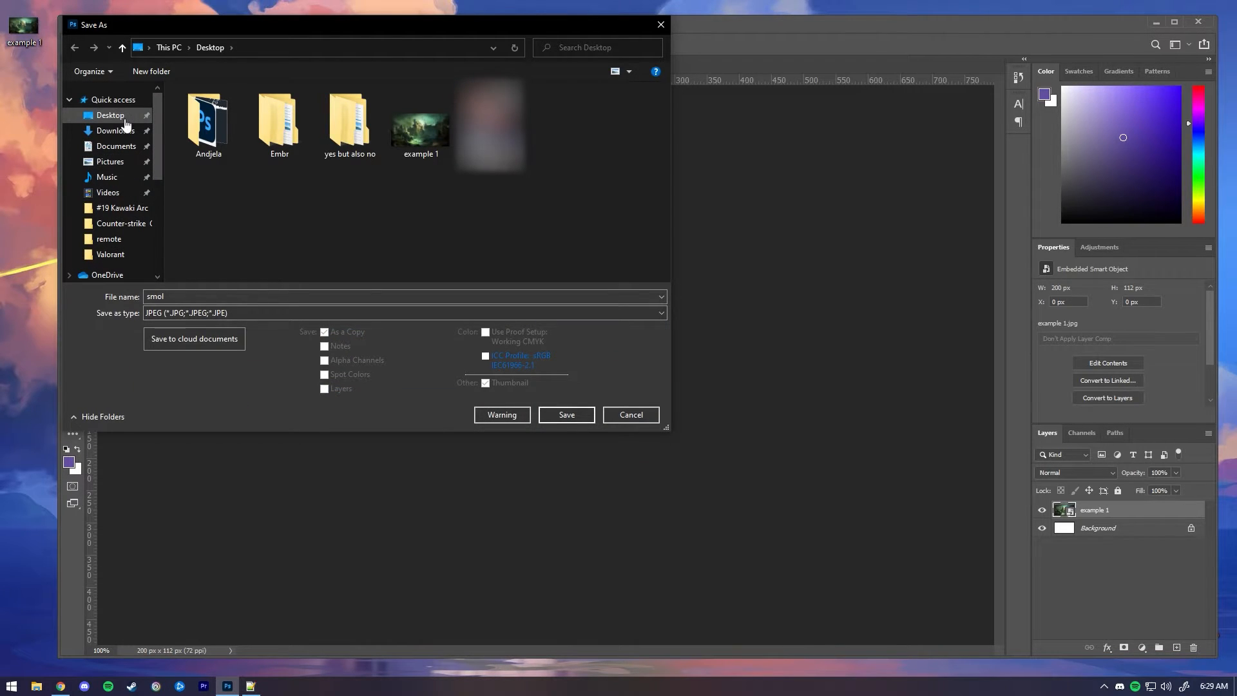
{"action": "left_click", "coordinate": [564, 414]}
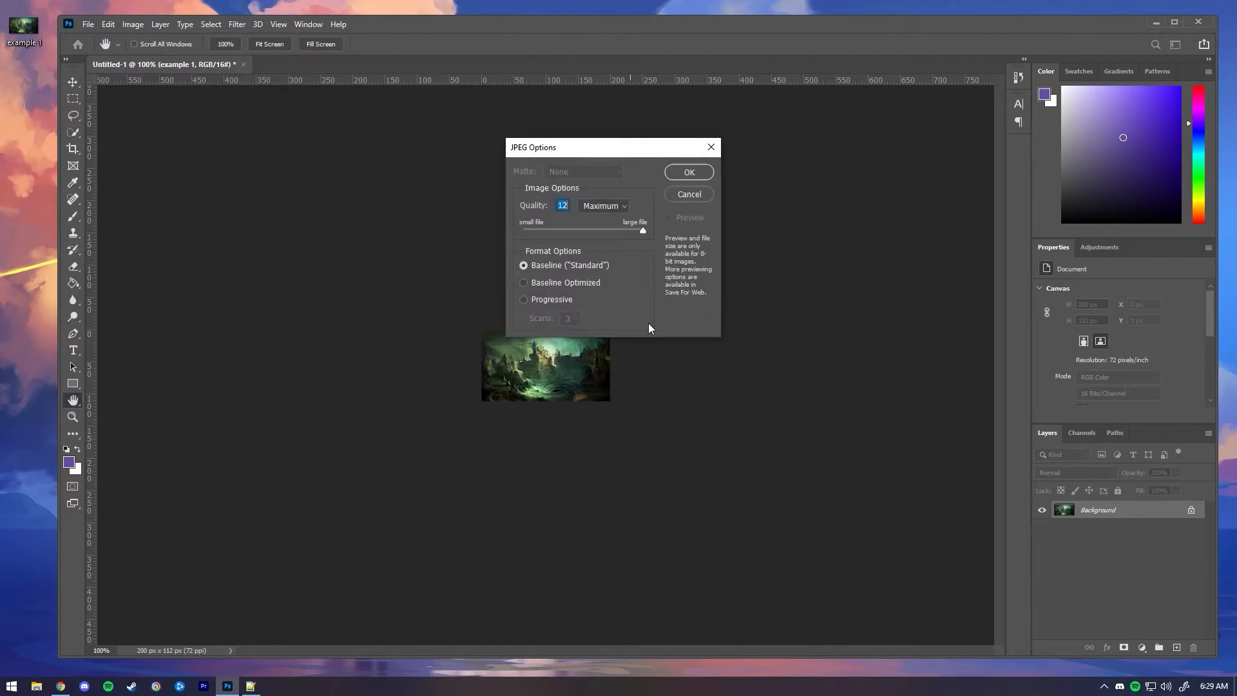
{"action": "left_click", "coordinate": [687, 172]}
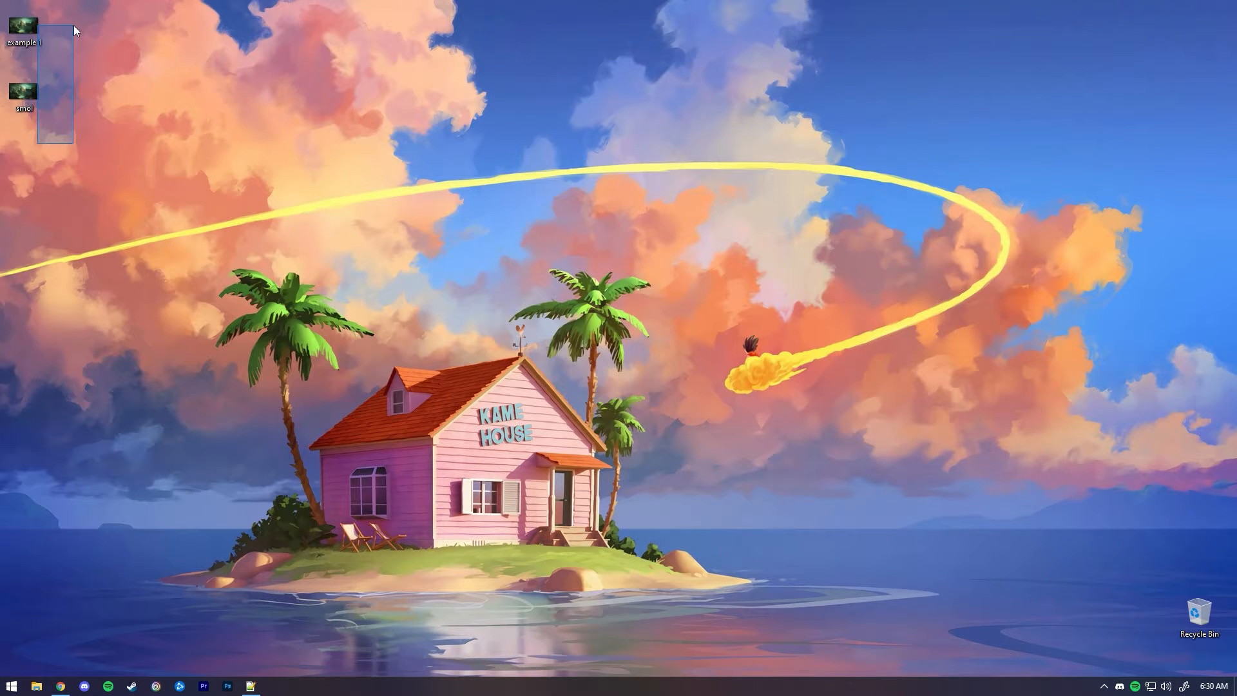
Browse File Explorer to D:\Steam\userdata listing the account folders.
{"action": "left_click", "coordinate": [36, 177]}
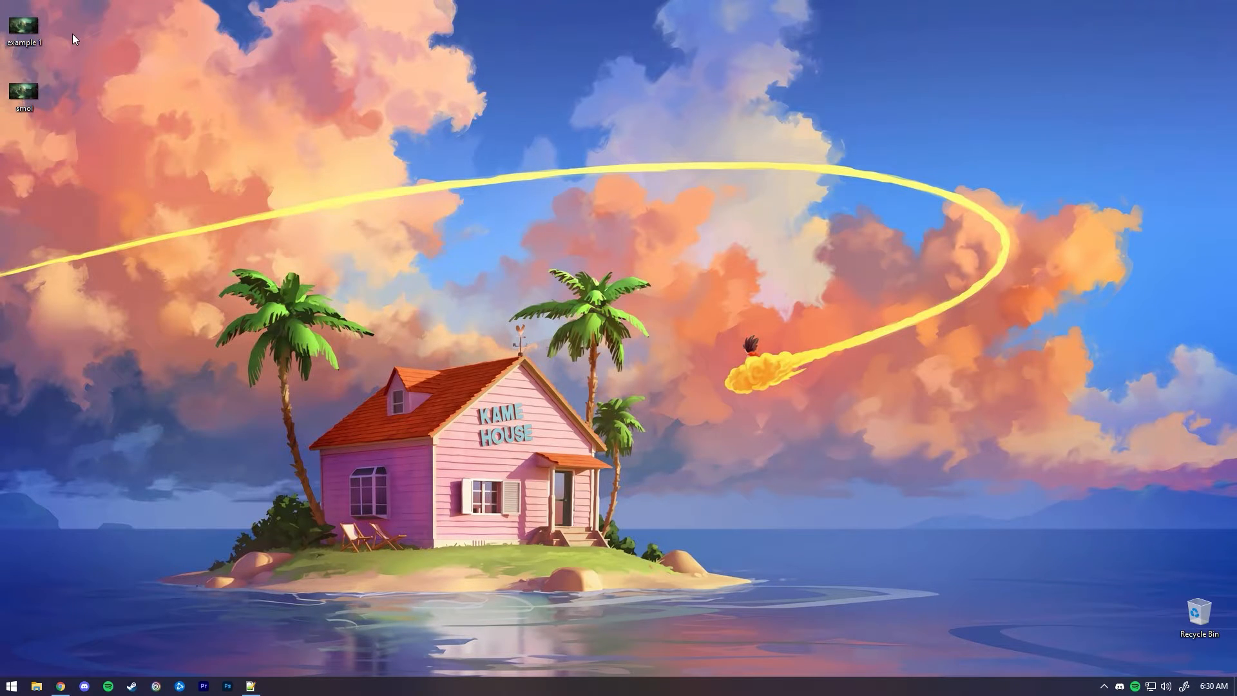
{"action": "mouse_move", "coordinate": [162, 479]}
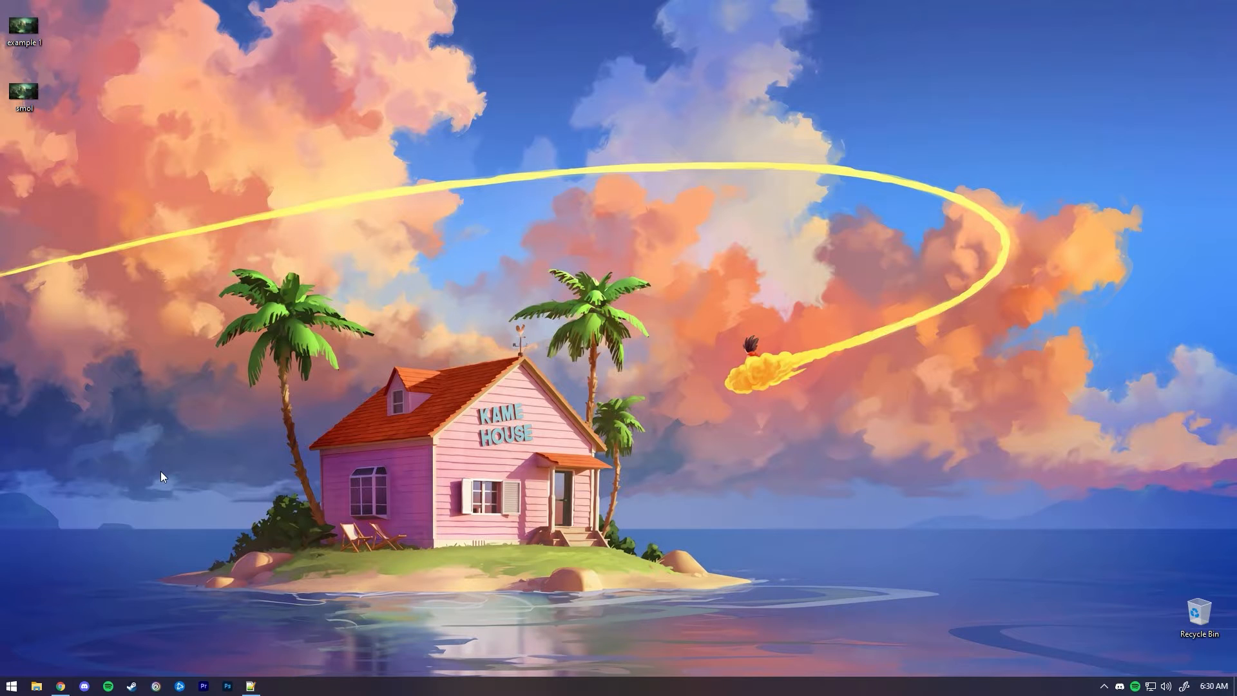
{"action": "left_click", "coordinate": [36, 685]}
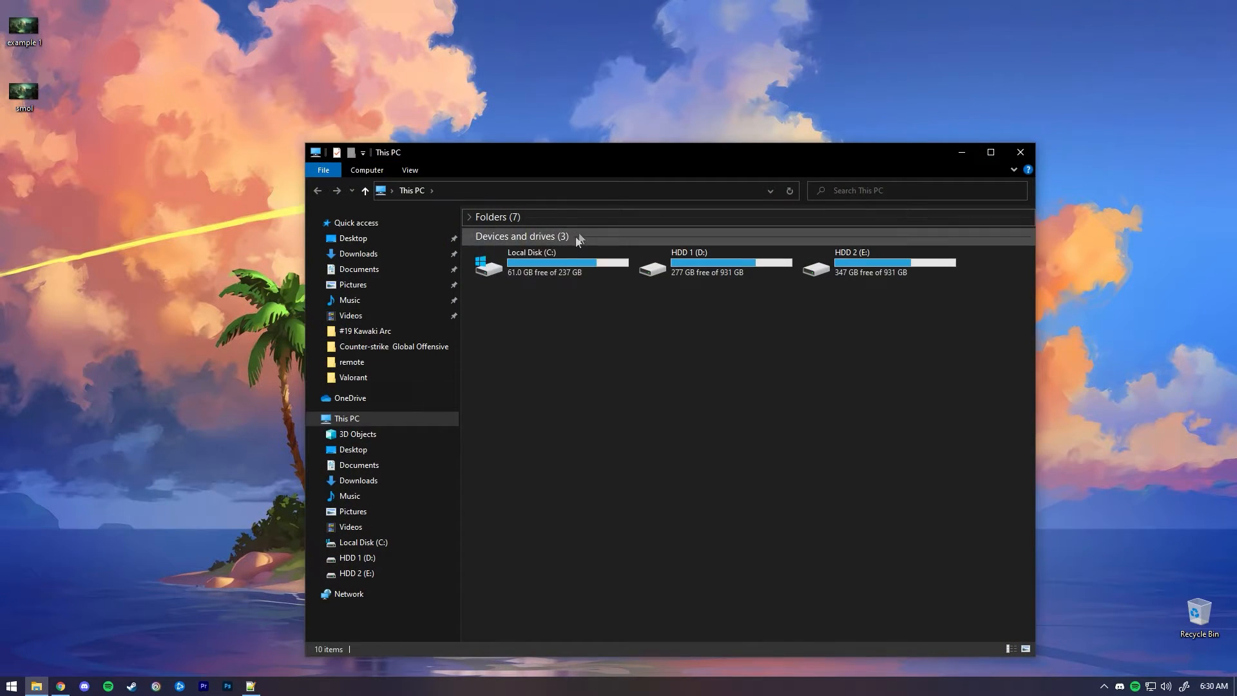
{"action": "double_click", "coordinate": [687, 261]}
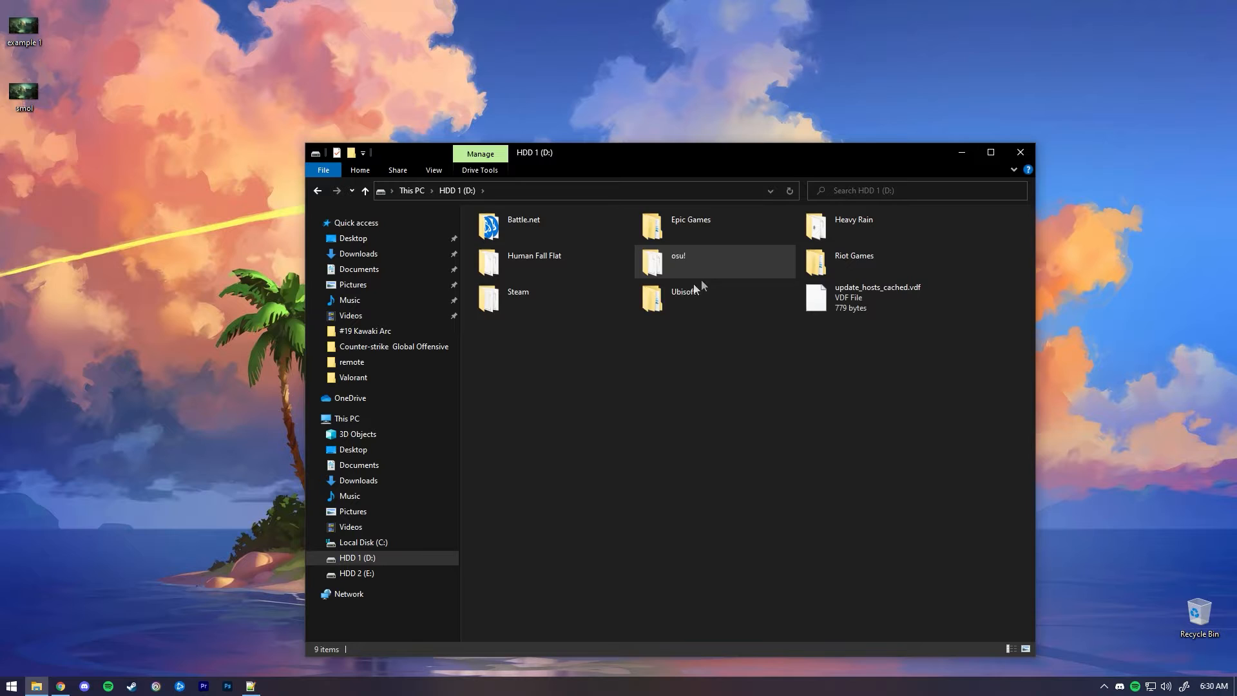
{"action": "double_click", "coordinate": [518, 298]}
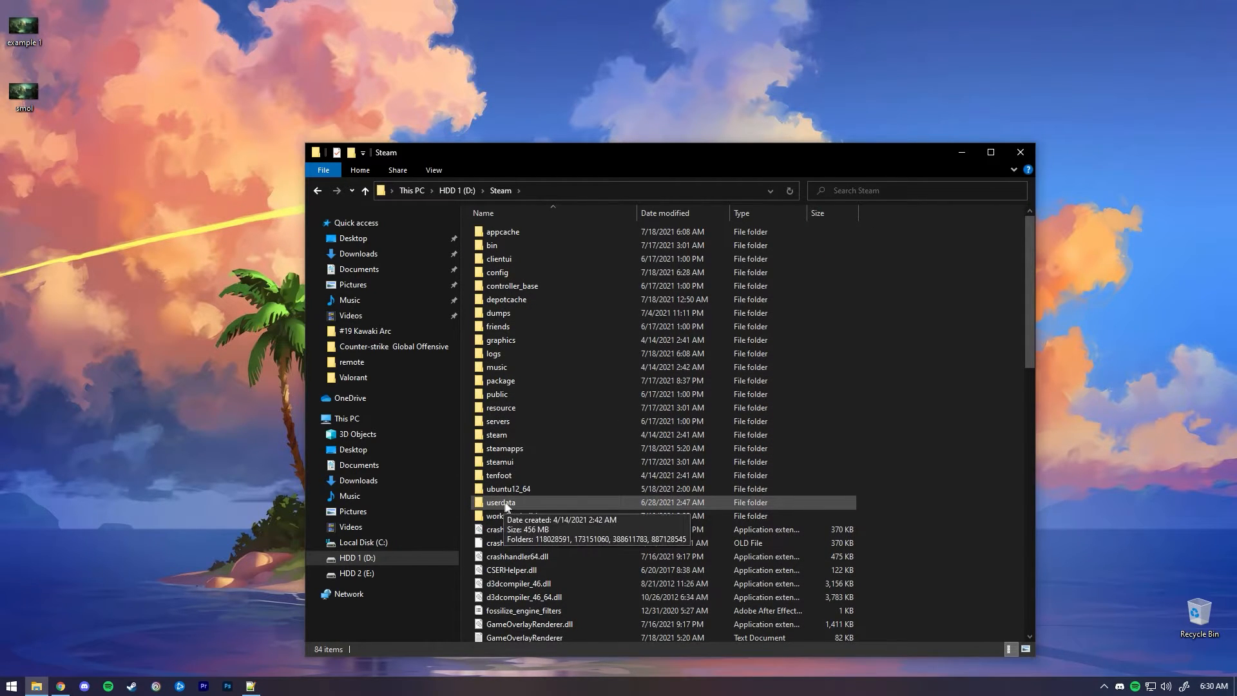
{"action": "double_click", "coordinate": [501, 501]}
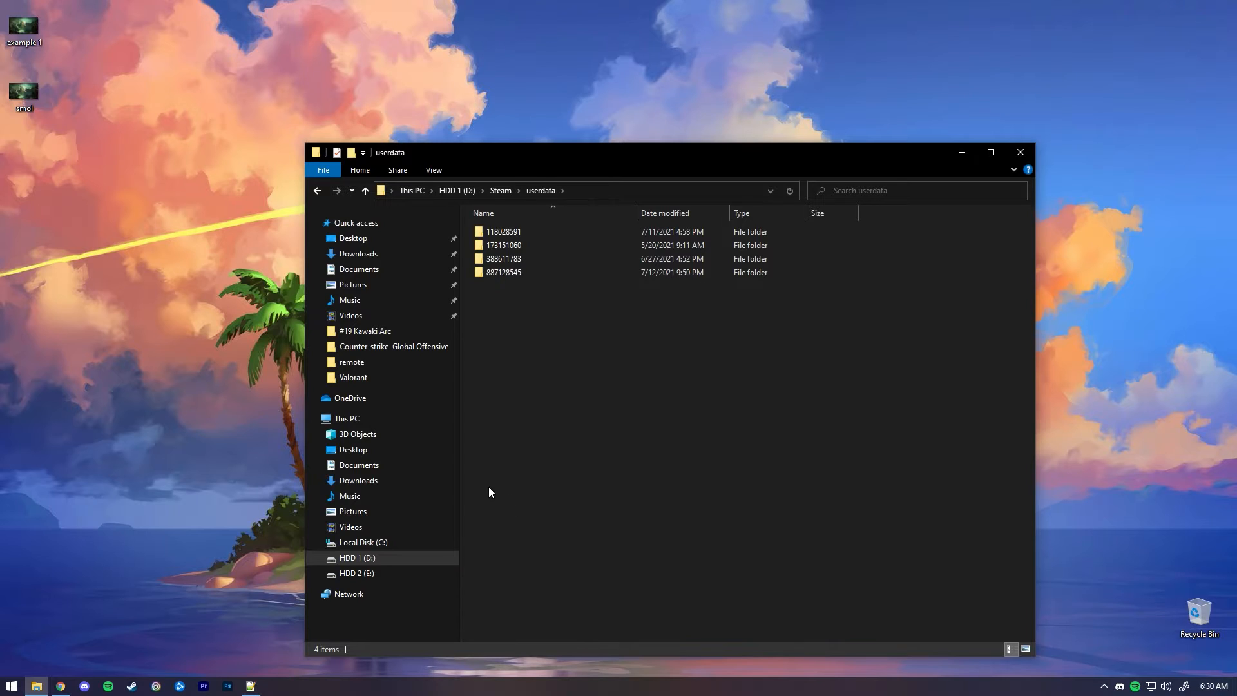
{"action": "left_click", "coordinate": [251, 686]}
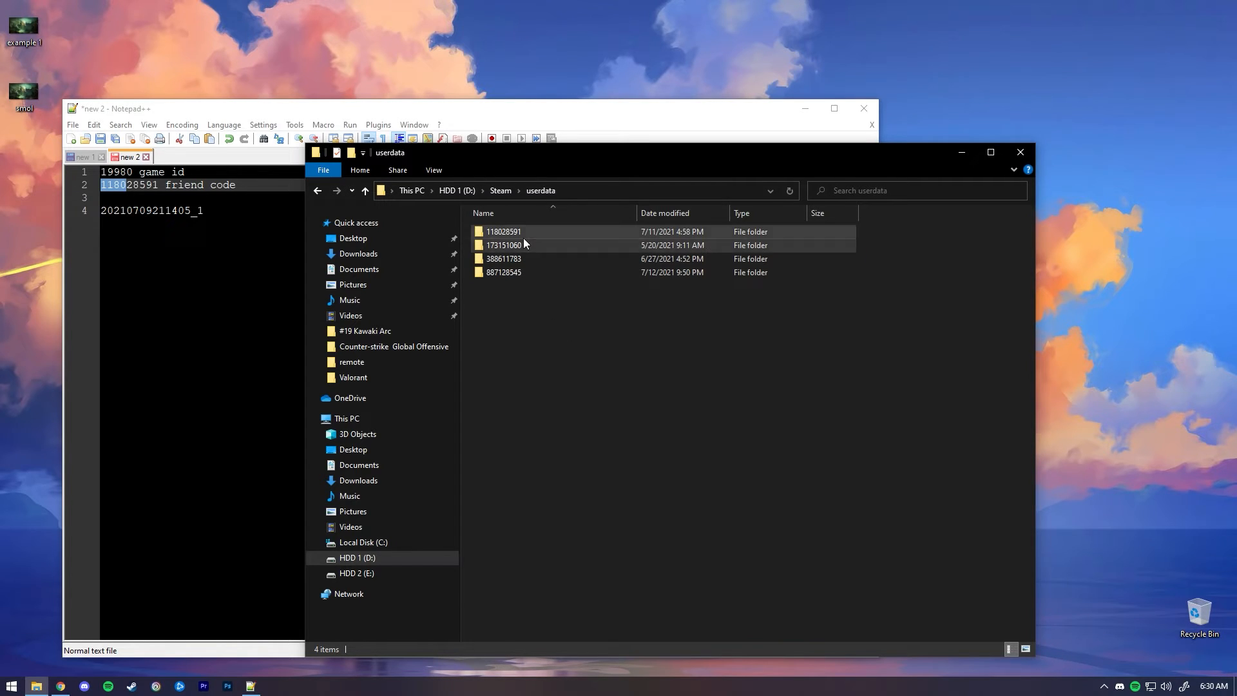
Open your account's folder, then 760 and its remote folder.
{"action": "left_click", "coordinate": [504, 231]}
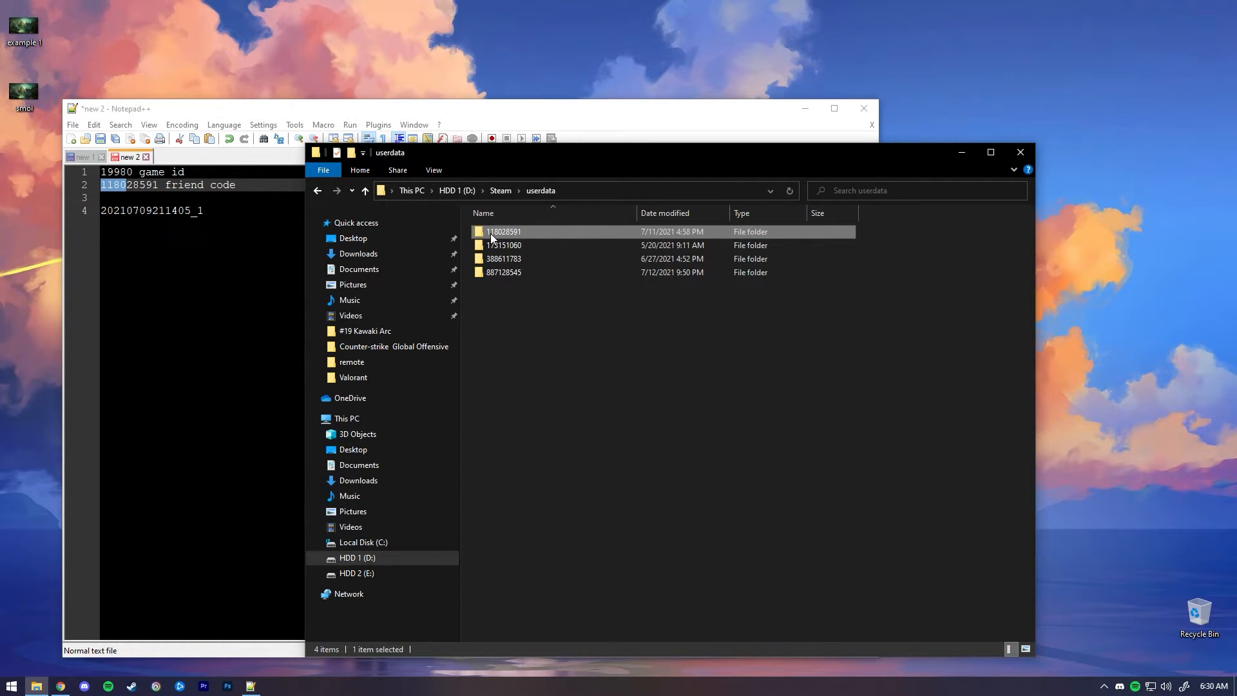
{"action": "double_click", "coordinate": [504, 230]}
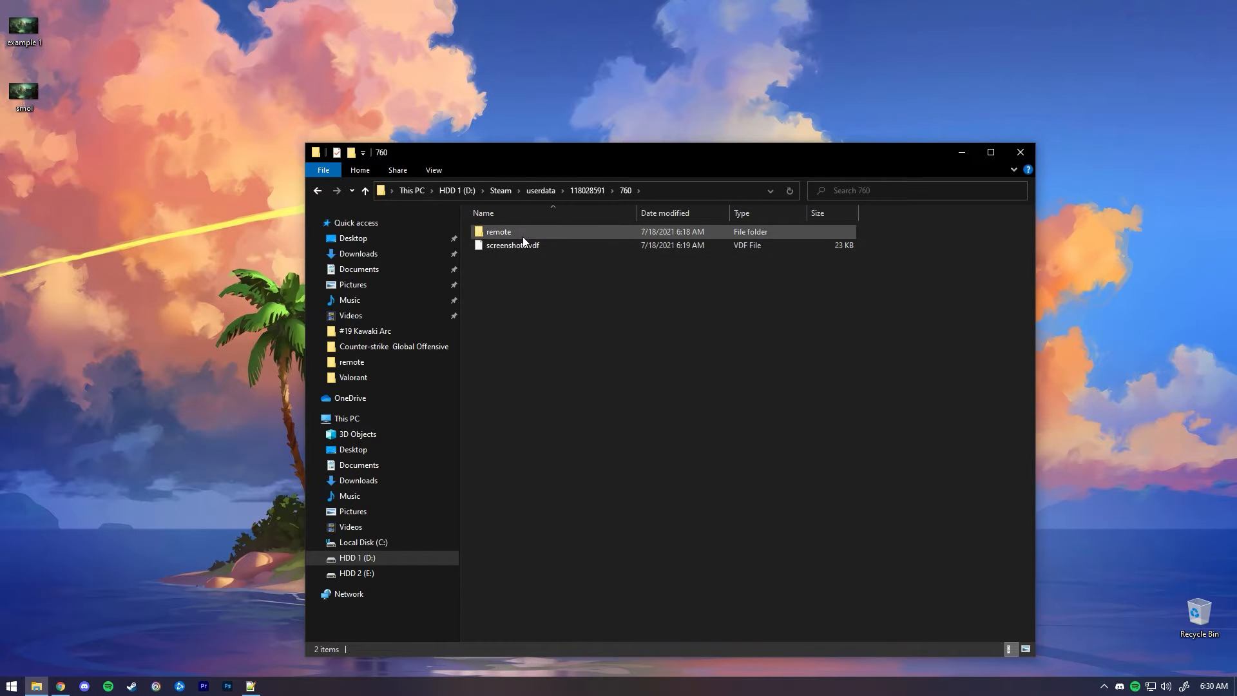
{"action": "double_click", "coordinate": [498, 230]}
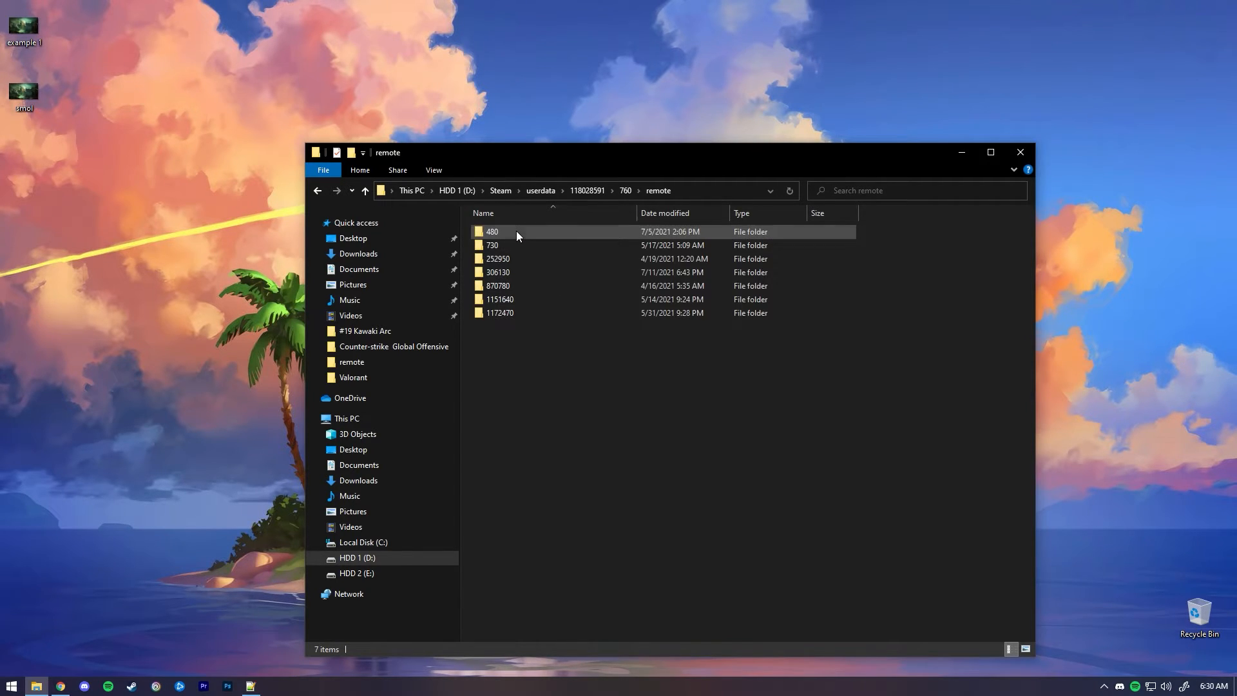
{"action": "left_click", "coordinate": [570, 394]}
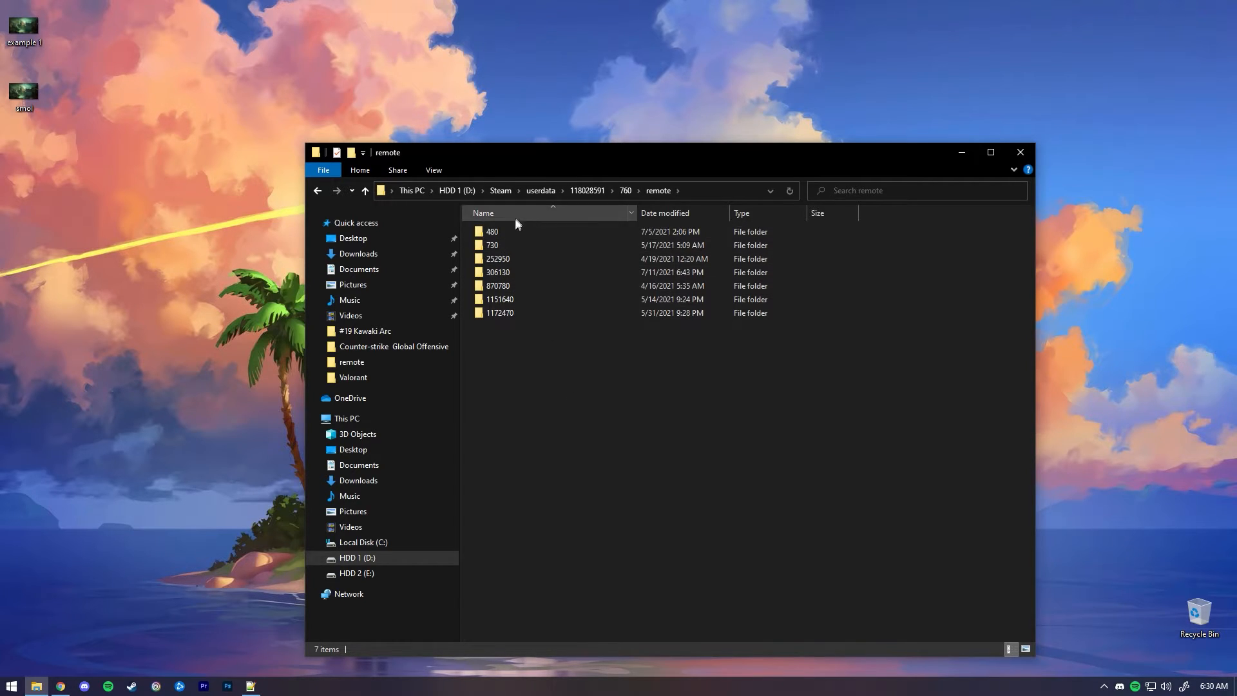
{"action": "left_click", "coordinate": [497, 259]}
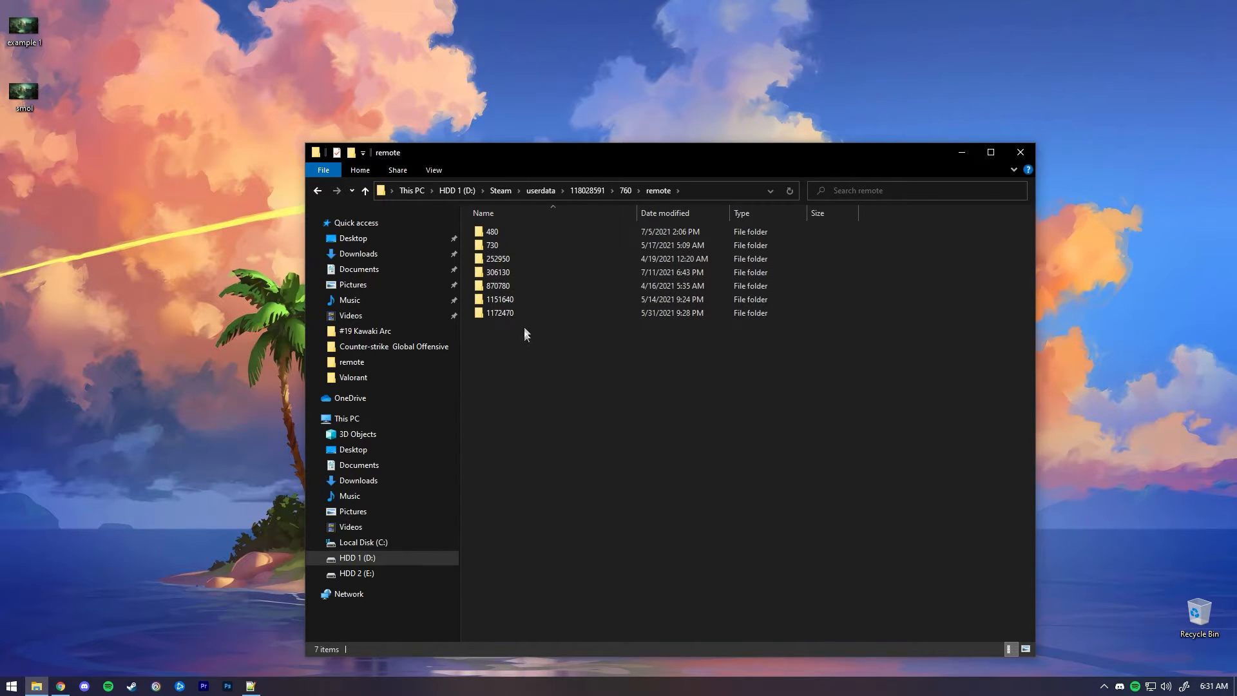
Peek into the existing 252950 game's screenshots folder, return to remote and bring the notes forward.
{"action": "left_click", "coordinate": [497, 259]}
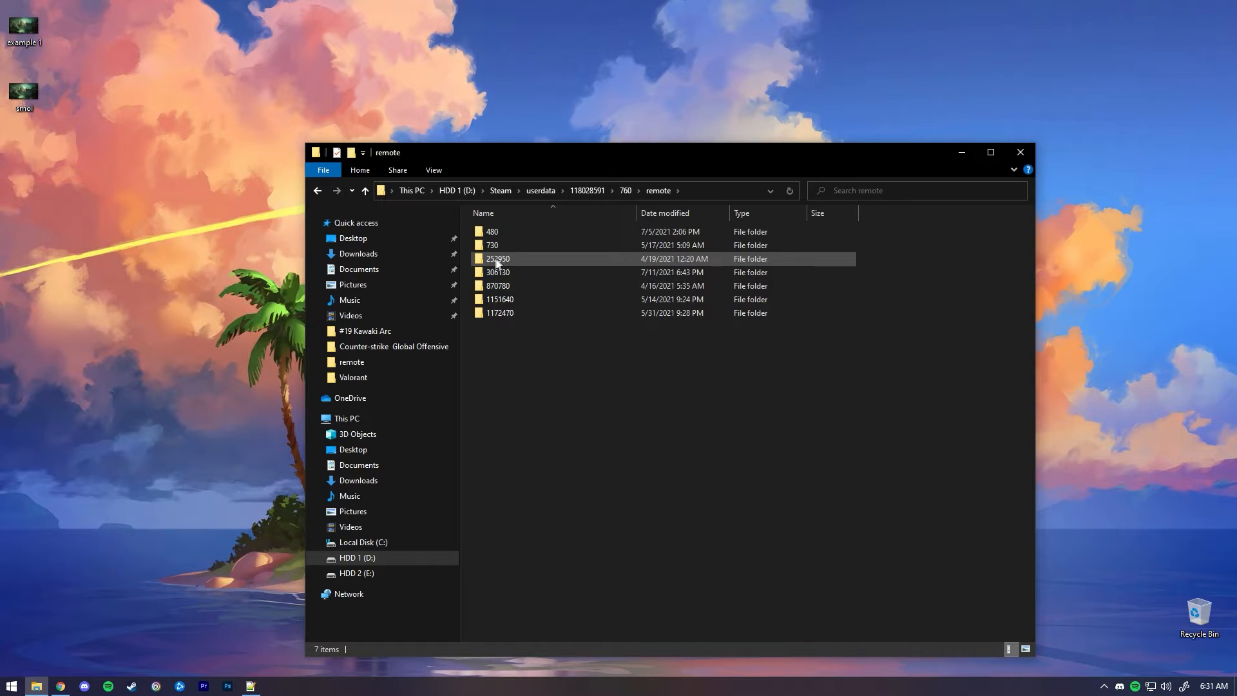
{"action": "double_click", "coordinate": [498, 258]}
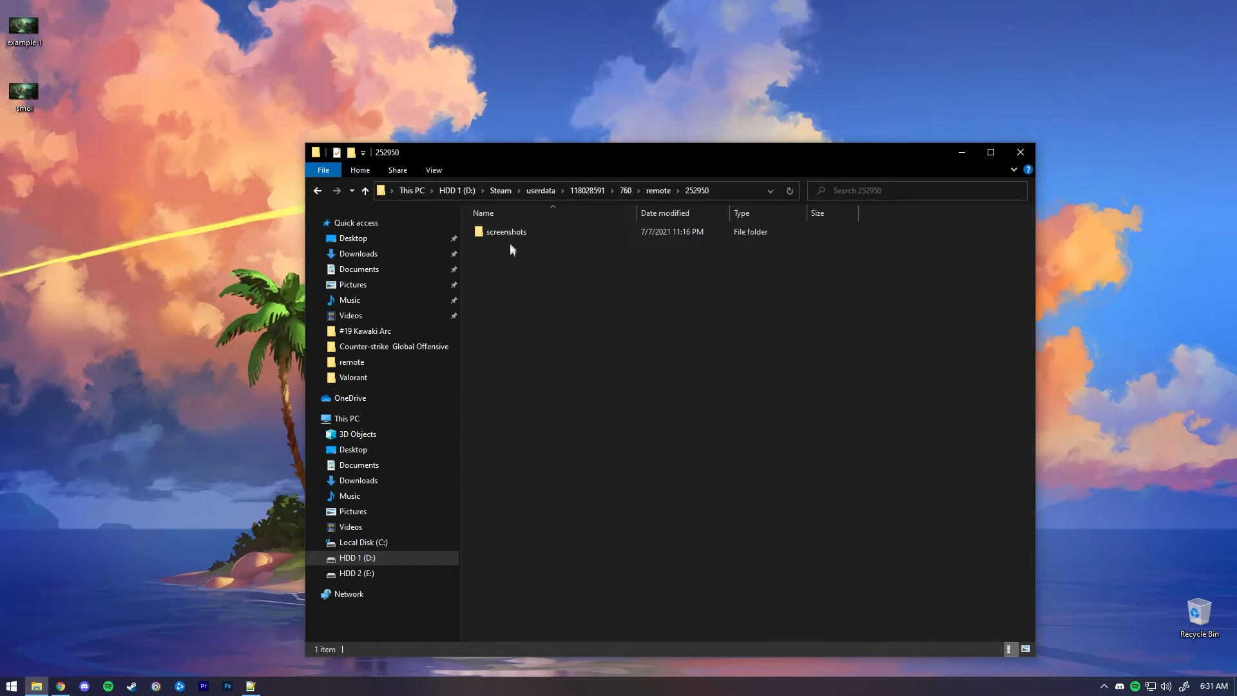
{"action": "left_click", "coordinate": [505, 231]}
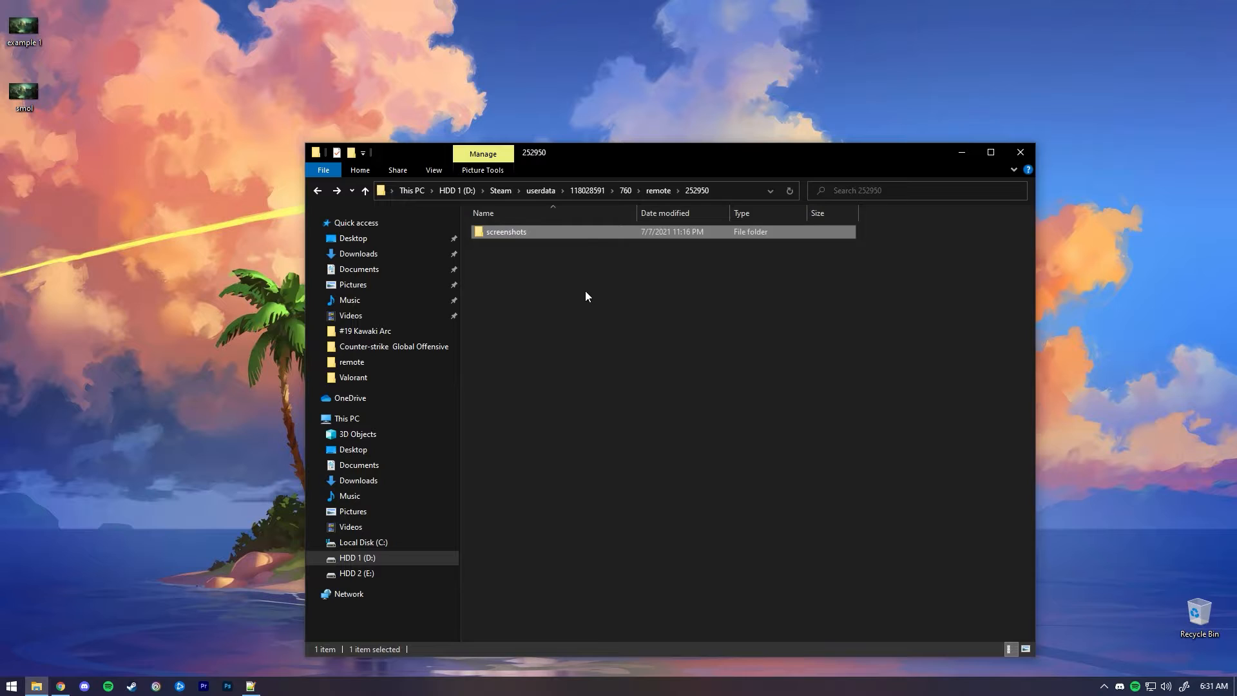
{"action": "left_click", "coordinate": [656, 191]}
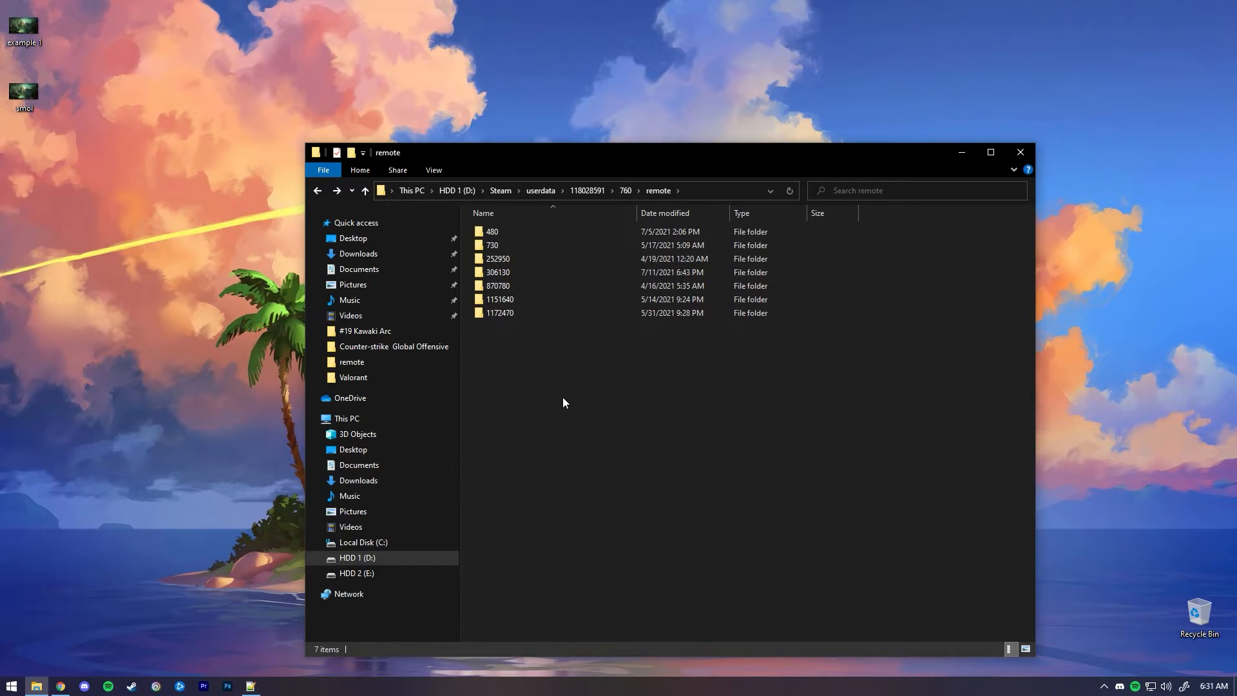
{"action": "mouse_move", "coordinate": [521, 339]}
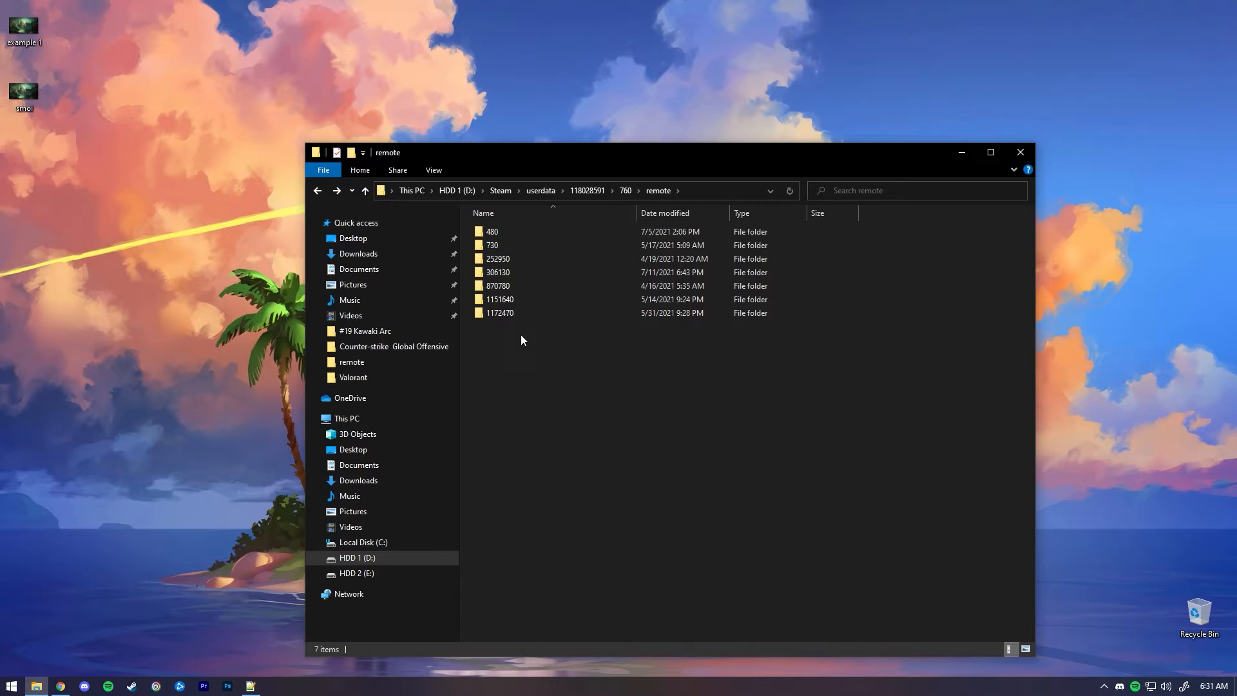
{"action": "left_click", "coordinate": [251, 685]}
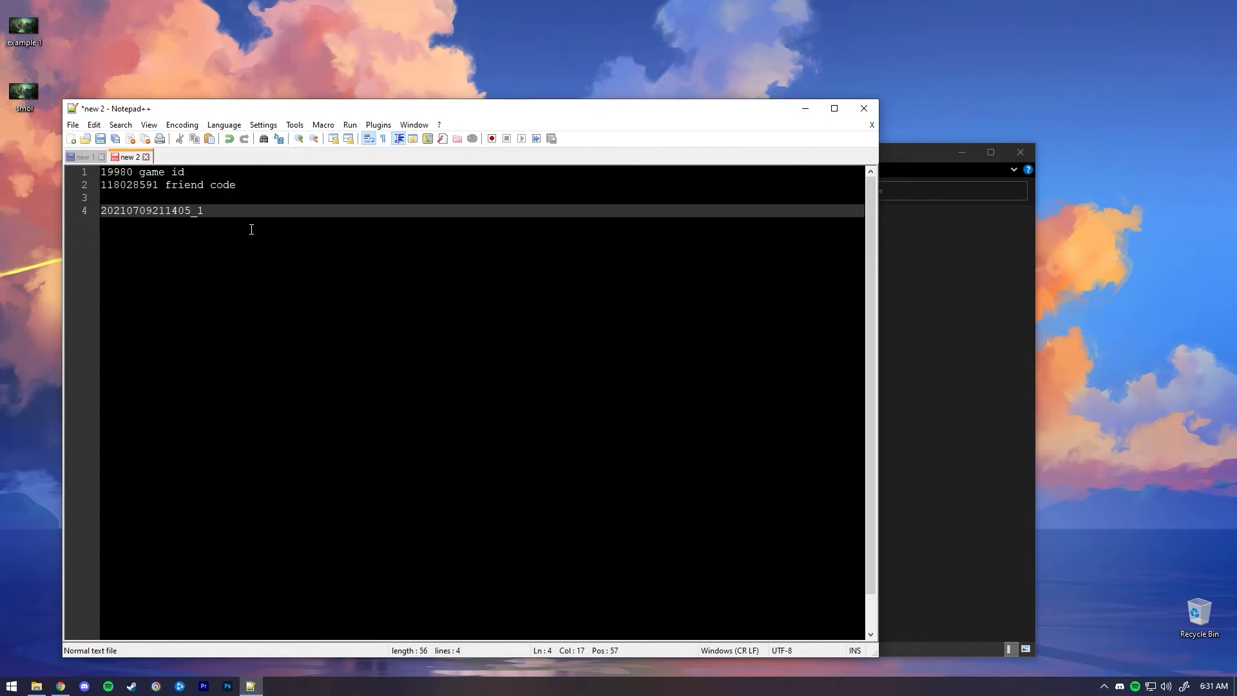
Create a folder named 19980 in remote using the game id copied from Notepad++.
{"action": "double_click", "coordinate": [117, 172]}
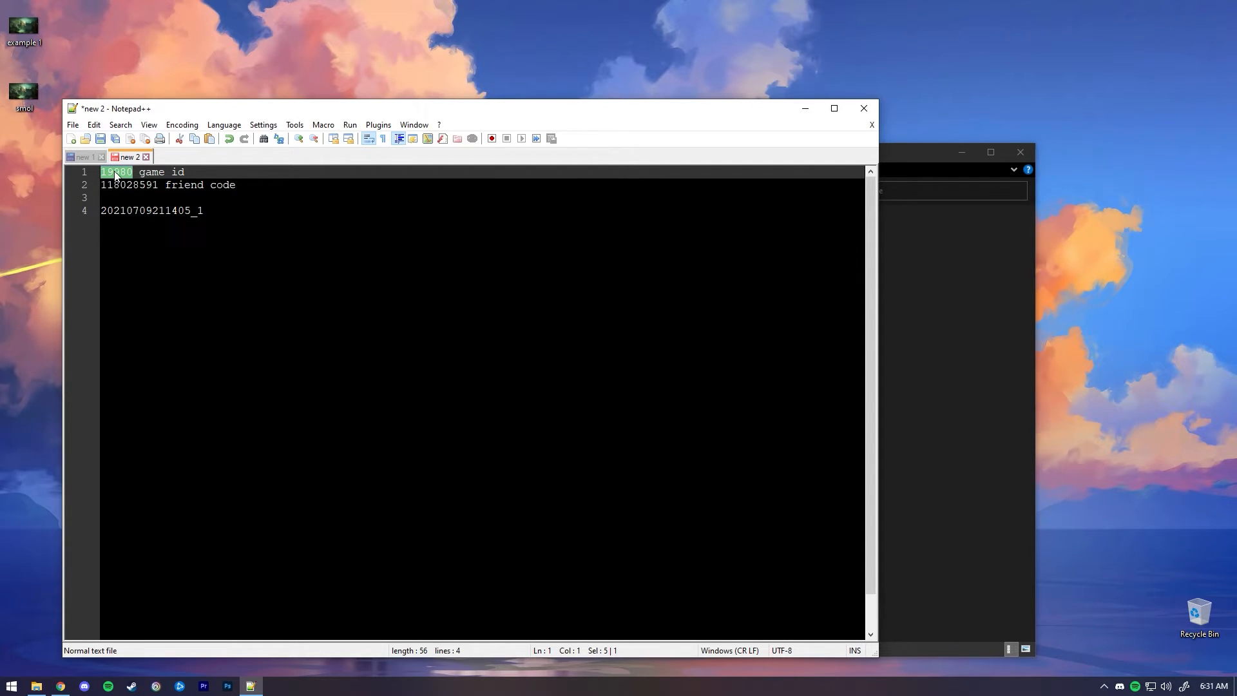
{"action": "right_click", "coordinate": [557, 394]}
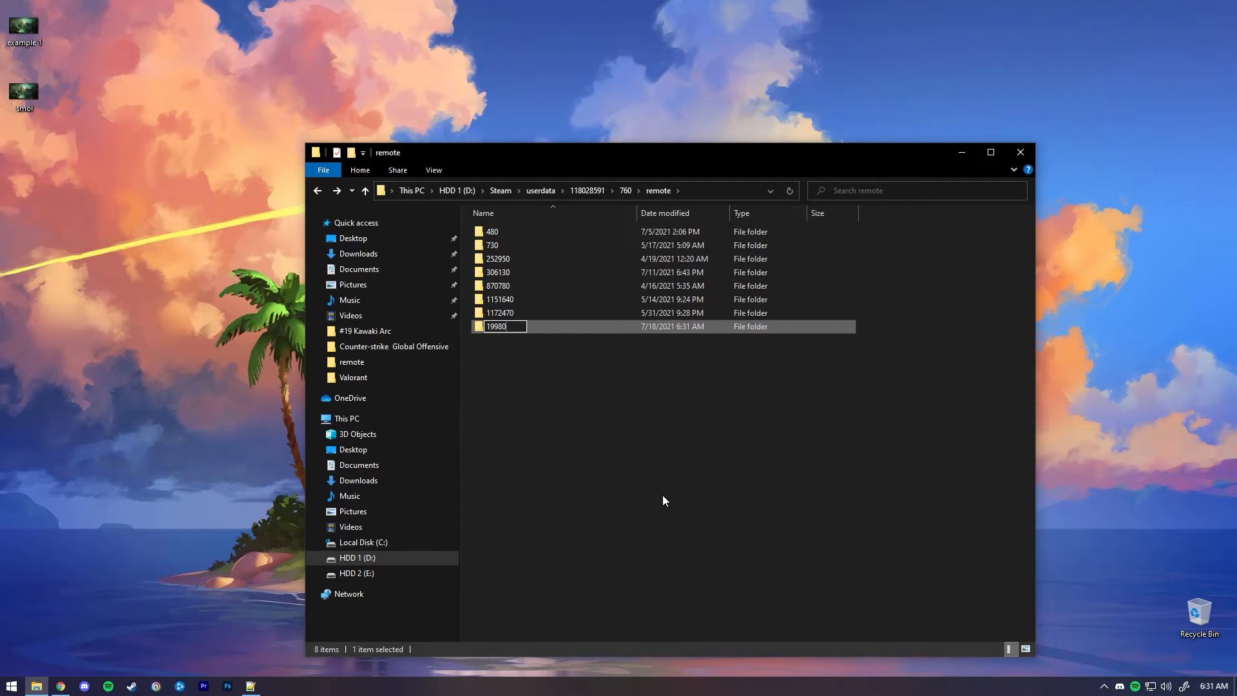
{"action": "key", "text": "Enter"}
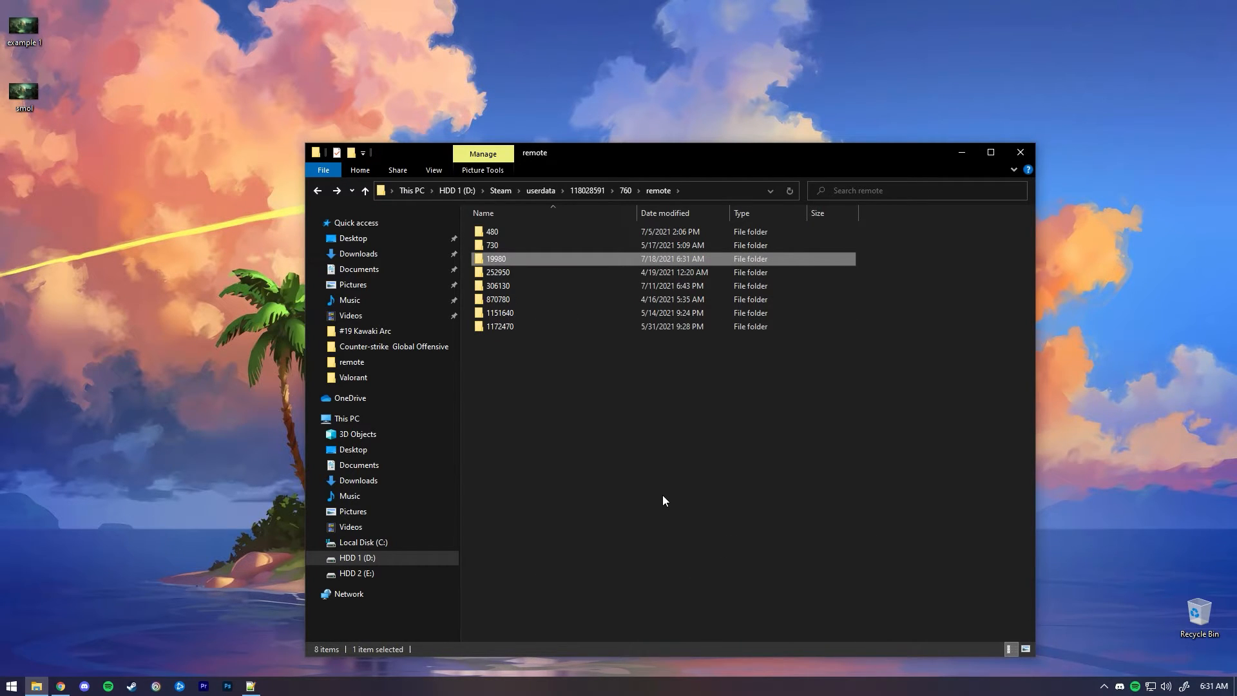
{"action": "double_click", "coordinate": [495, 257]}
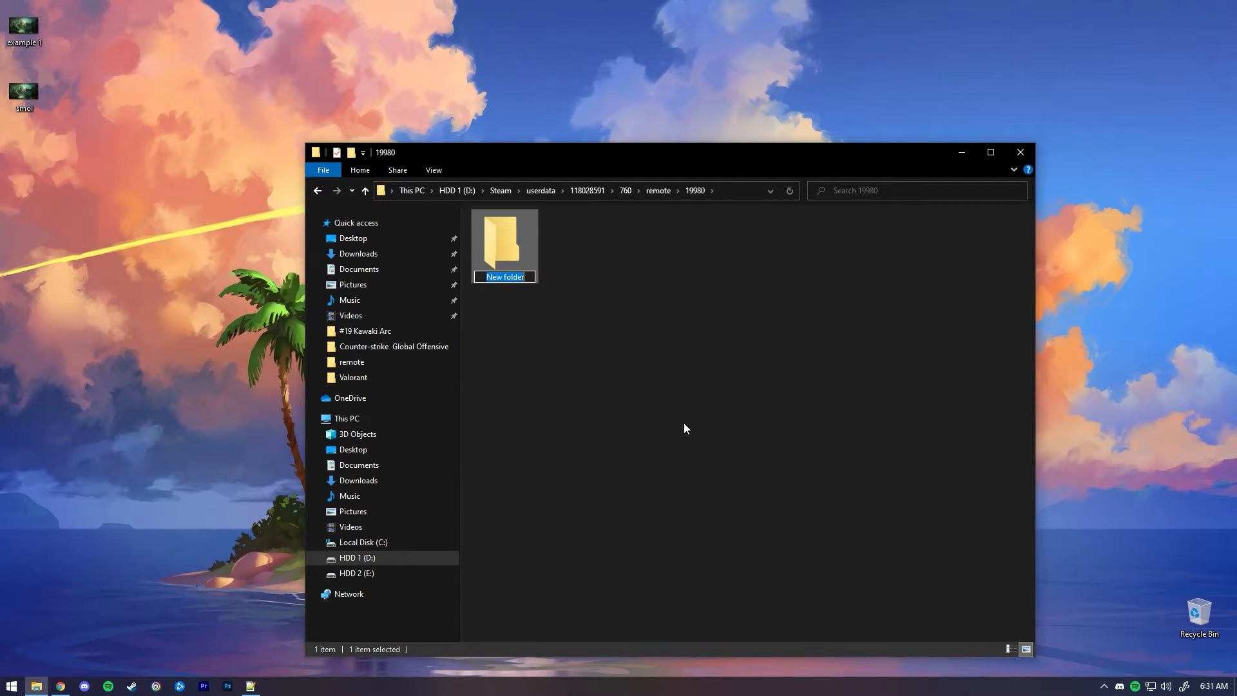
Inside 19980, add a screenshots folder with an empty thumbnails folder in it.
{"action": "type", "text": "screemn"}
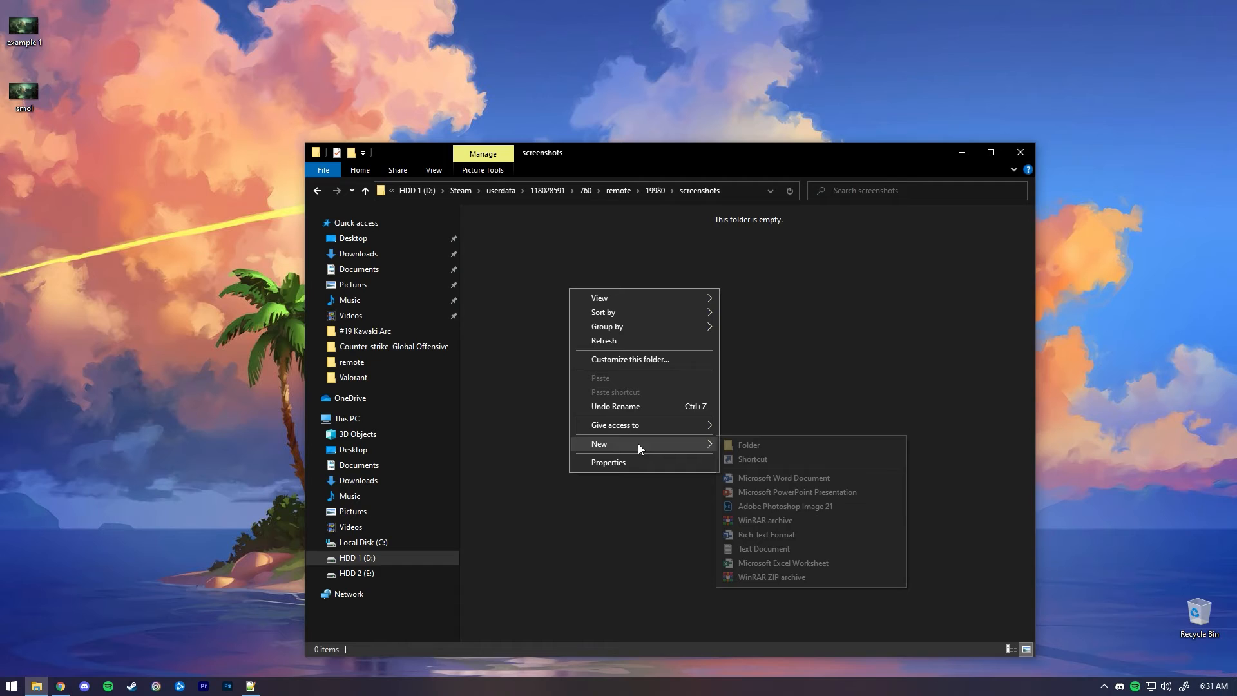
{"action": "left_click", "coordinate": [746, 444]}
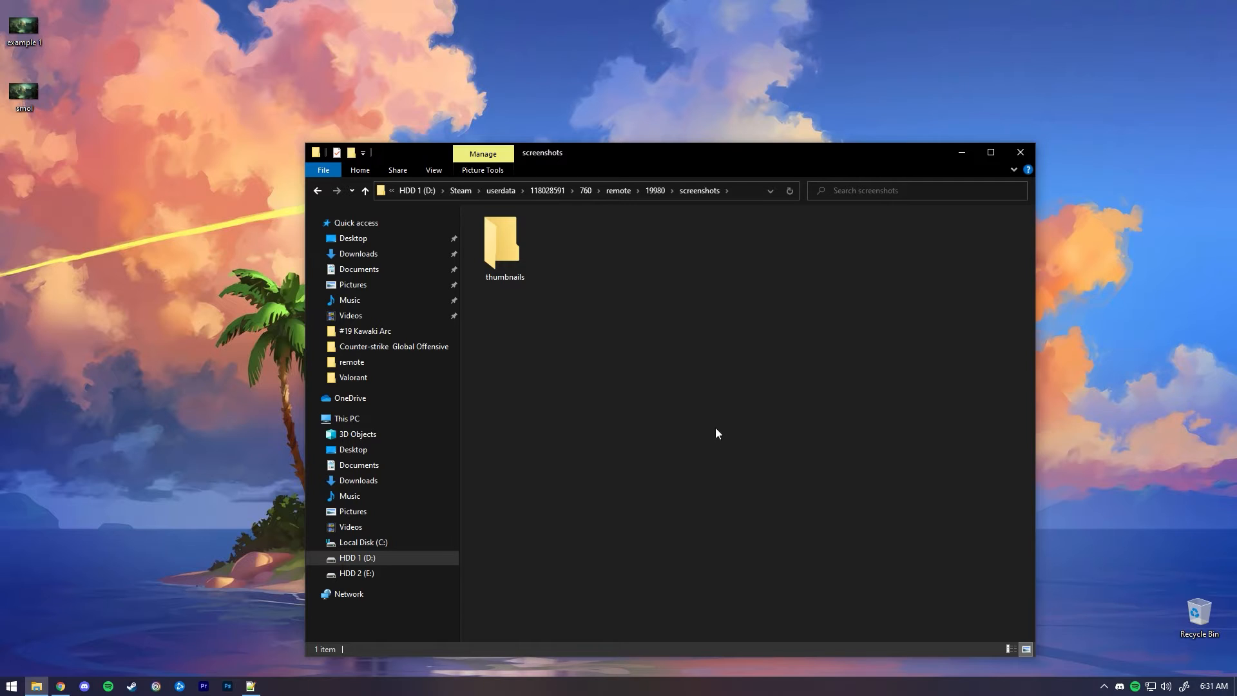
{"action": "left_click", "coordinate": [251, 684]}
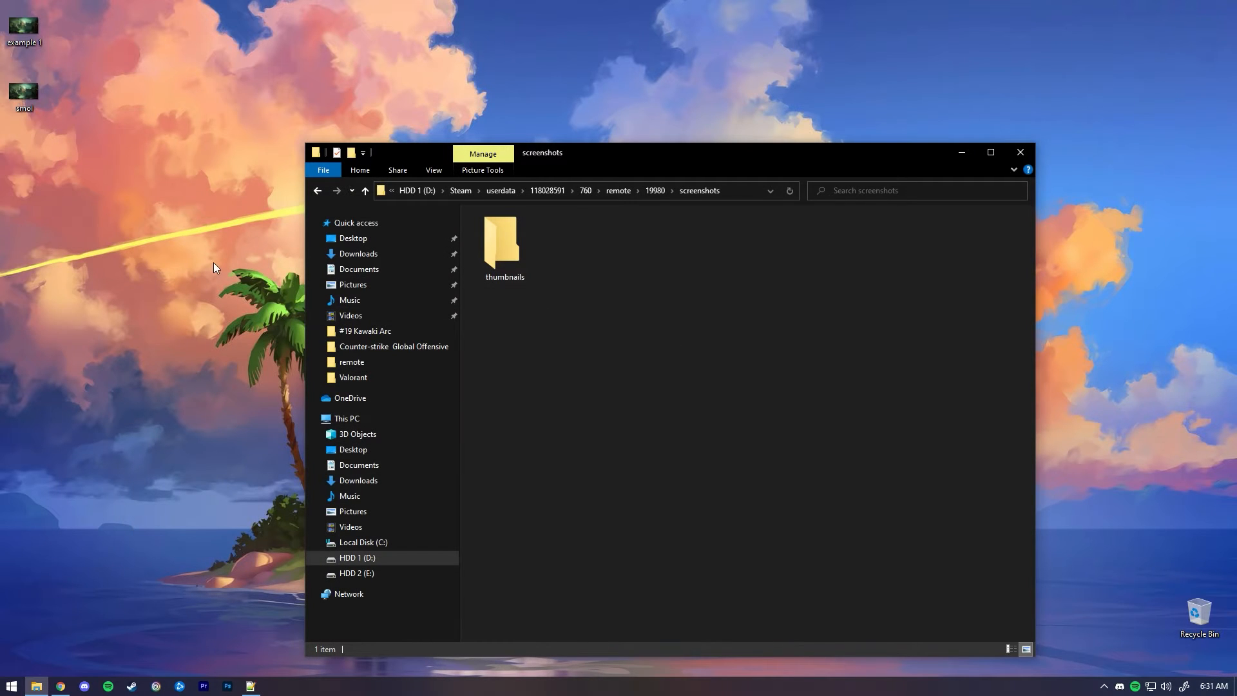
{"action": "mouse_move", "coordinate": [715, 259]}
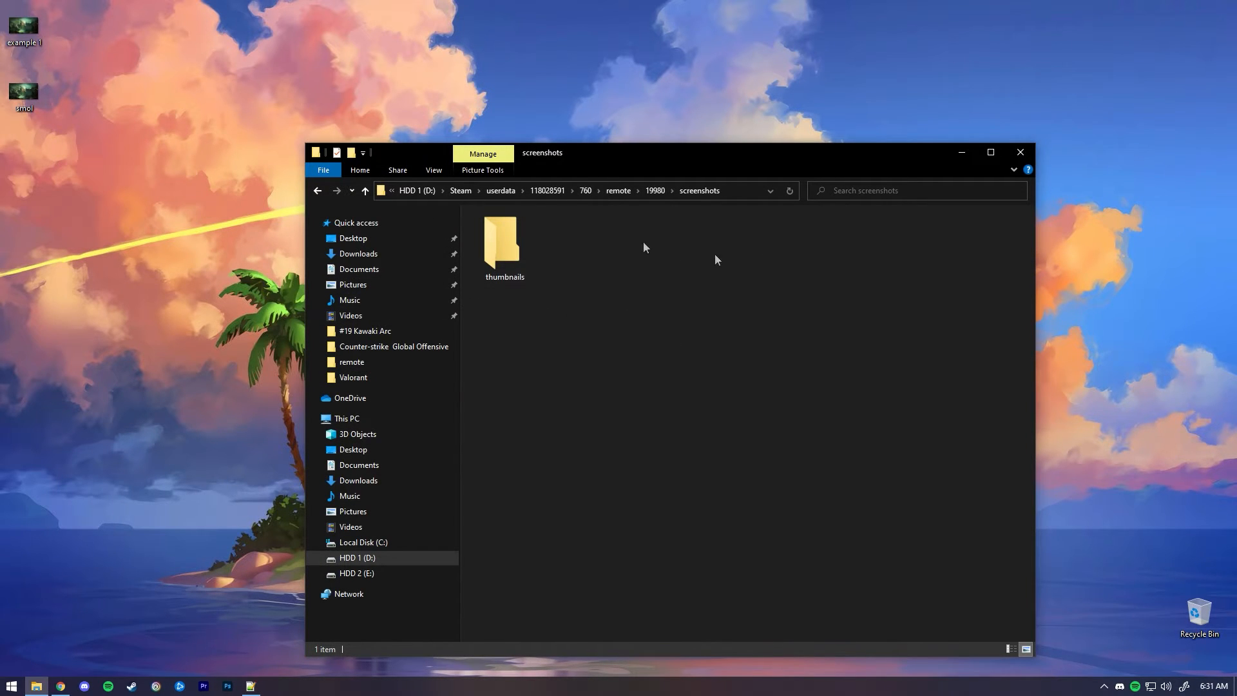
{"action": "right_click", "coordinate": [23, 31]}
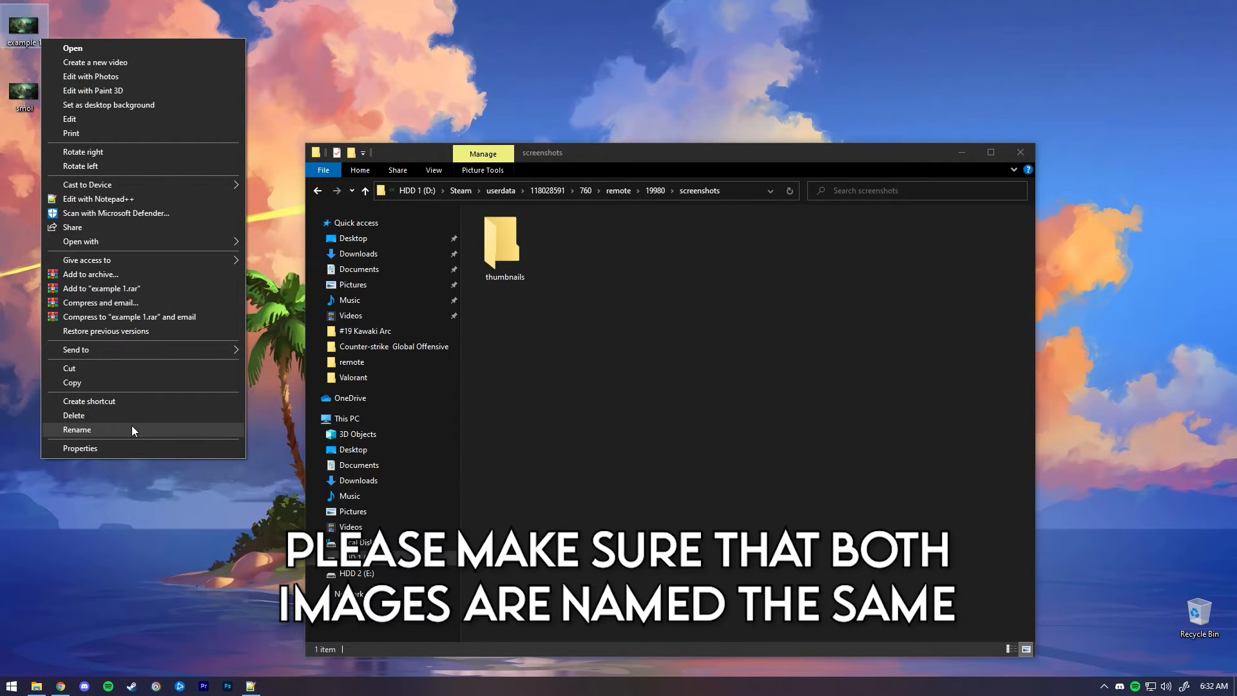
{"action": "left_click", "coordinate": [76, 429]}
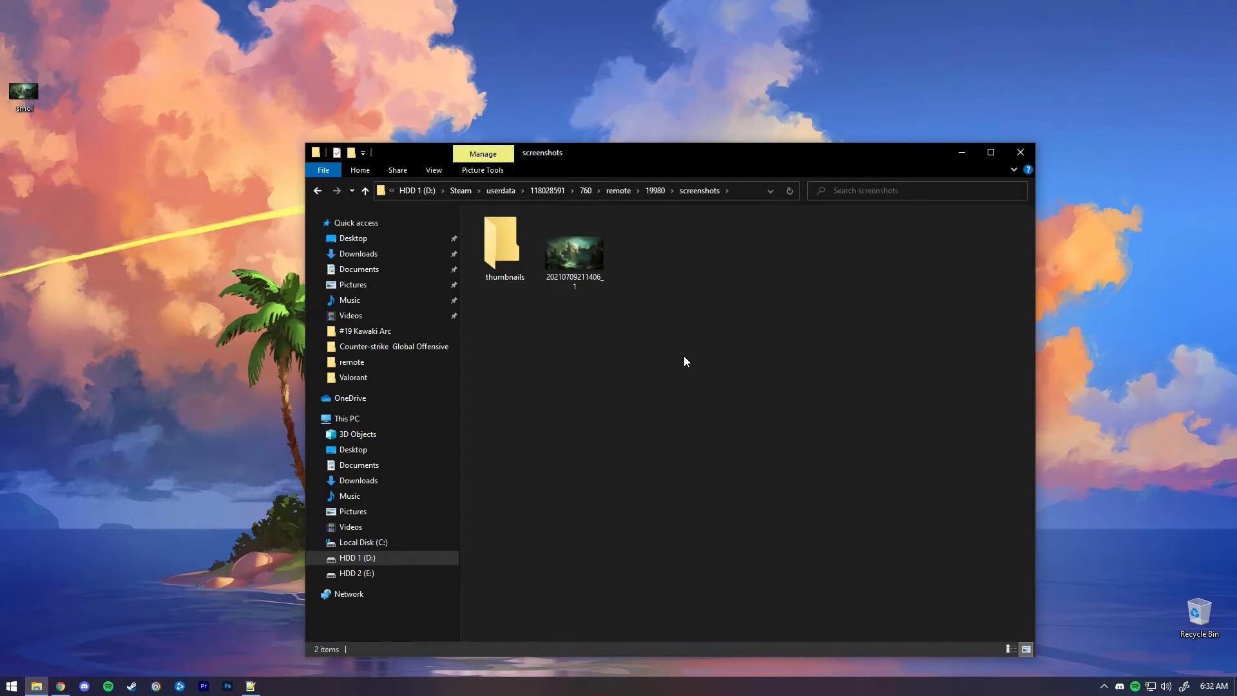
{"action": "mouse_move", "coordinate": [674, 304]}
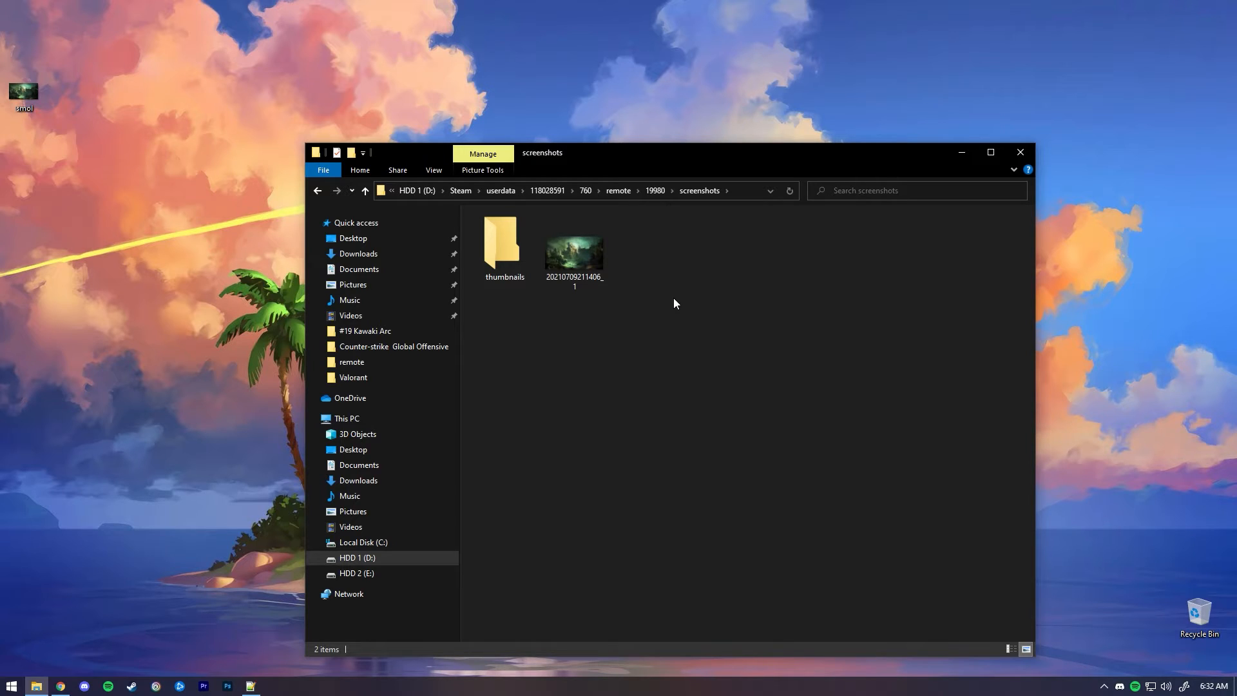
{"action": "double_click", "coordinate": [504, 241]}
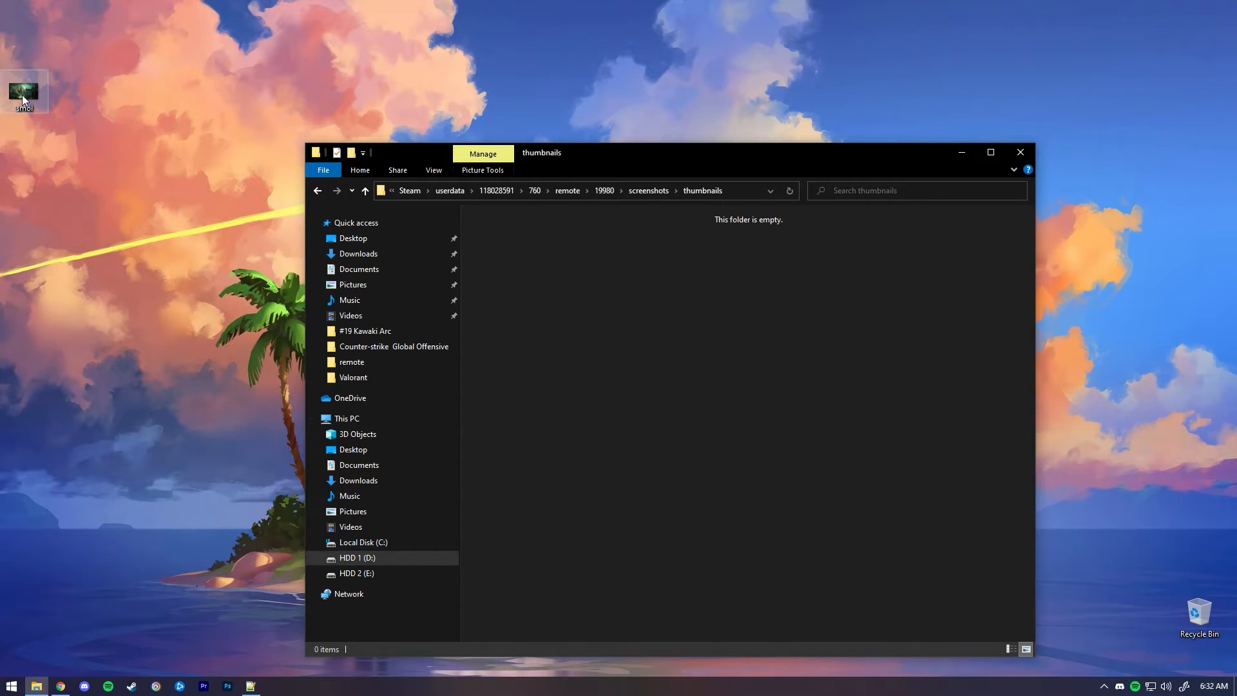
{"action": "right_click", "coordinate": [23, 90]}
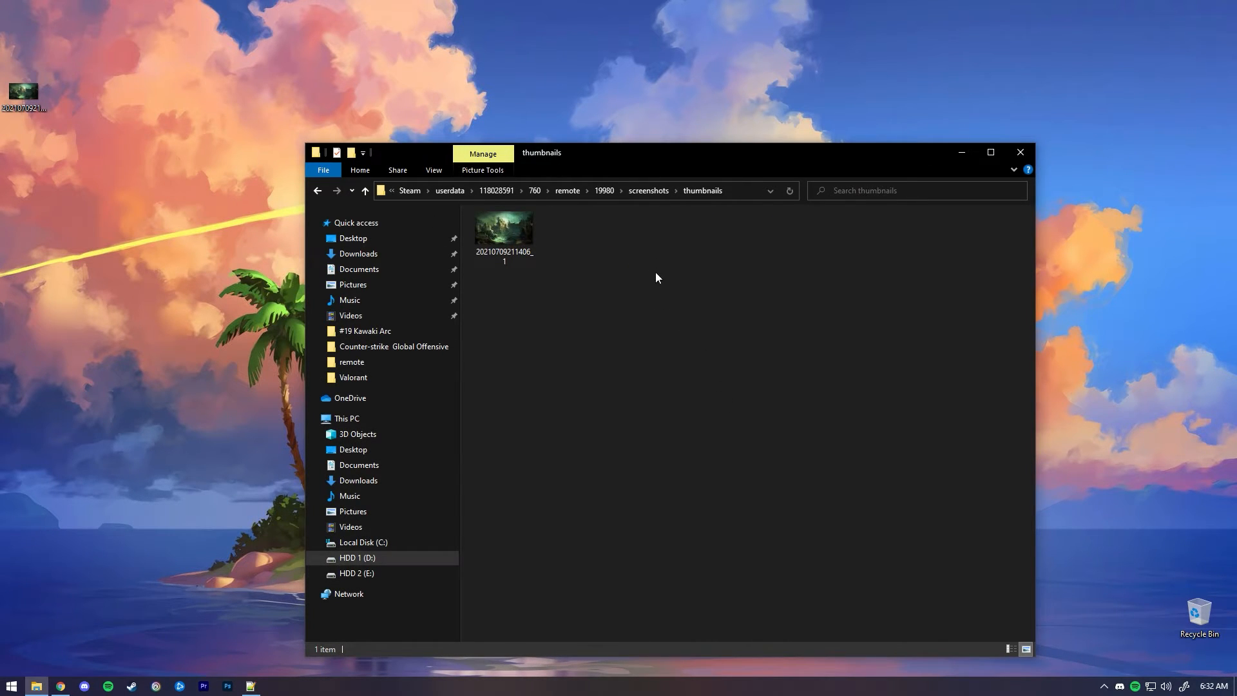
{"action": "mouse_move", "coordinate": [620, 247]}
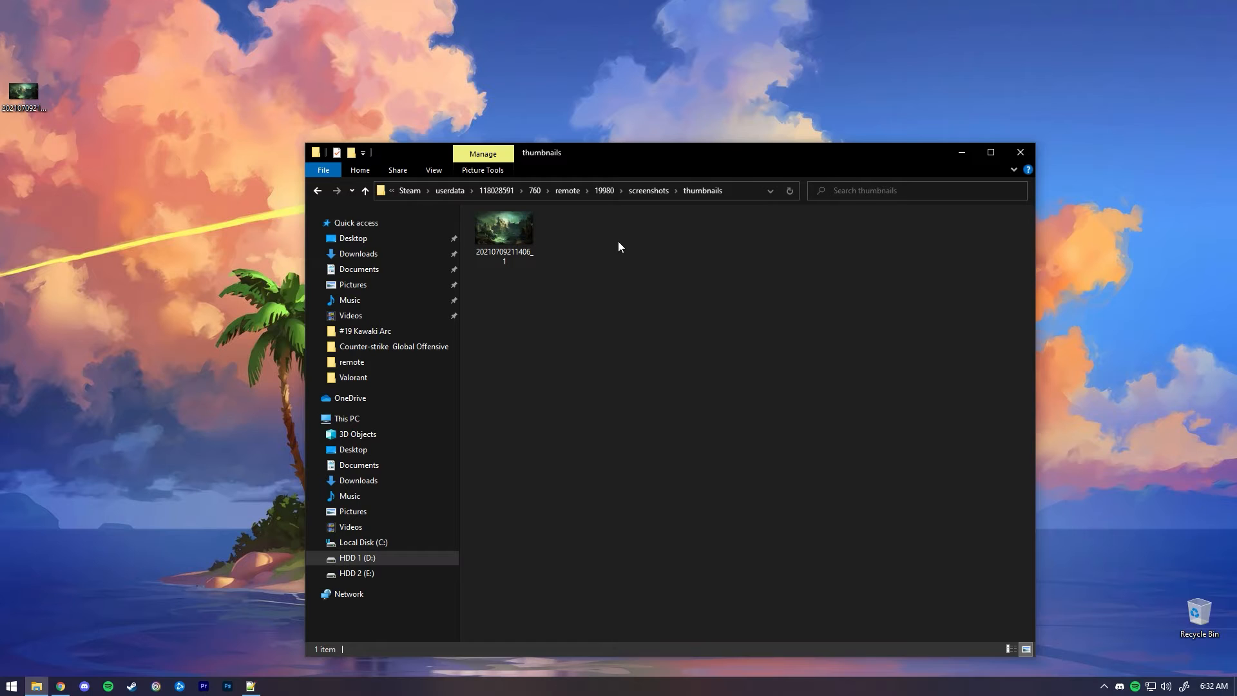
{"action": "left_click", "coordinate": [1018, 152]}
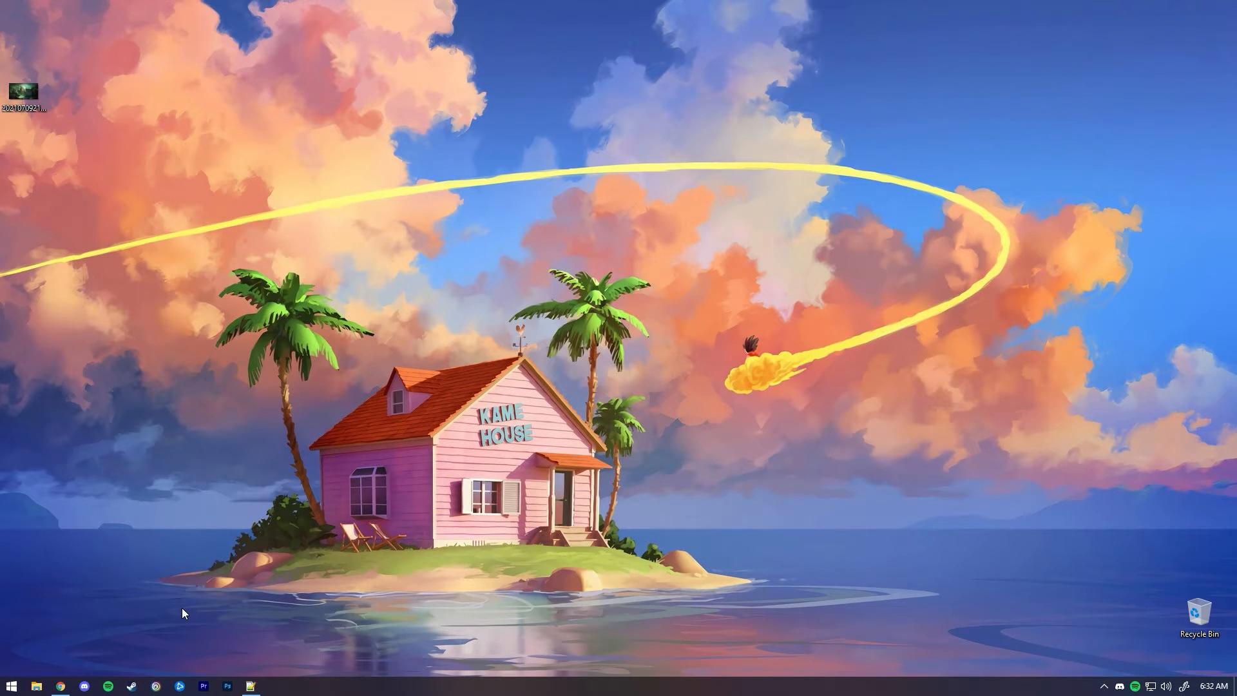
From the Steam library, go to Prince of Persia and bring up the Screenshot Uploader via View > Screenshots.
{"action": "left_click", "coordinate": [131, 685]}
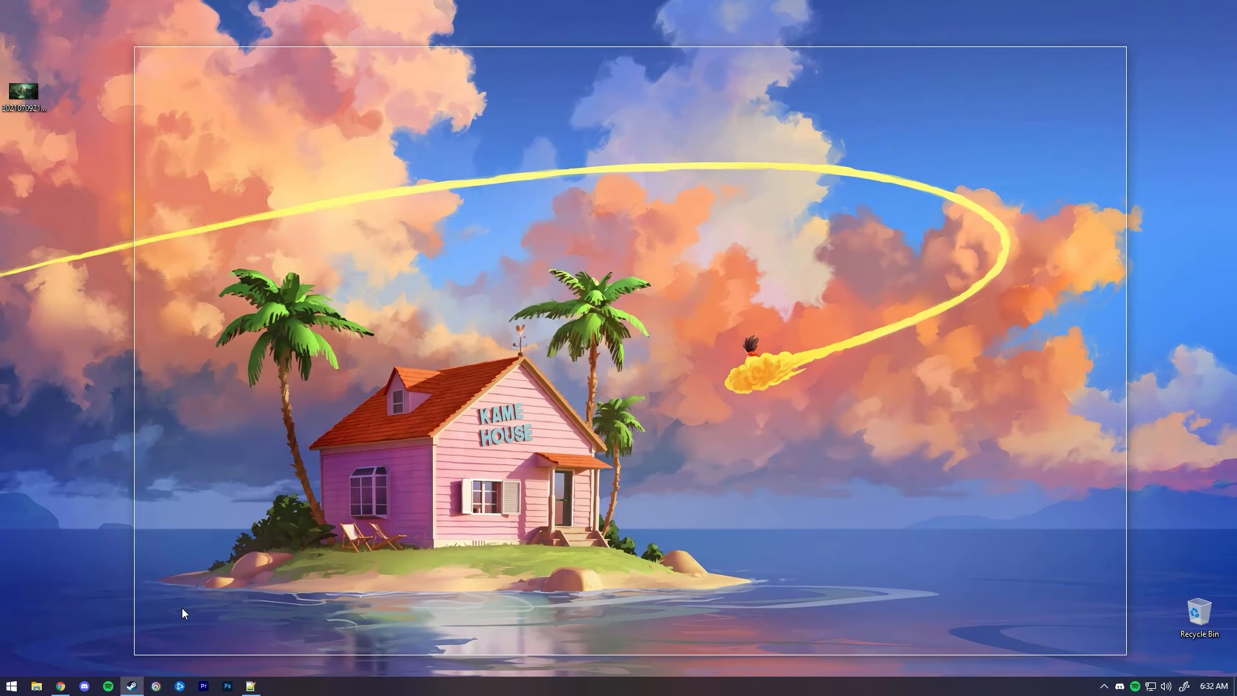
{"action": "left_click", "coordinate": [132, 686]}
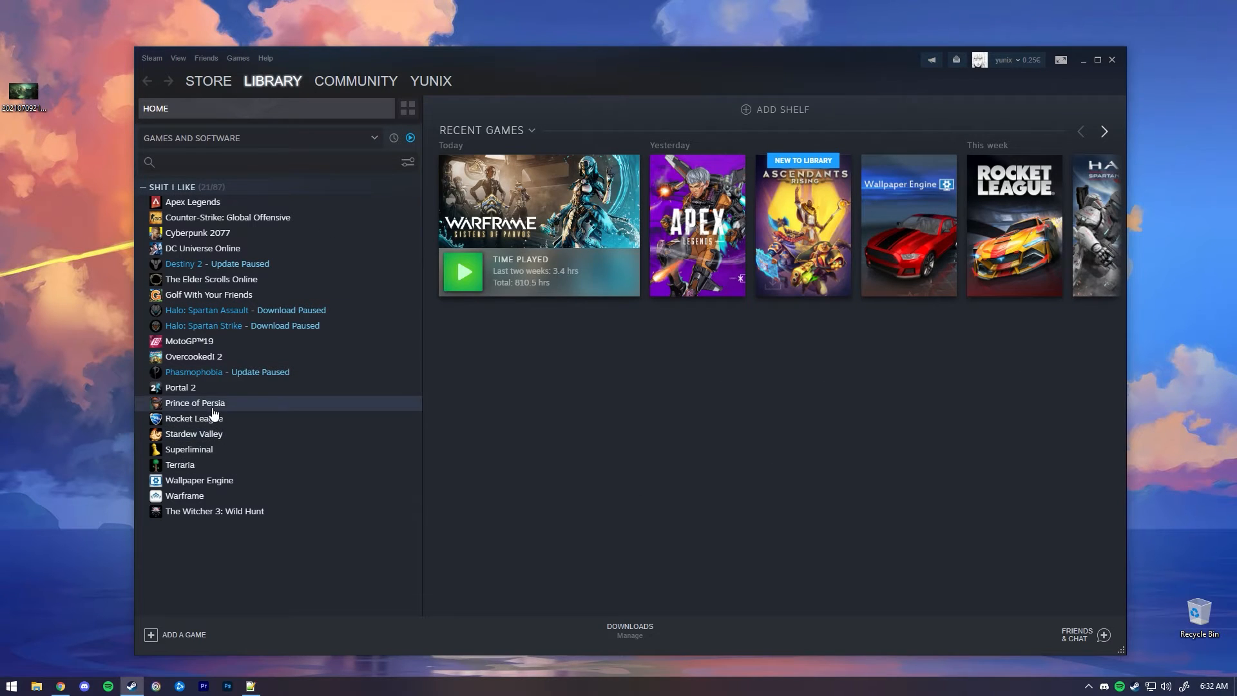
{"action": "left_click", "coordinate": [195, 402]}
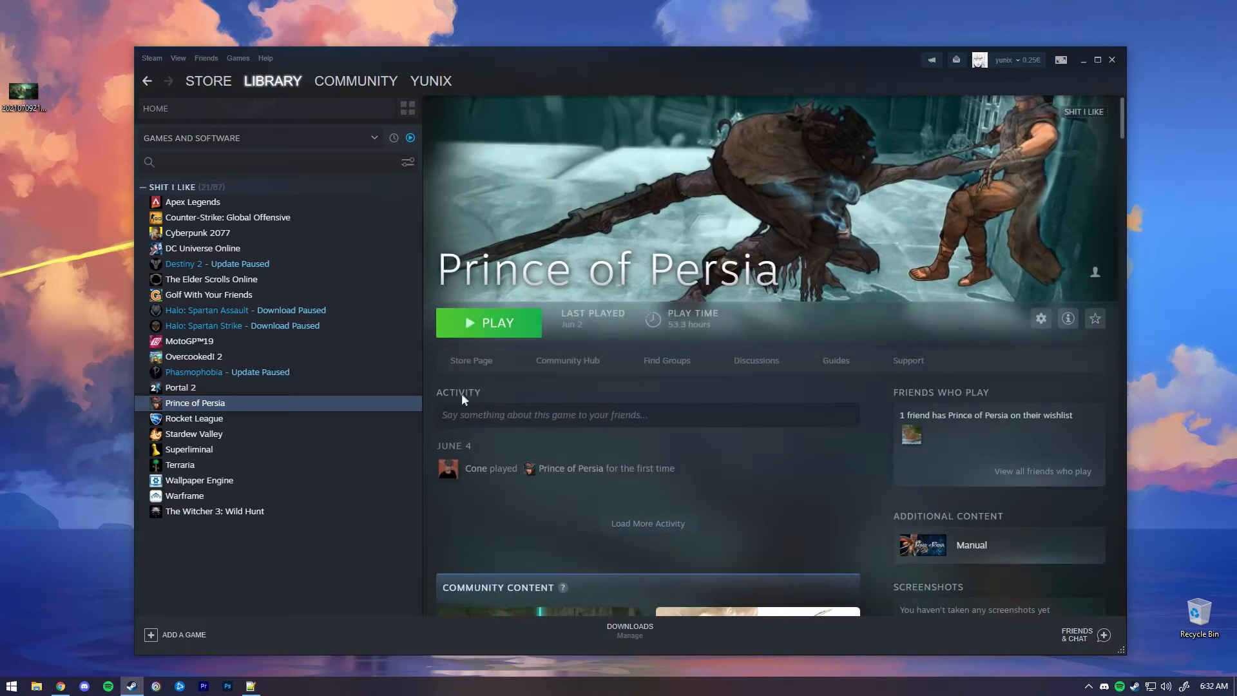
{"action": "left_click", "coordinate": [178, 58]}
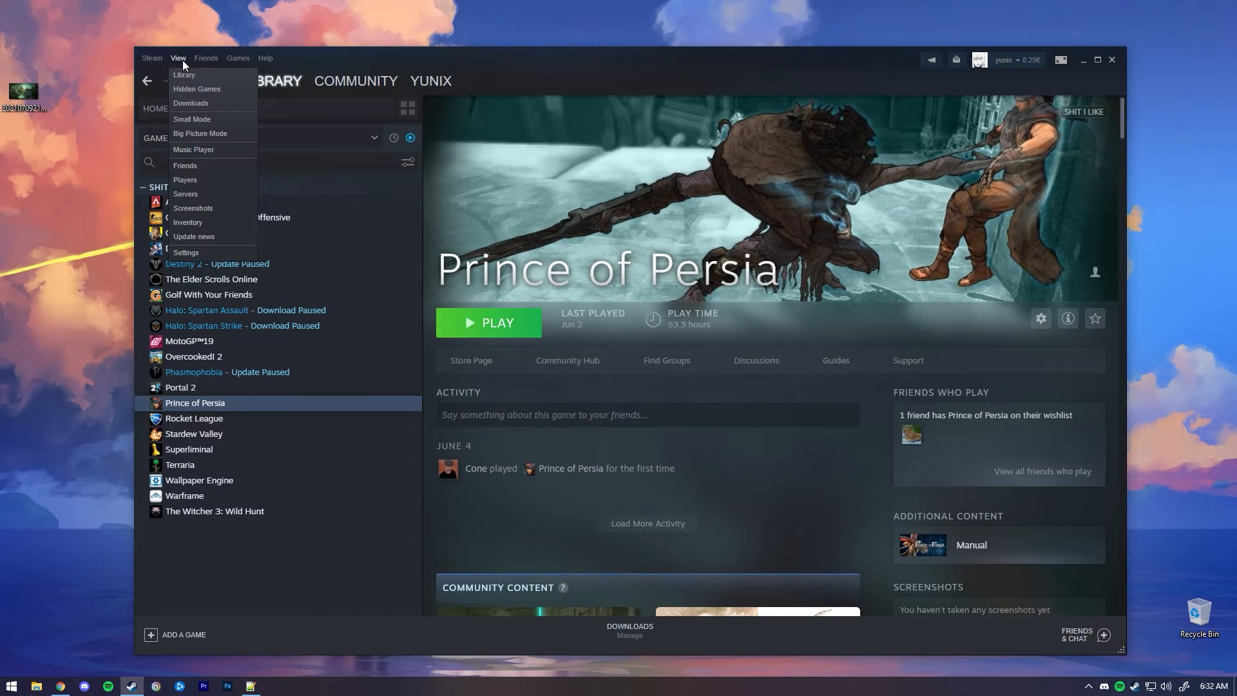
{"action": "left_click", "coordinate": [192, 208]}
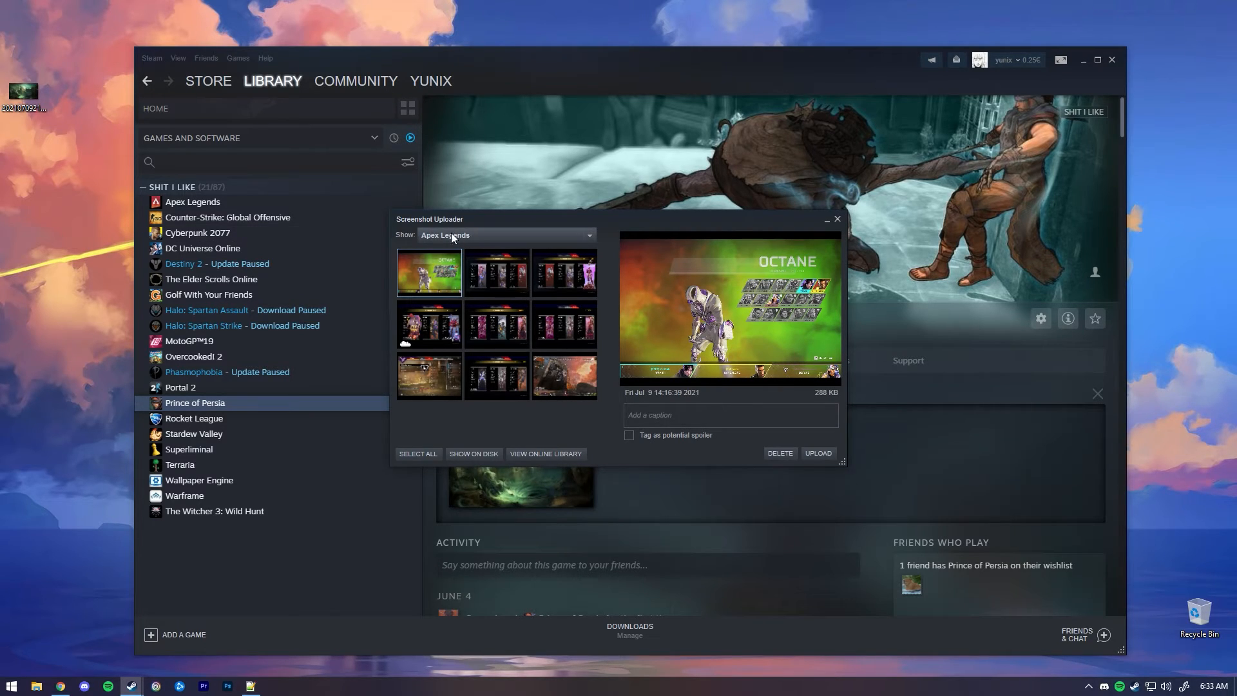
Filter the uploader to Prince of Persia, upload the screenshot publicly, and close the uploader.
{"action": "left_click", "coordinate": [508, 235]}
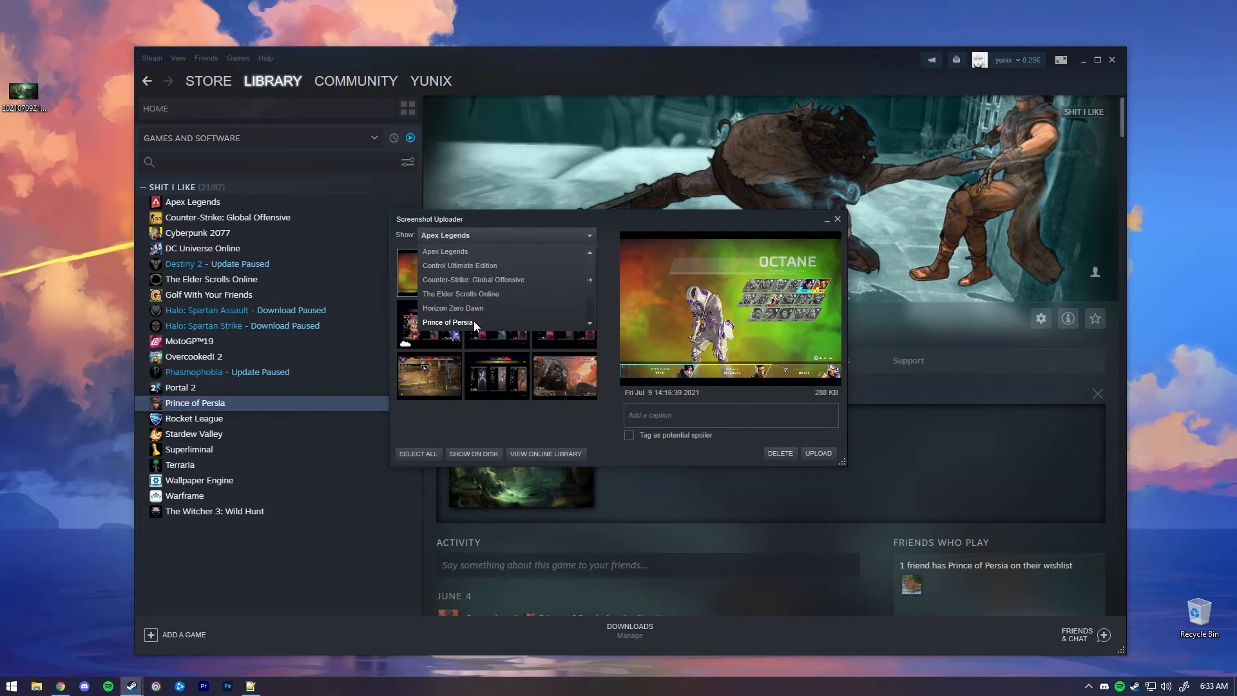
{"action": "left_click", "coordinate": [449, 322]}
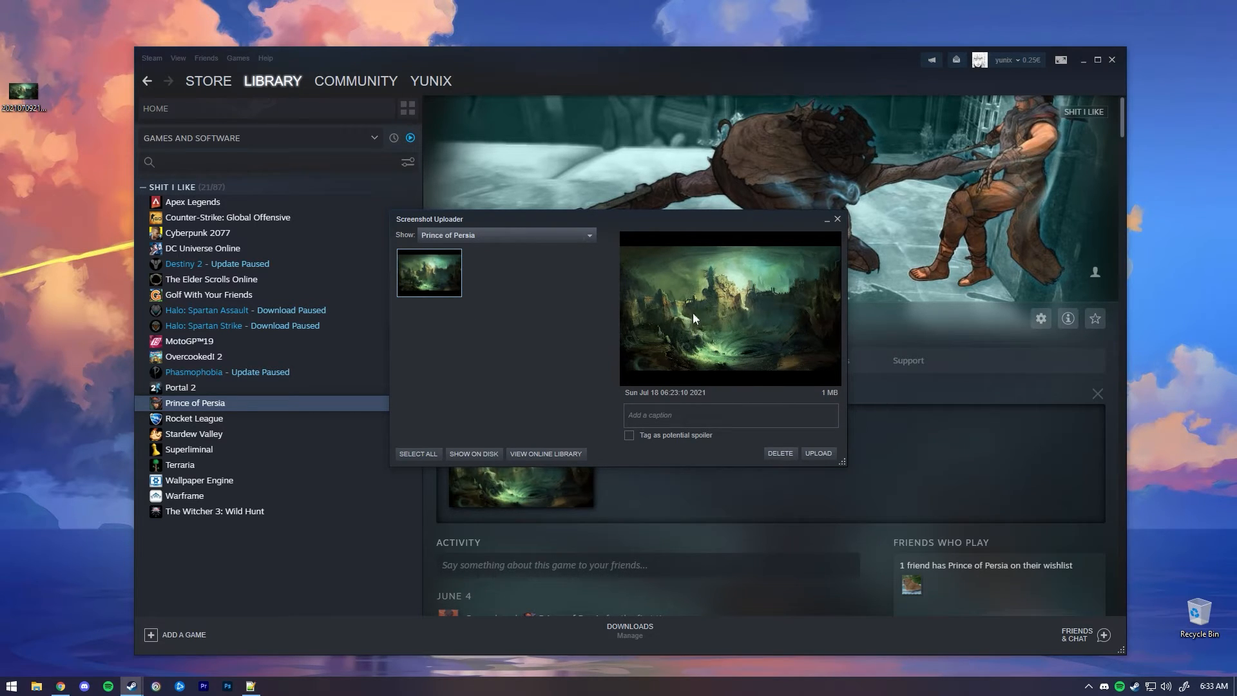
{"action": "left_click", "coordinate": [817, 453]}
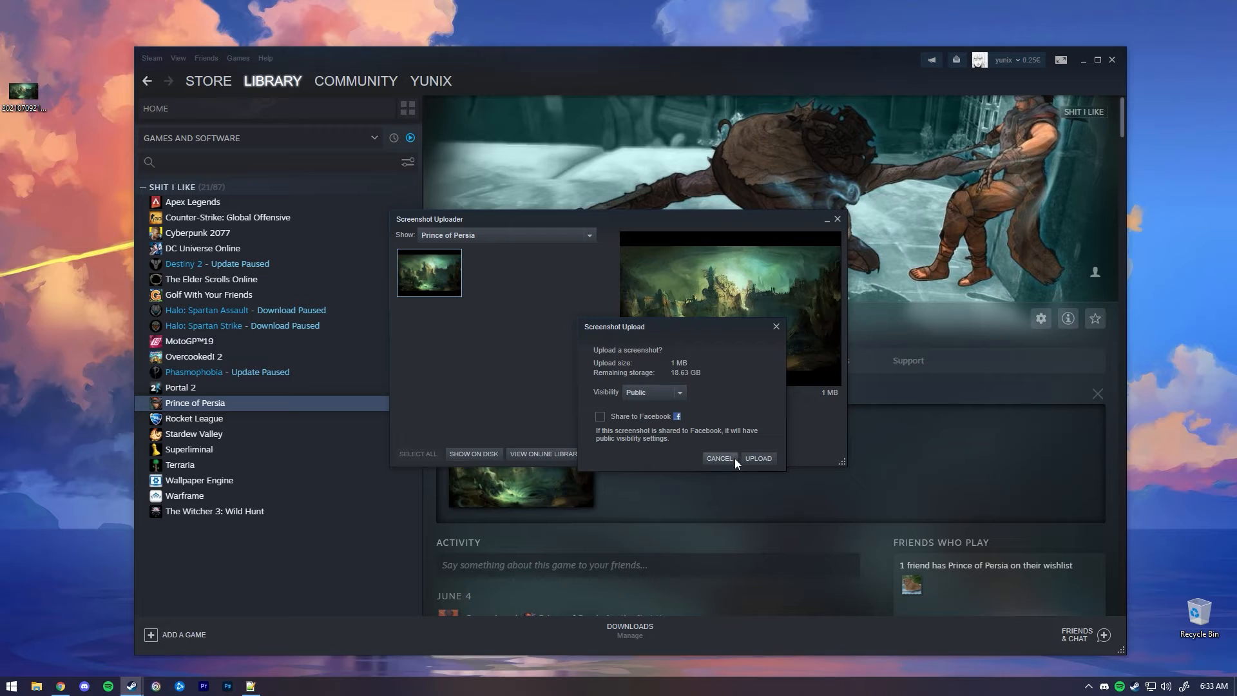
{"action": "left_click", "coordinate": [756, 458]}
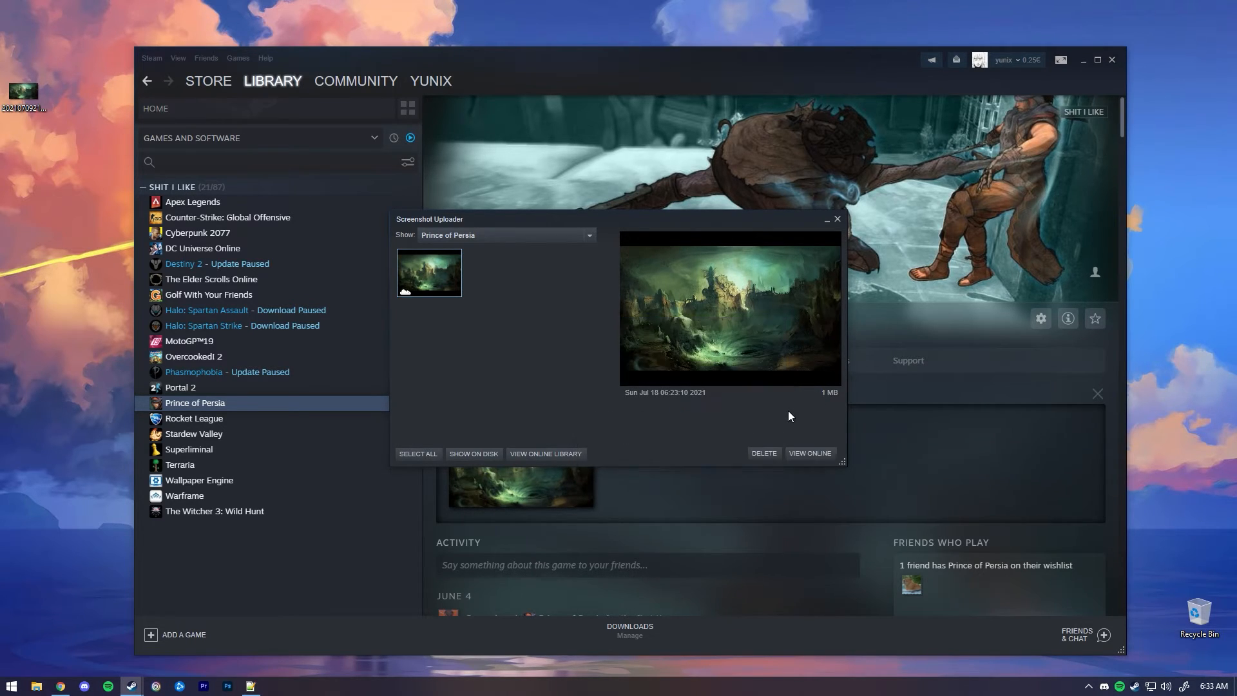
{"action": "left_click", "coordinate": [836, 219]}
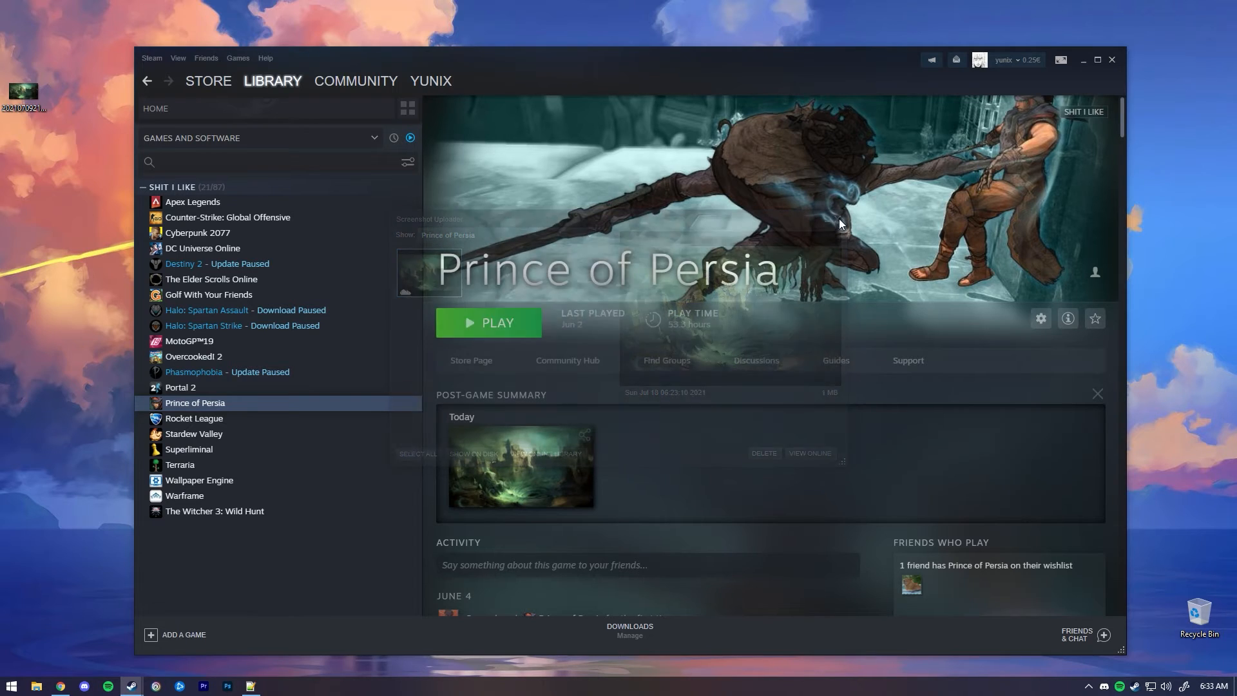
Go from the store page to the Prince of Persia community hub's Screenshots section.
{"action": "left_click", "coordinate": [471, 359]}
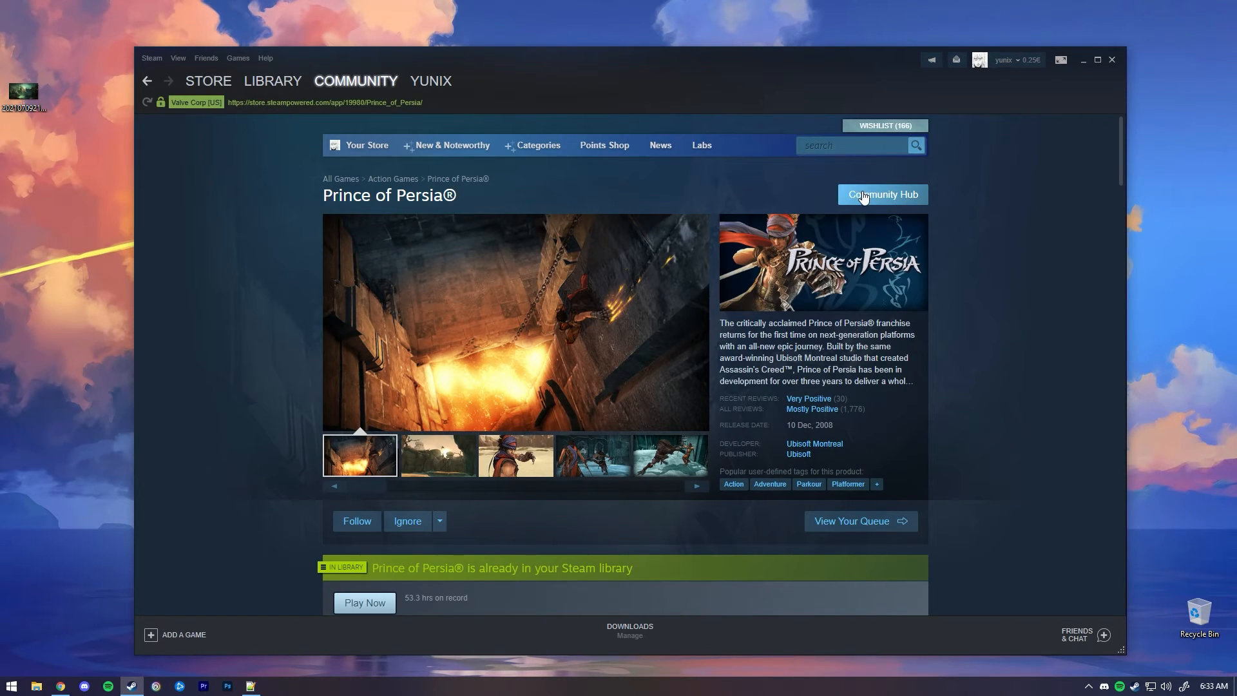
{"action": "left_click", "coordinate": [882, 195]}
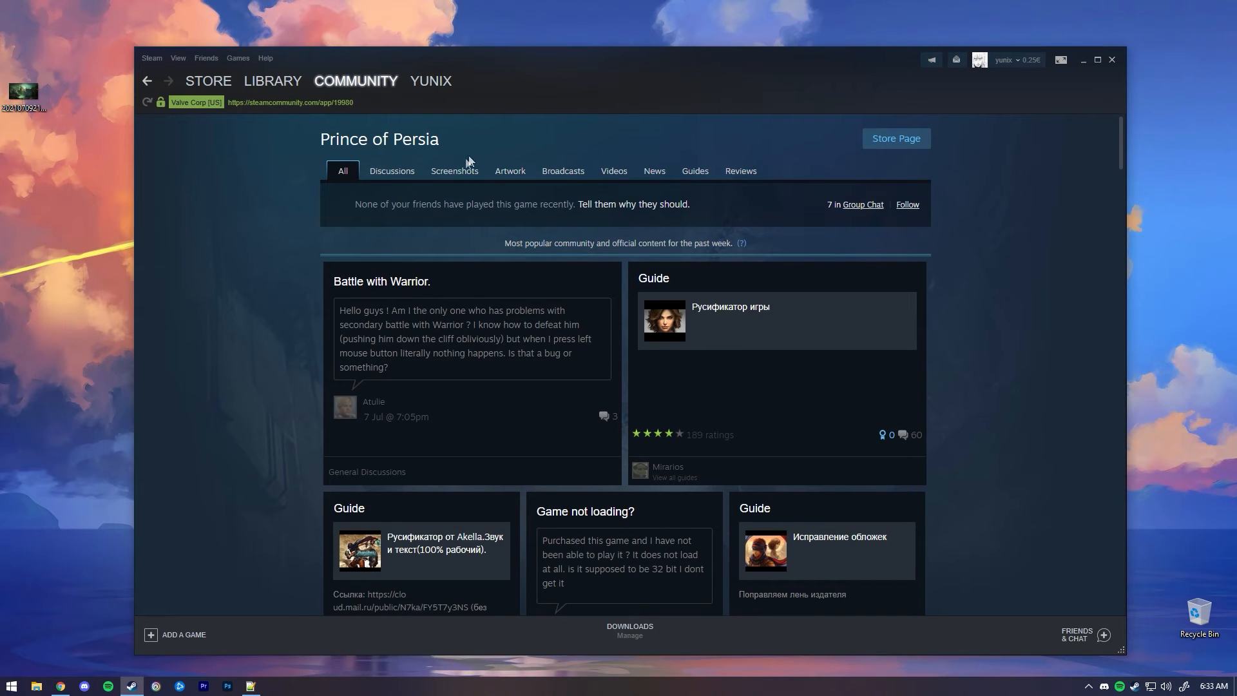
{"action": "left_click", "coordinate": [450, 170]}
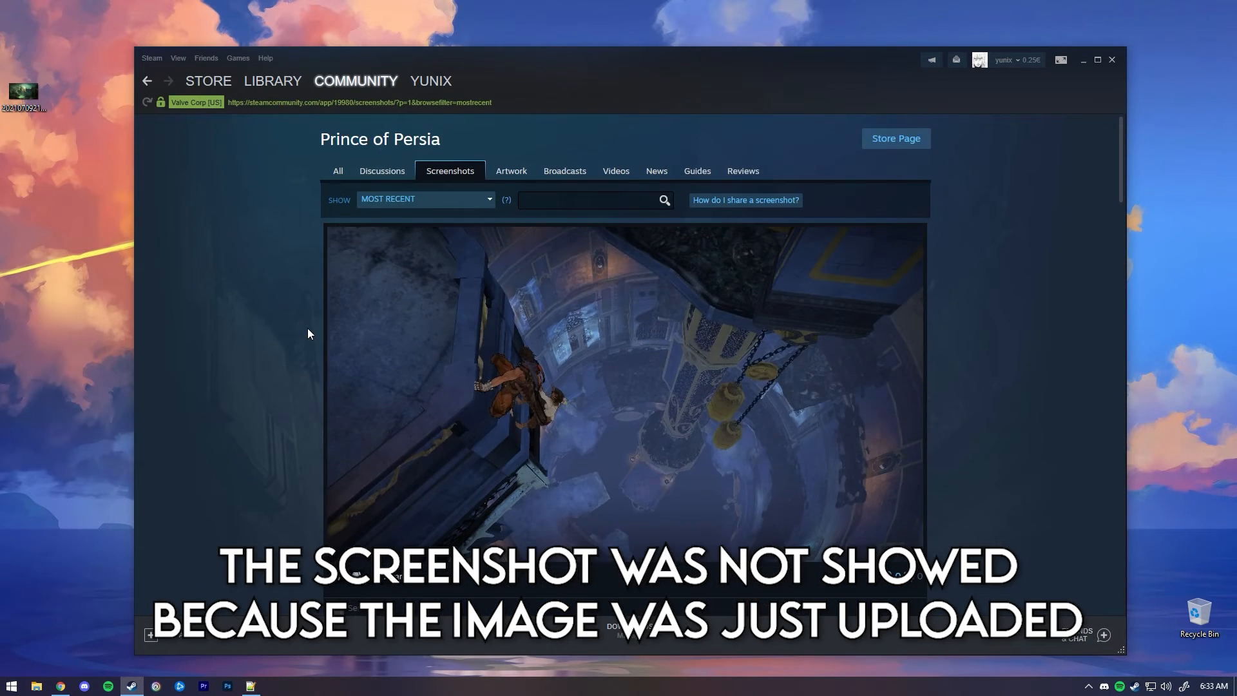
Sort the community screenshots by Most Recent, then return to the store page.
{"action": "left_click", "coordinate": [424, 199]}
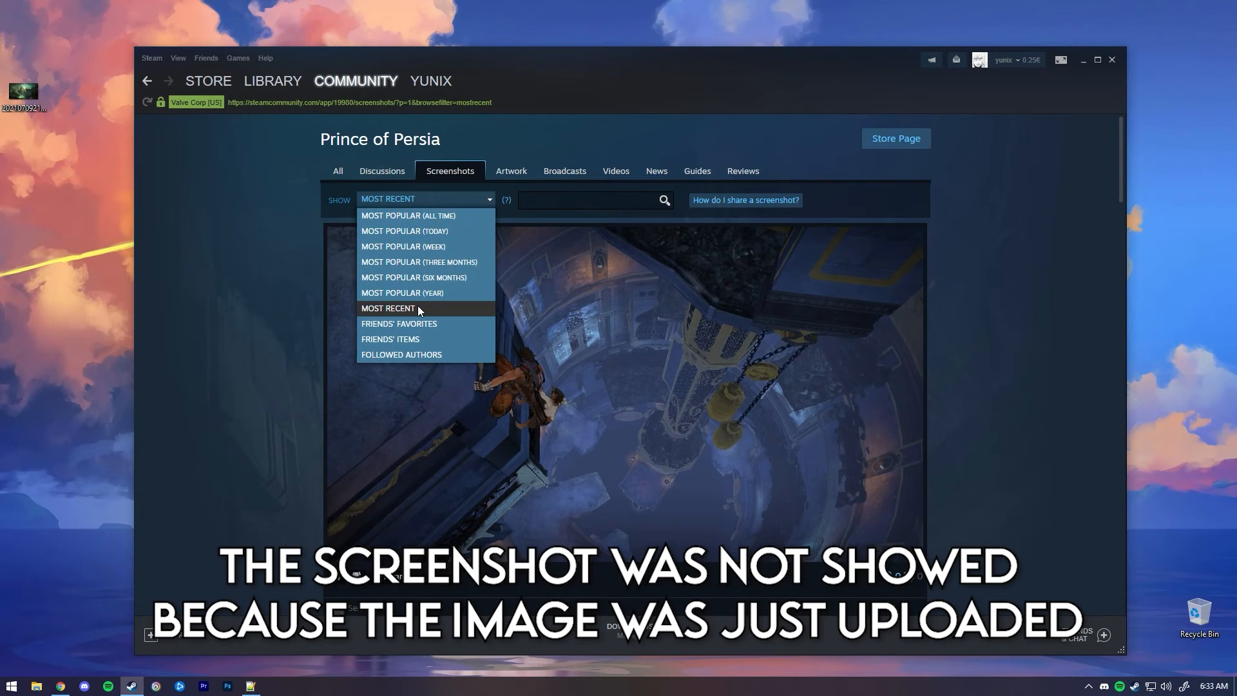
{"action": "left_click", "coordinate": [388, 308]}
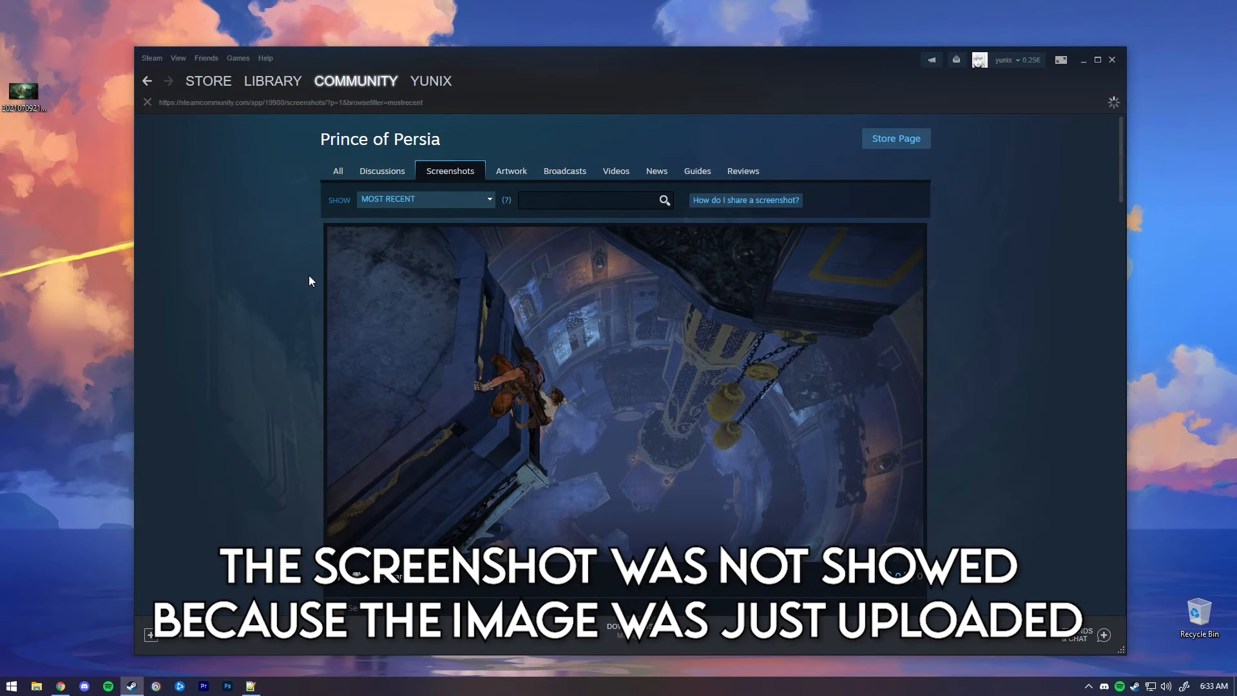
{"action": "left_click", "coordinate": [431, 80]}
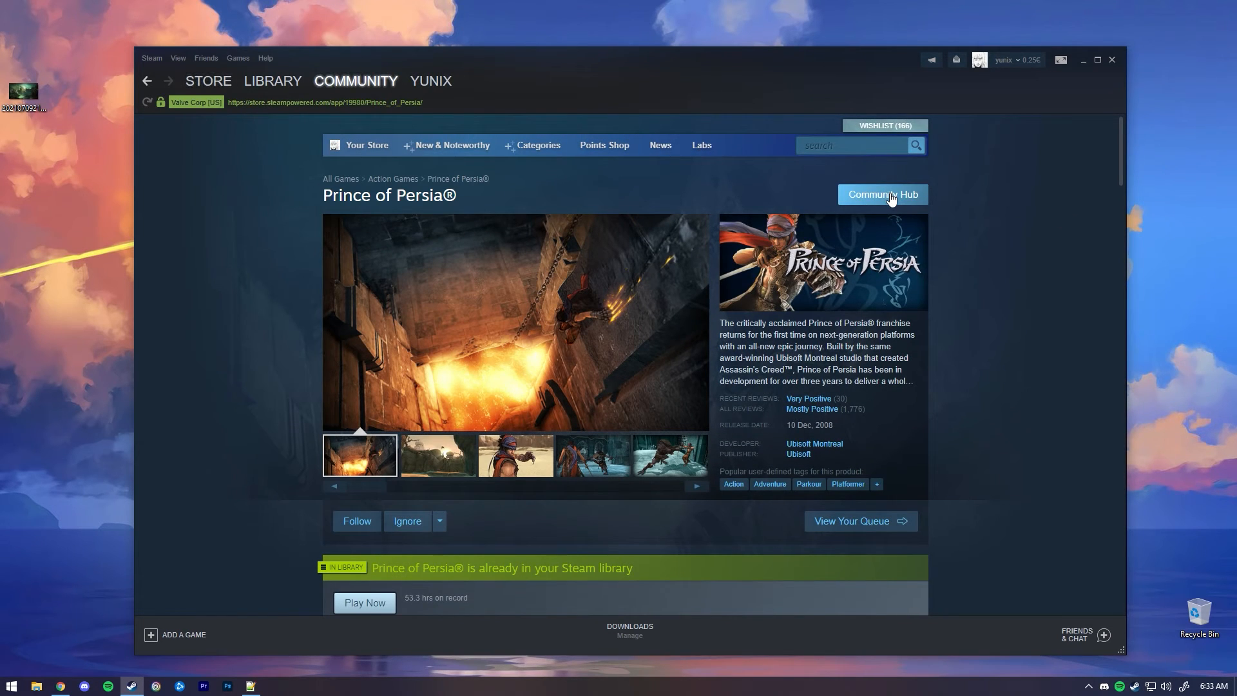
Revisit the community screenshots via Community Hub and reload the page.
{"action": "left_click", "coordinate": [881, 194]}
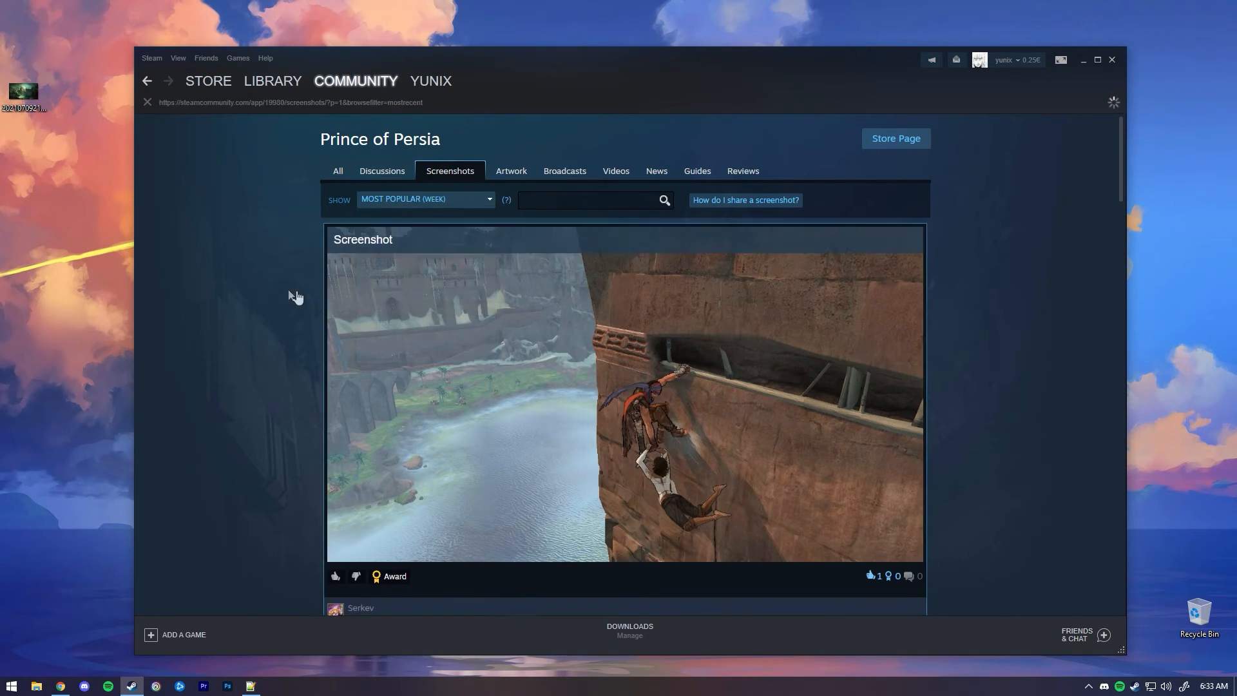
{"action": "scroll", "scroll_direction": "down", "scroll_amount": 3}
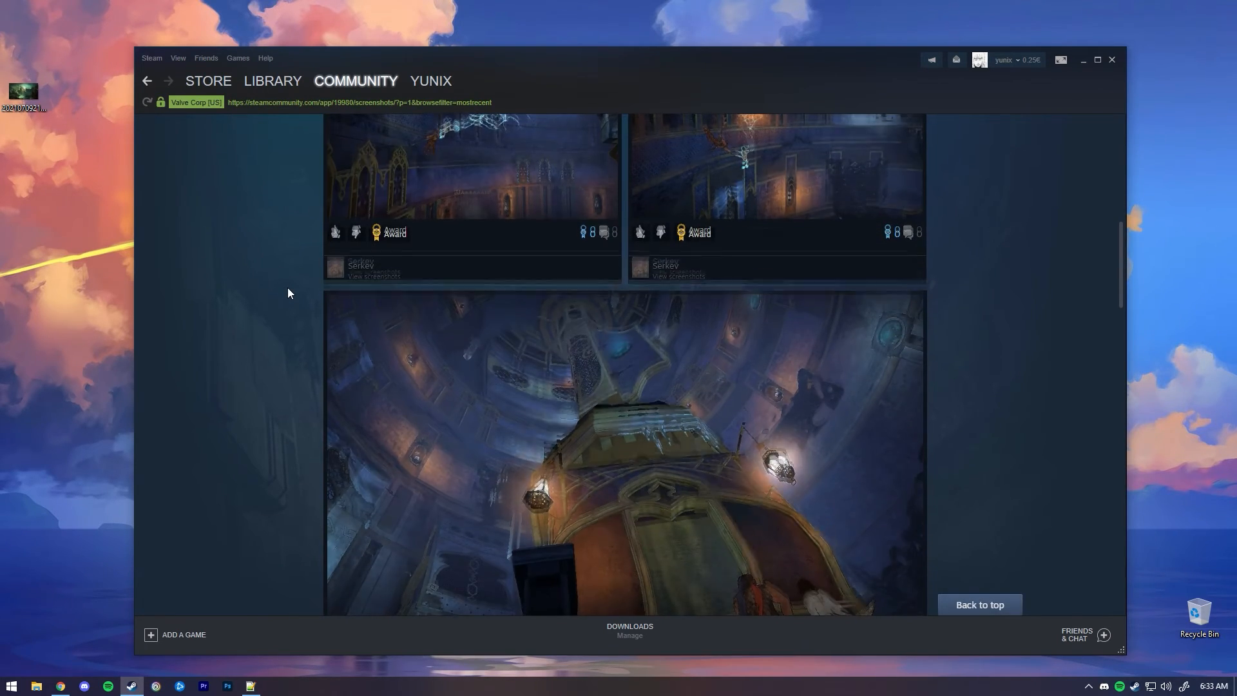
{"action": "right_click", "coordinate": [321, 297]}
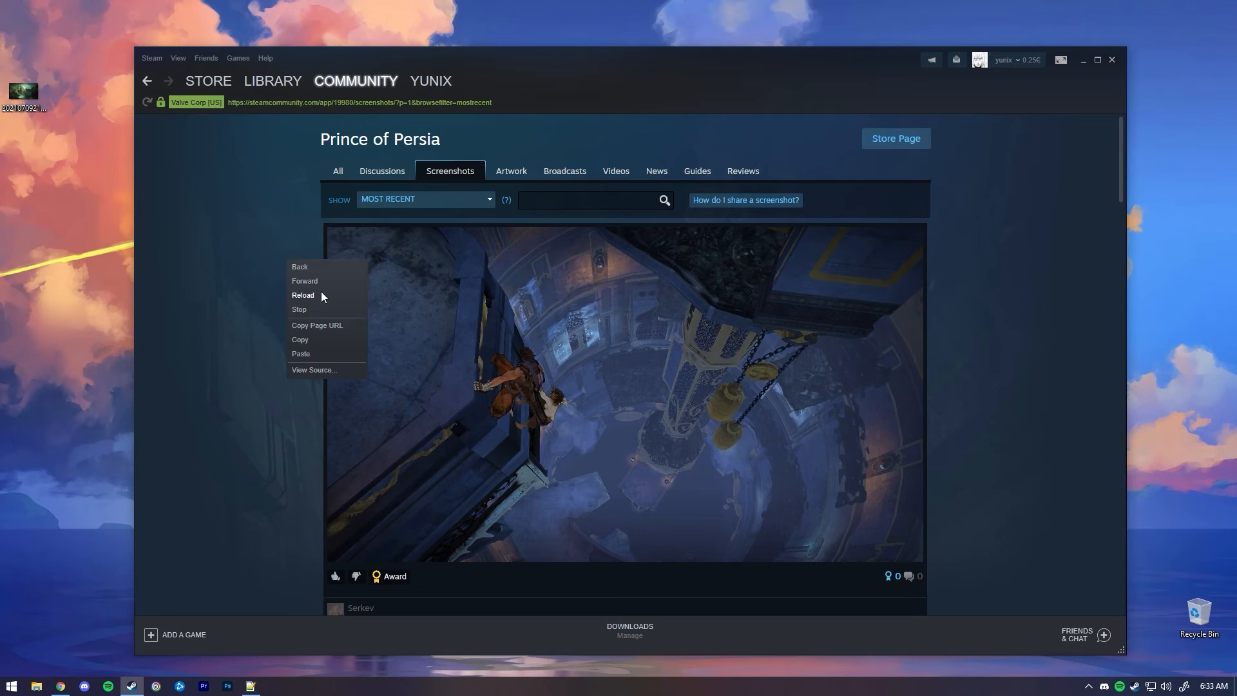
{"action": "left_click", "coordinate": [424, 199]}
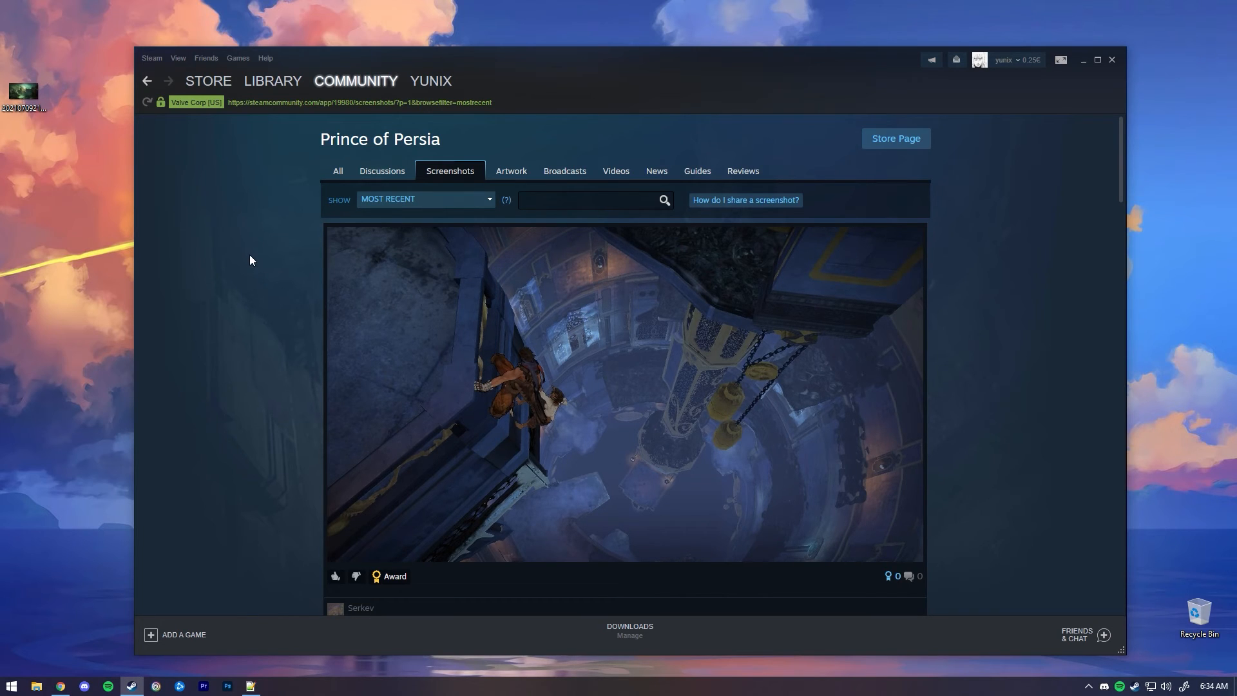
Return to the Steam library home showing recent games.
{"action": "left_click", "coordinate": [272, 80]}
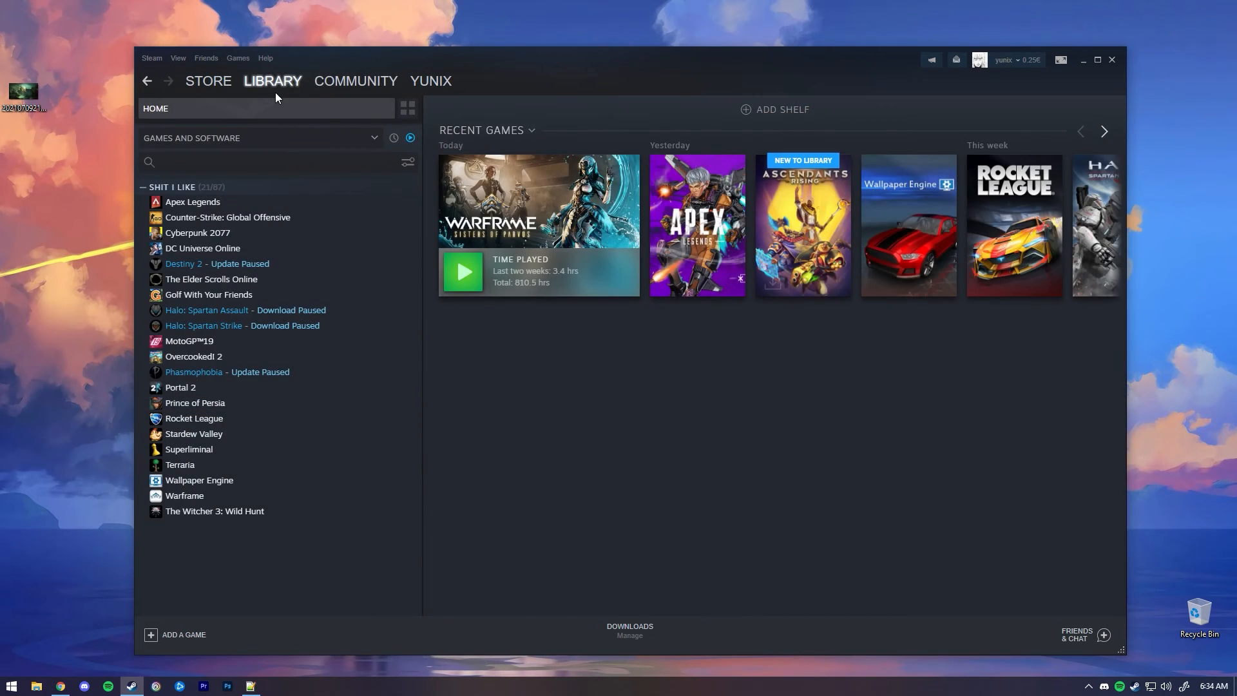
{"action": "mouse_move", "coordinate": [287, 91]}
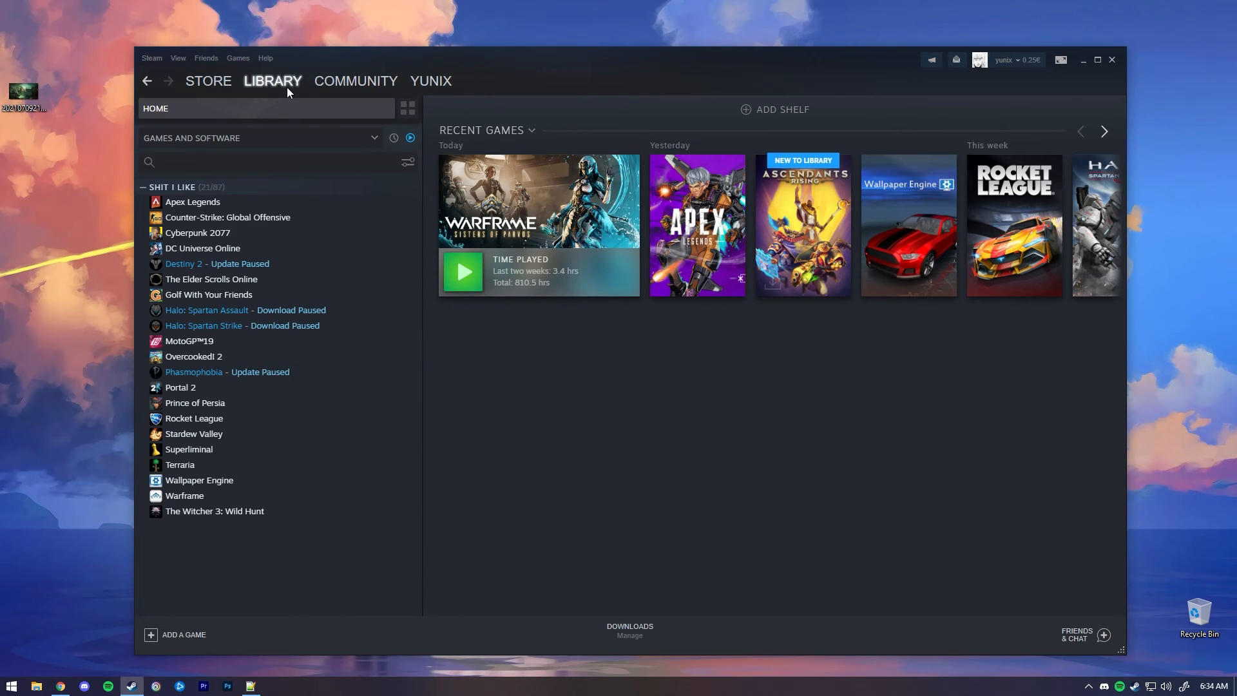
{"action": "mouse_move", "coordinate": [293, 77]}
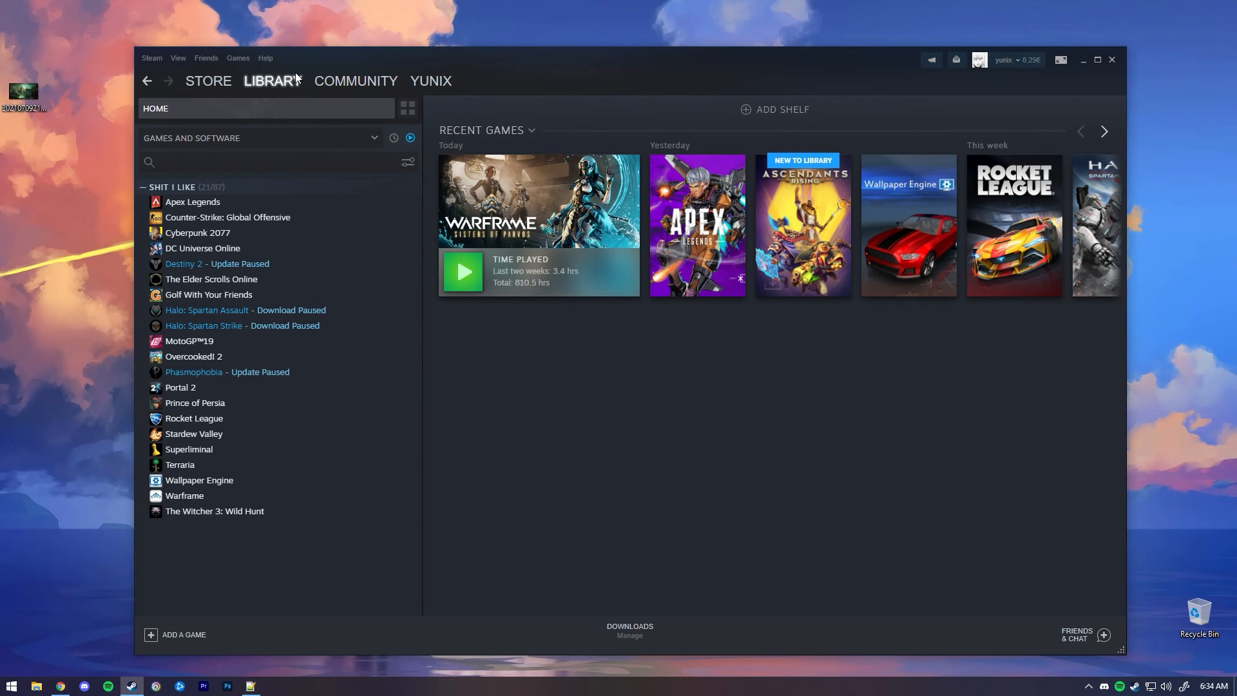
{"action": "mouse_move", "coordinate": [326, 60]}
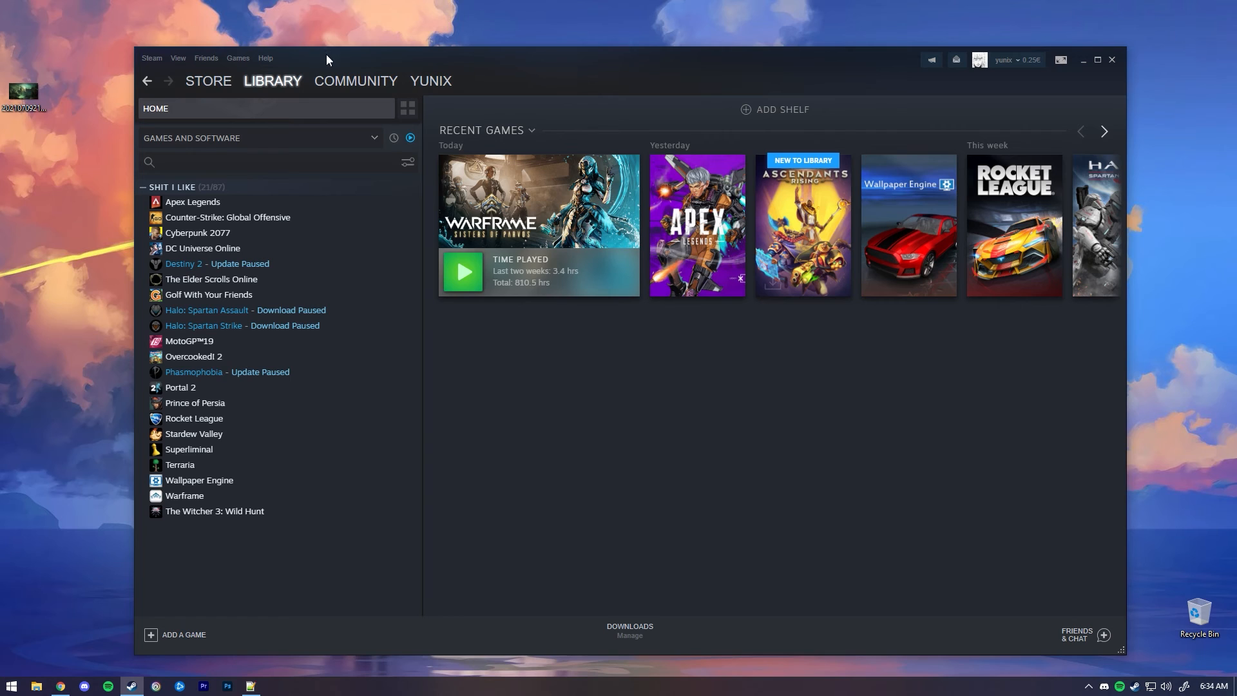